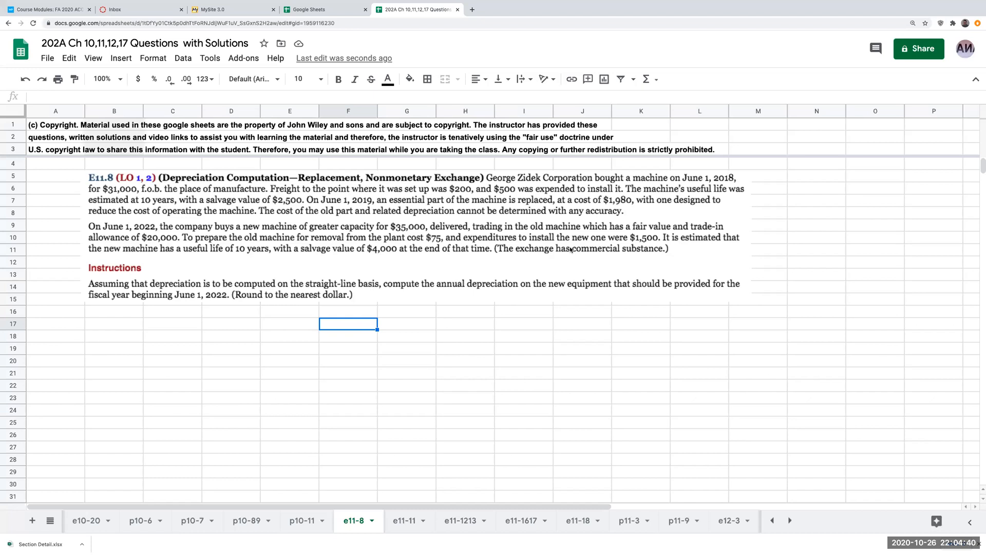
mouse_move(950, 84)
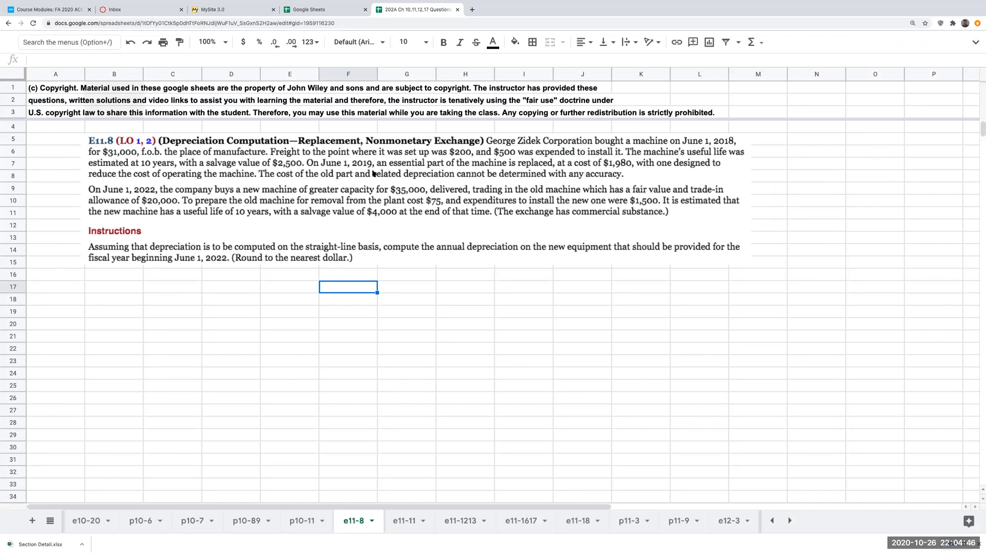
Under a 6/1/18 heading, list cost 31000, freight 200 and installation 500 with labels.
click(290, 287)
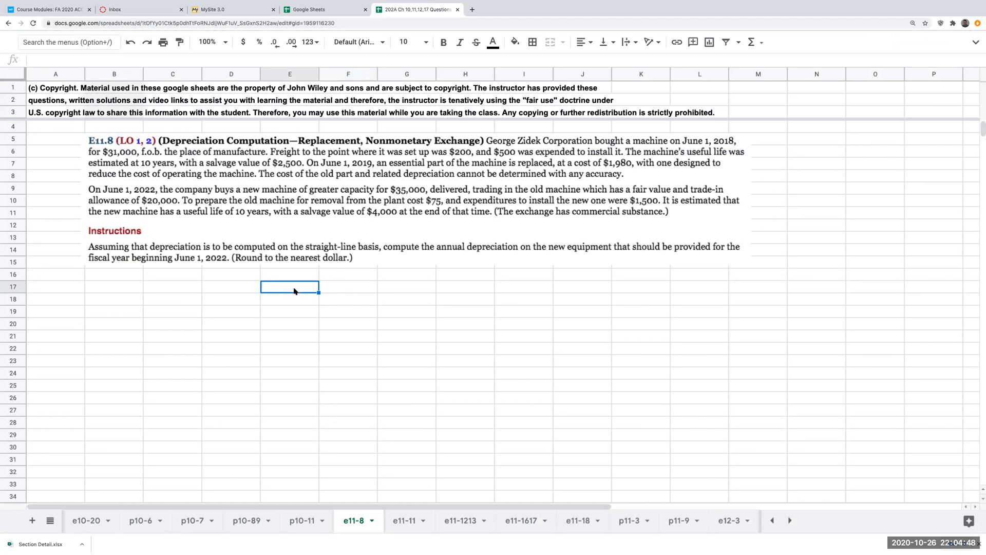
text(6/1/18)
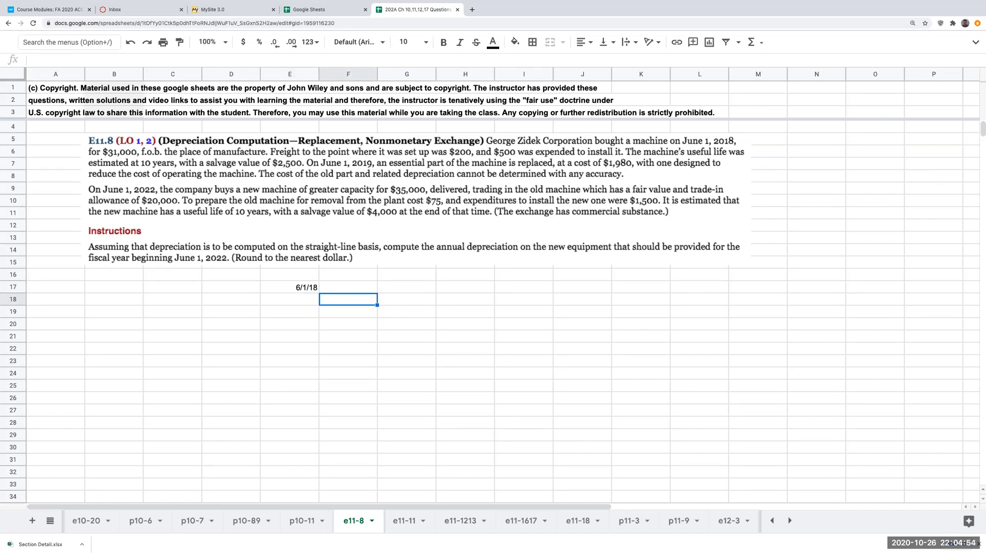
text(31000)
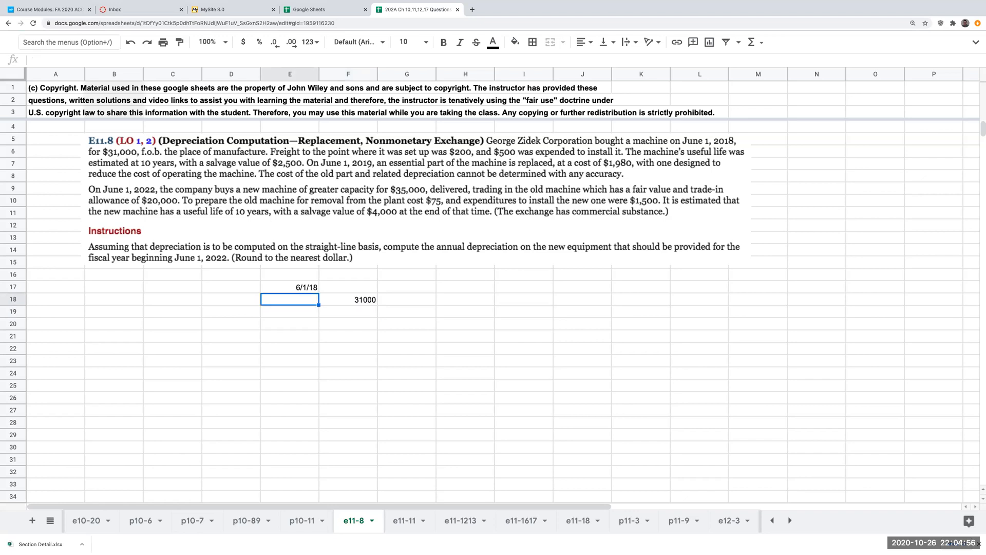
text(cost)
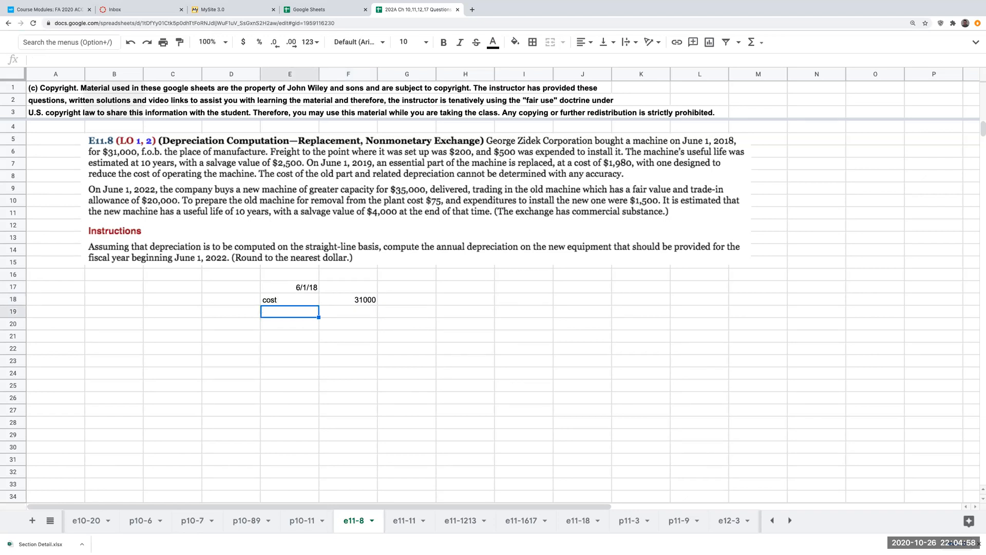
click(349, 311)
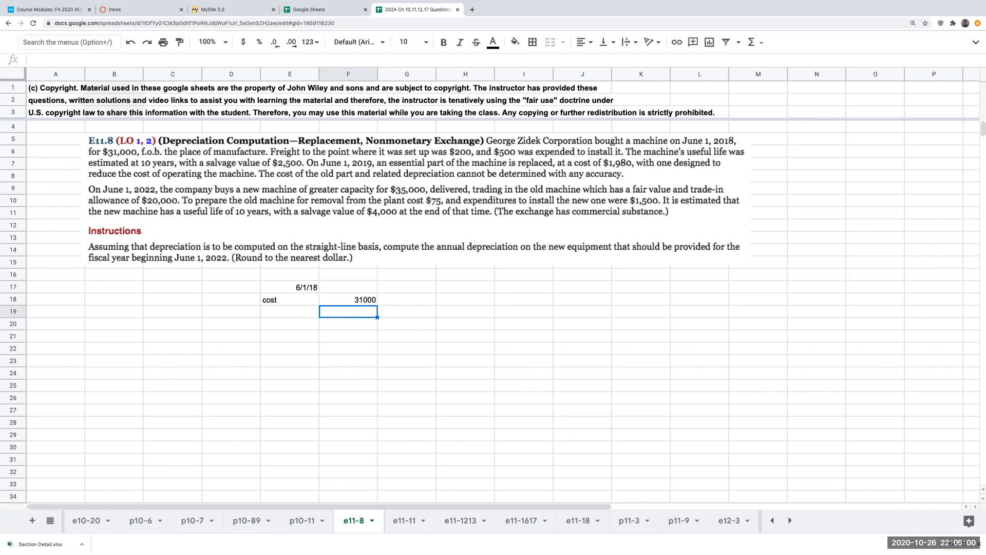
text(500)
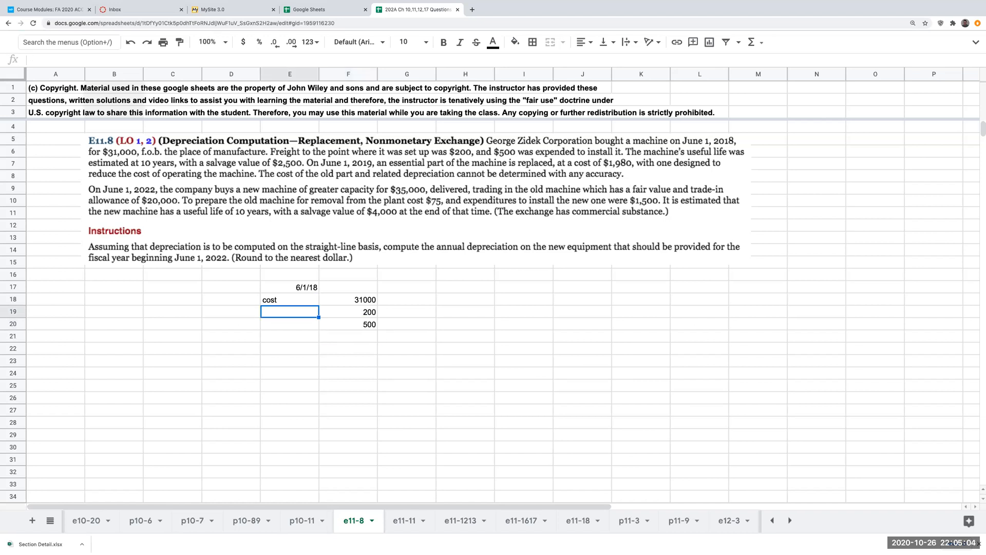
text(freig)
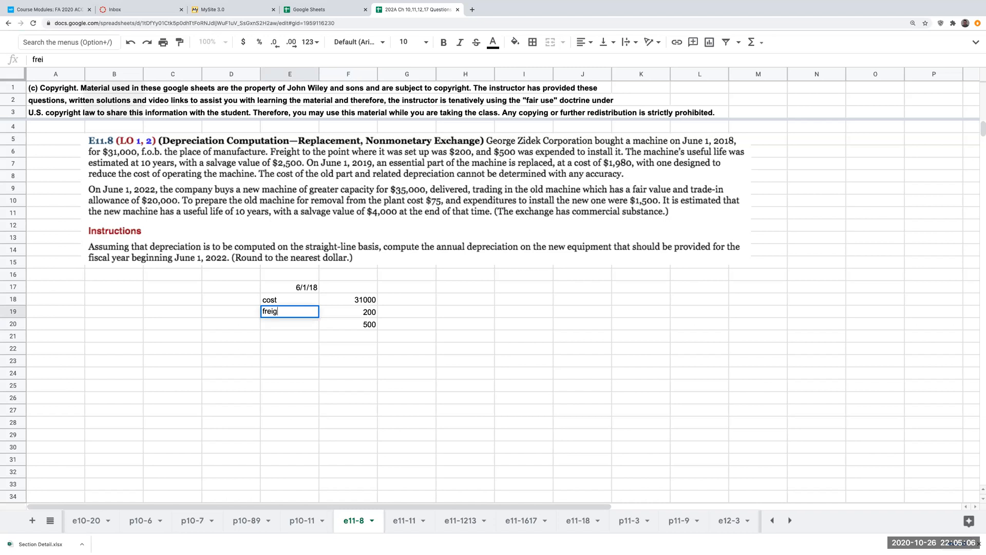
text(installation)
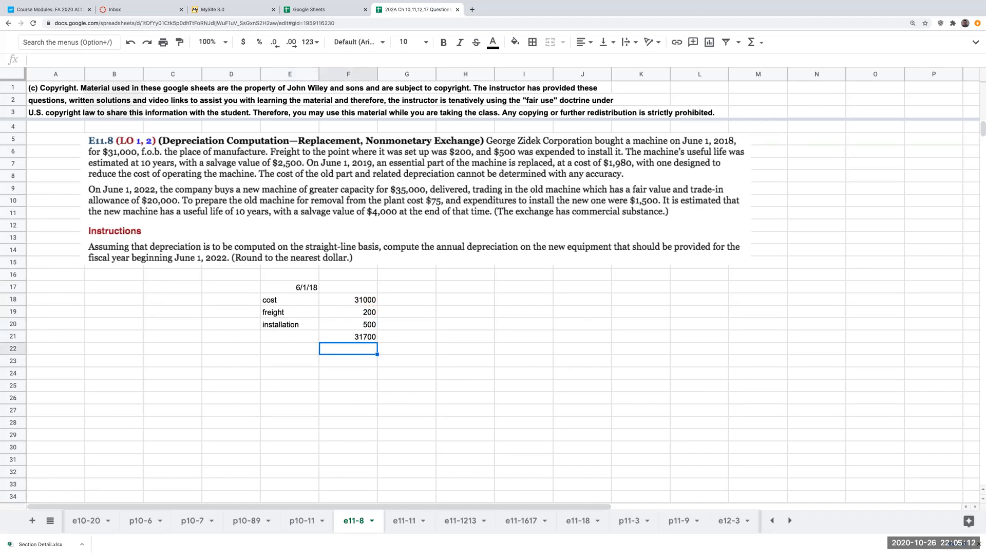
Add the 'basis 6/1/18' total row showing 31700.
click(290, 335)
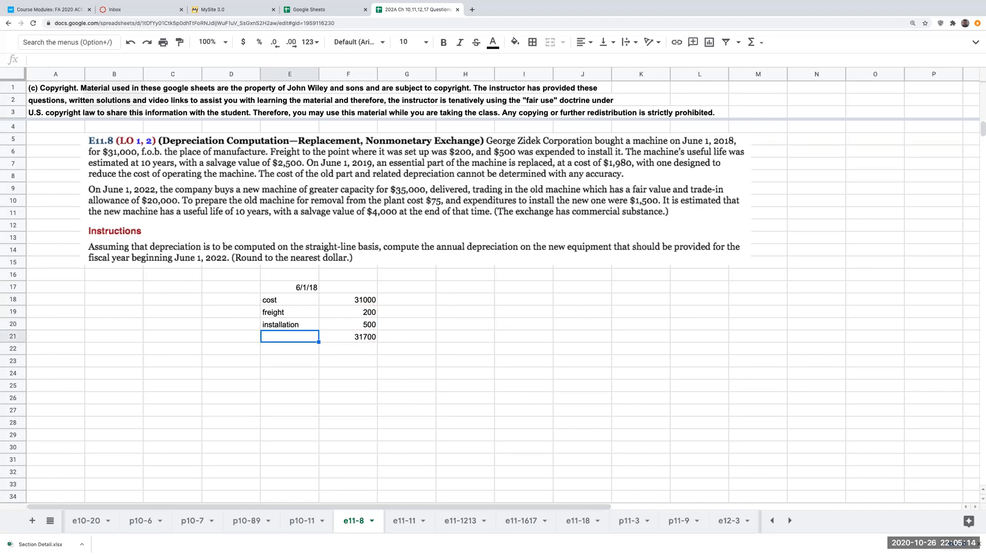
text(basis)
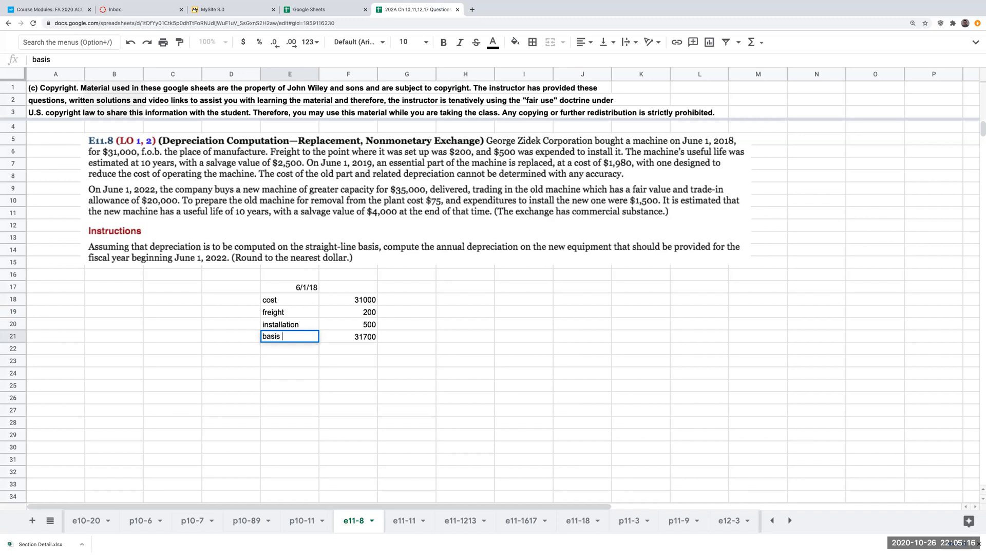
text(6/1/18)
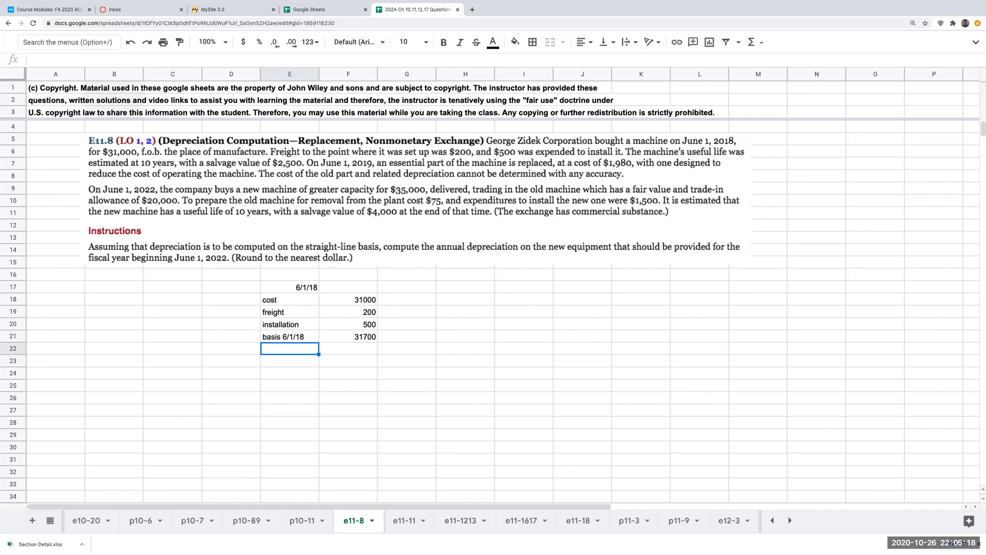
click(466, 324)
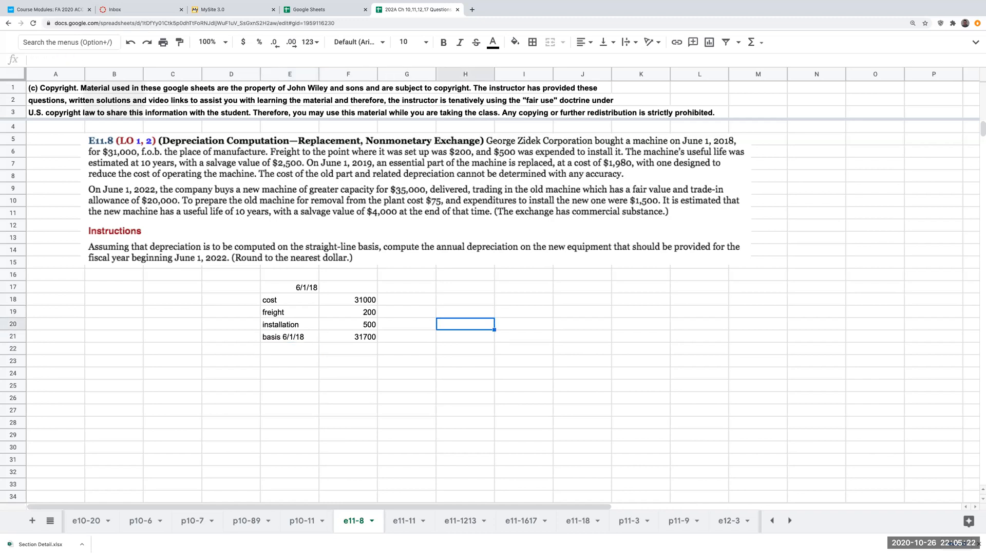
Add AC-SV as 31700-2500 = 29200 and EUL 10 years, giving 2920 yearly depreciation.
click(290, 361)
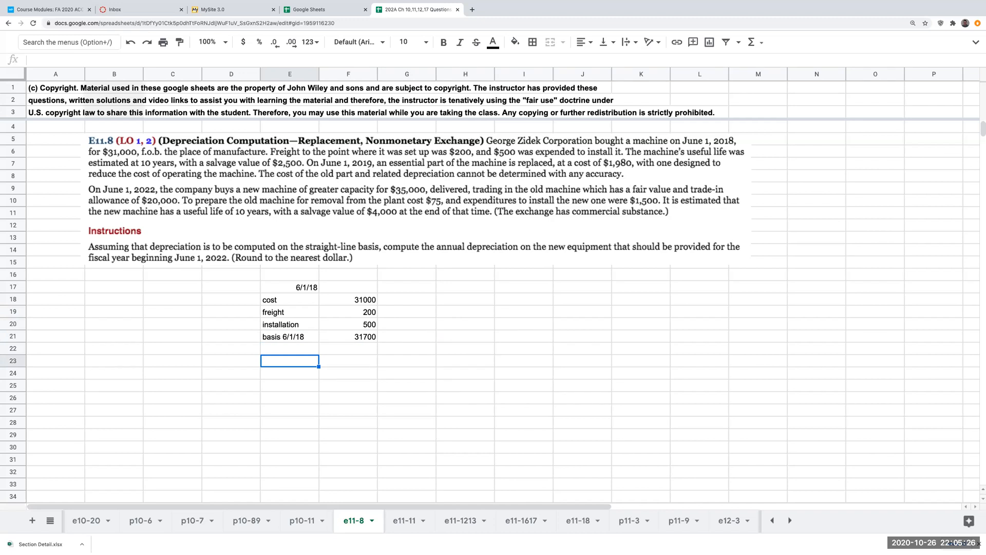
text(AC-SV)
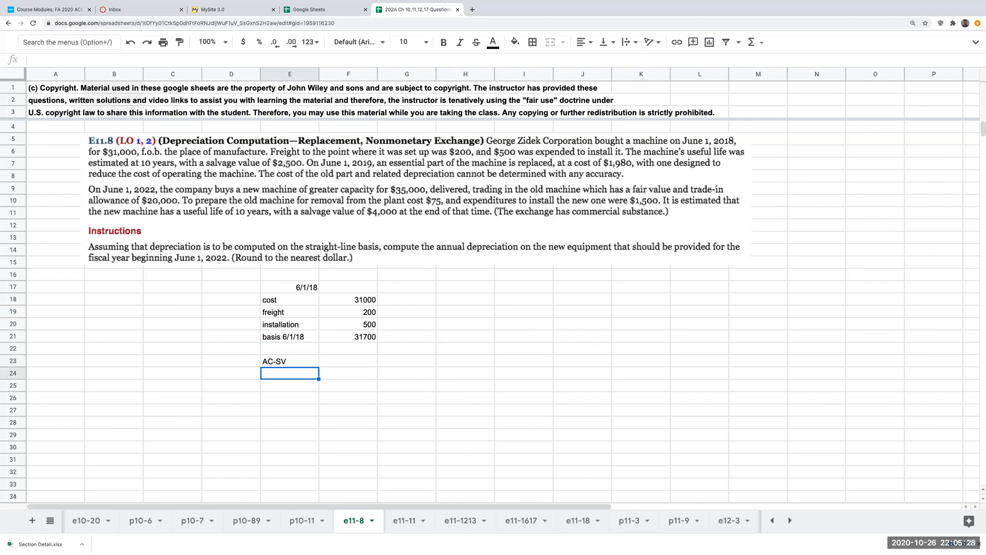
text(EUL)
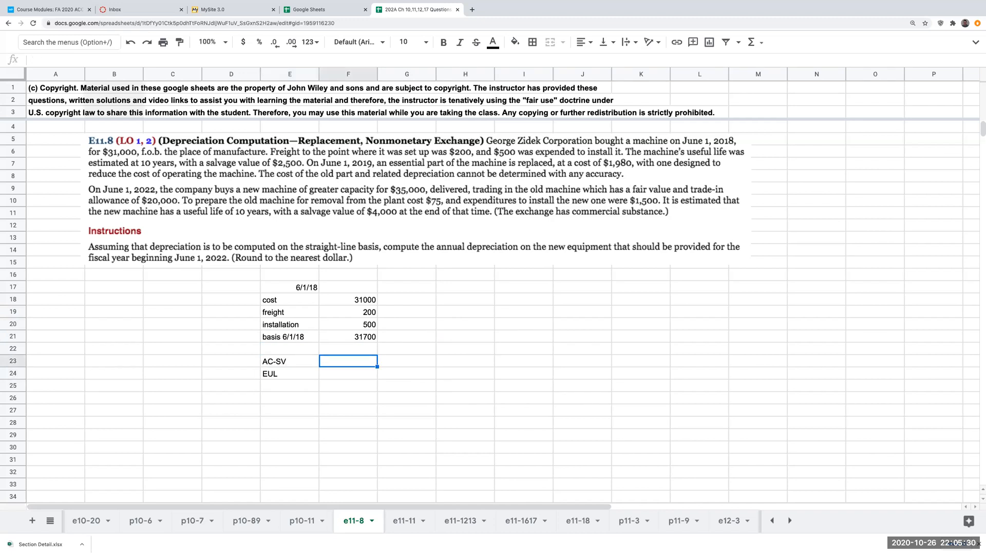
text(31700-)
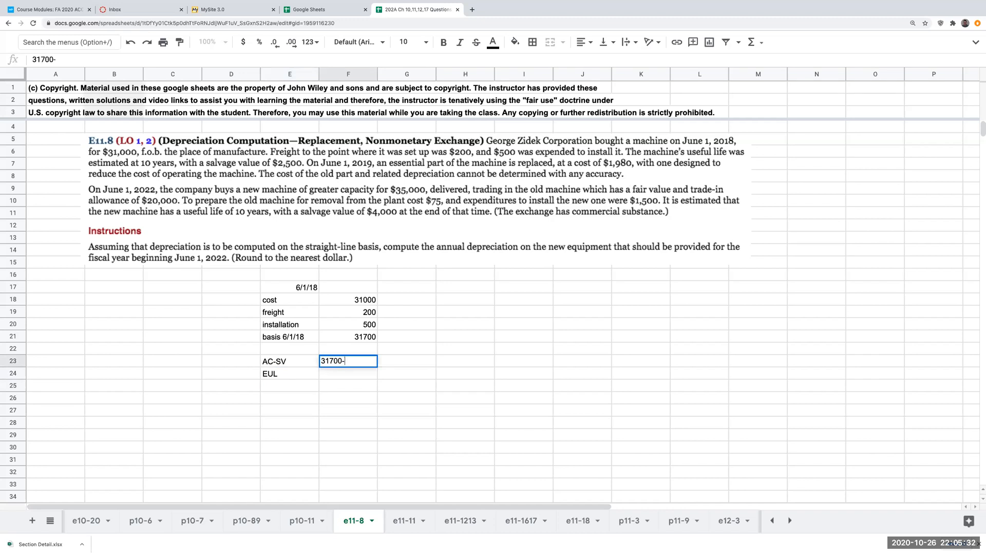
text(2500)
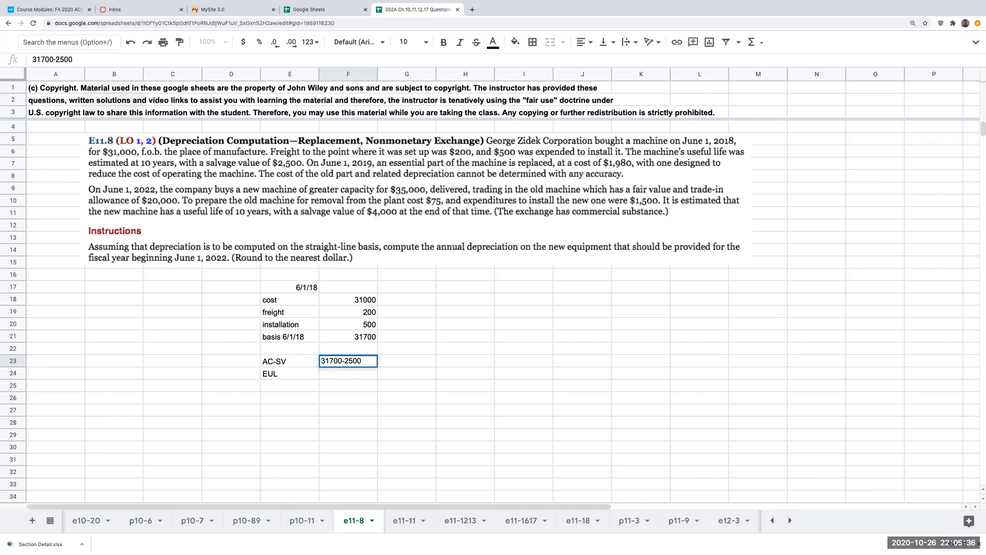
key(Enter)
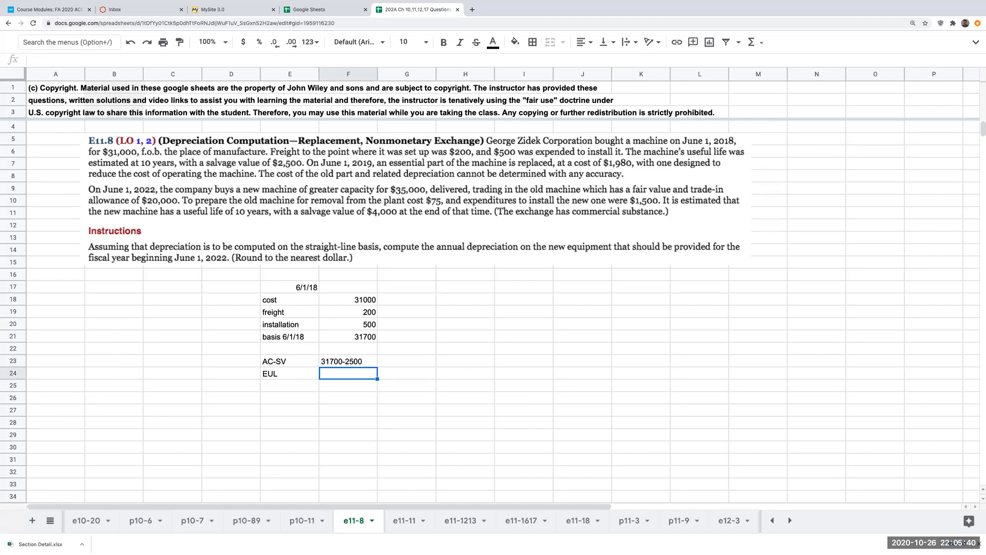
text(10)
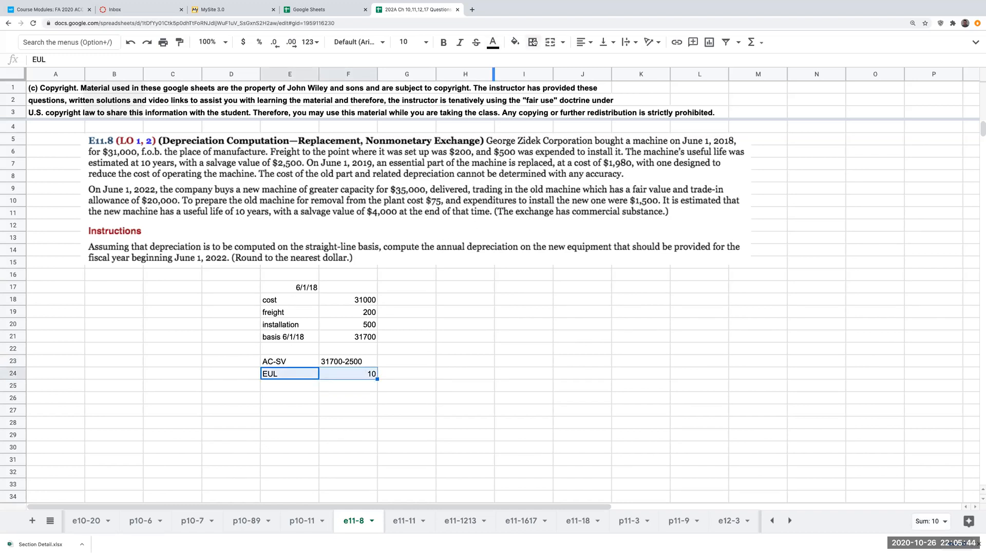
click(534, 41)
text(=31700-2500)
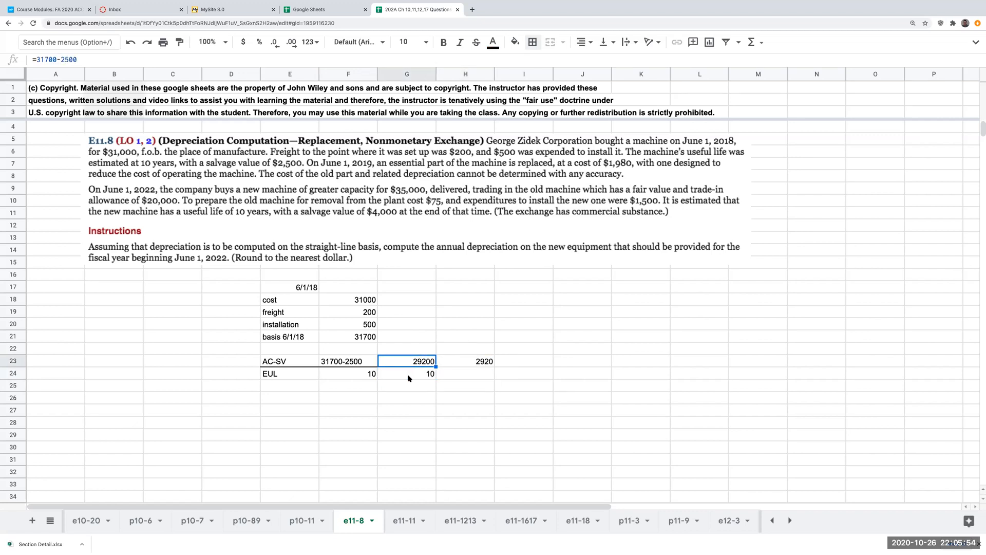
mouse_move(532, 42)
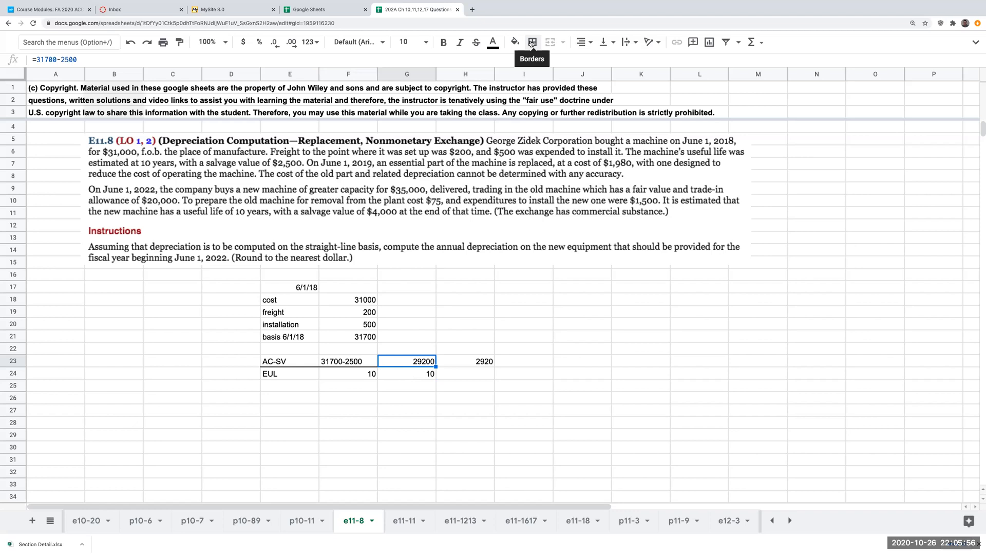
click(532, 42)
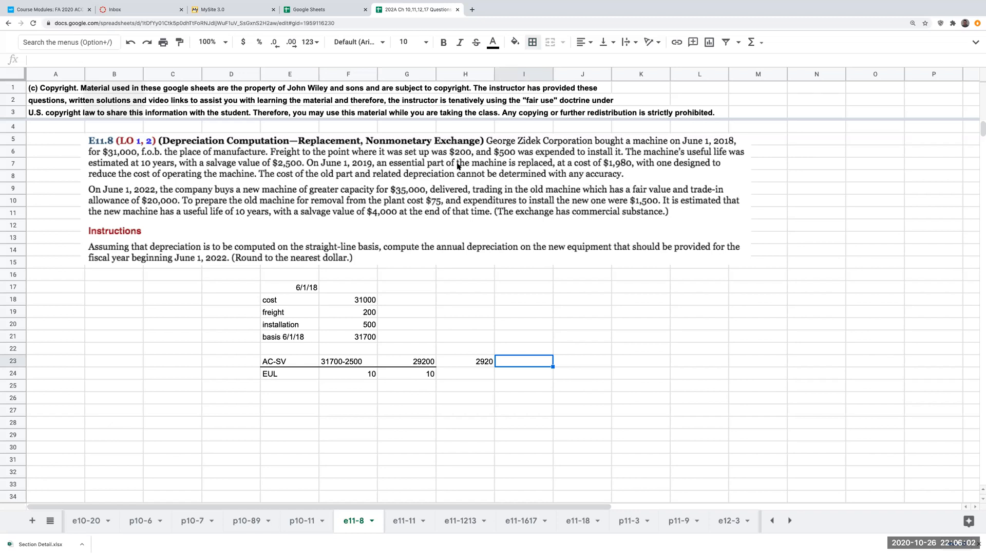
mouse_move(653, 166)
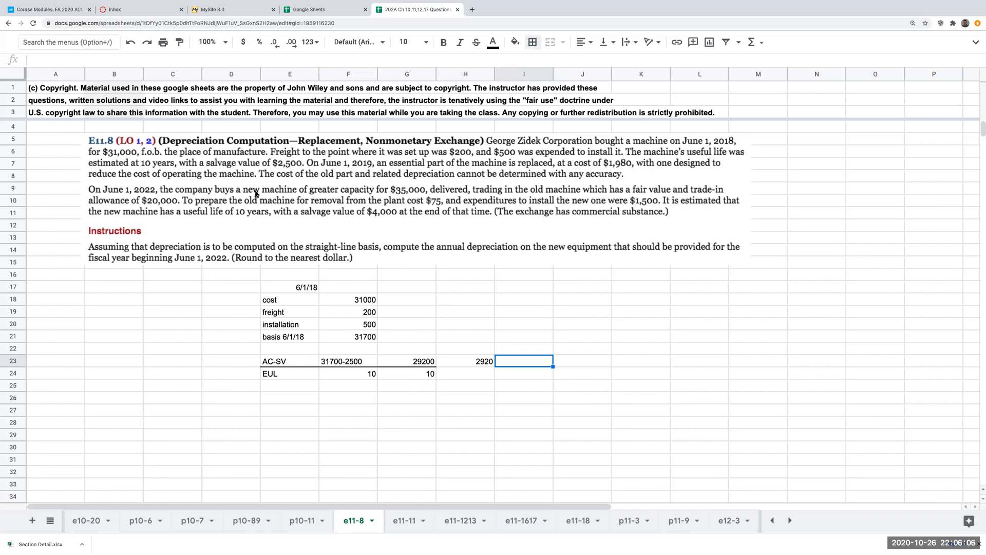
mouse_move(267, 178)
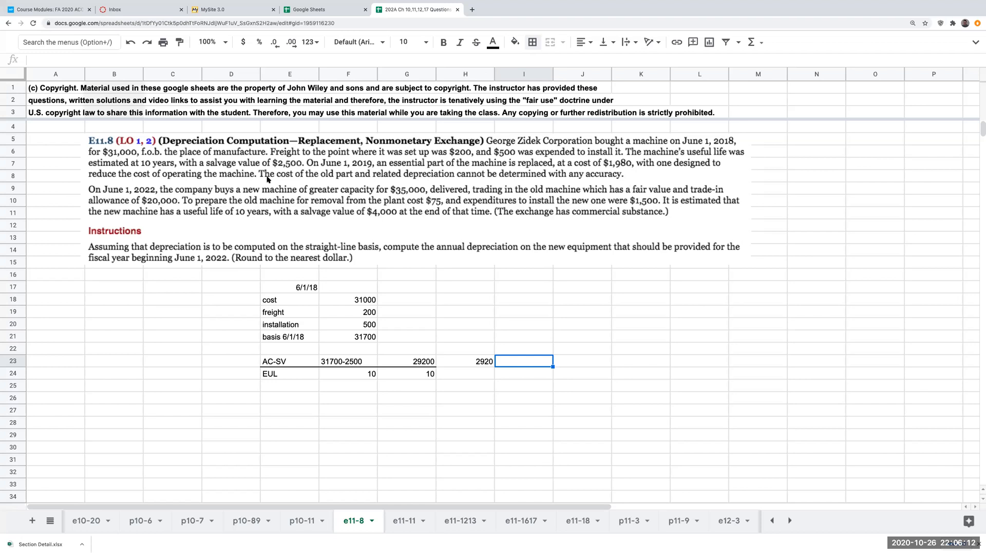
mouse_move(311, 324)
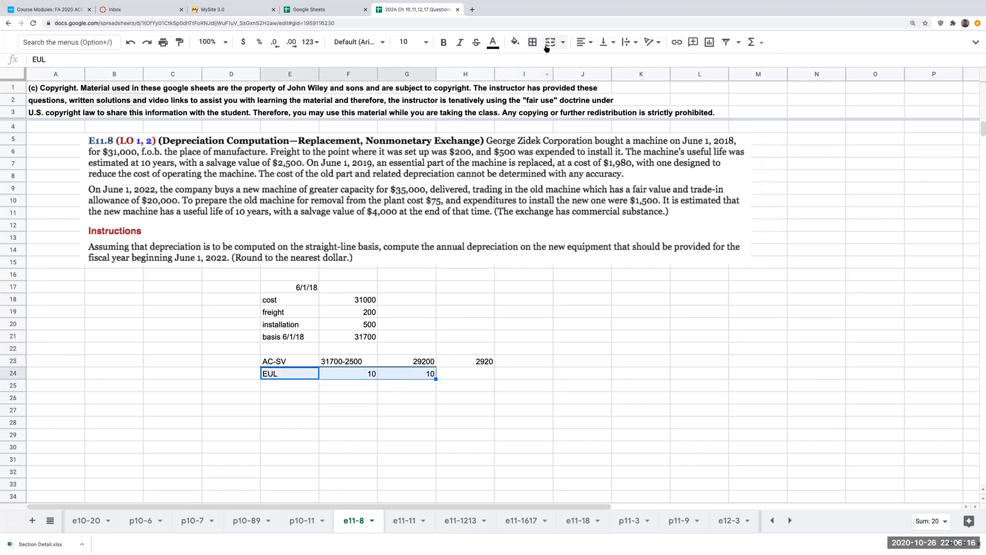
click(533, 42)
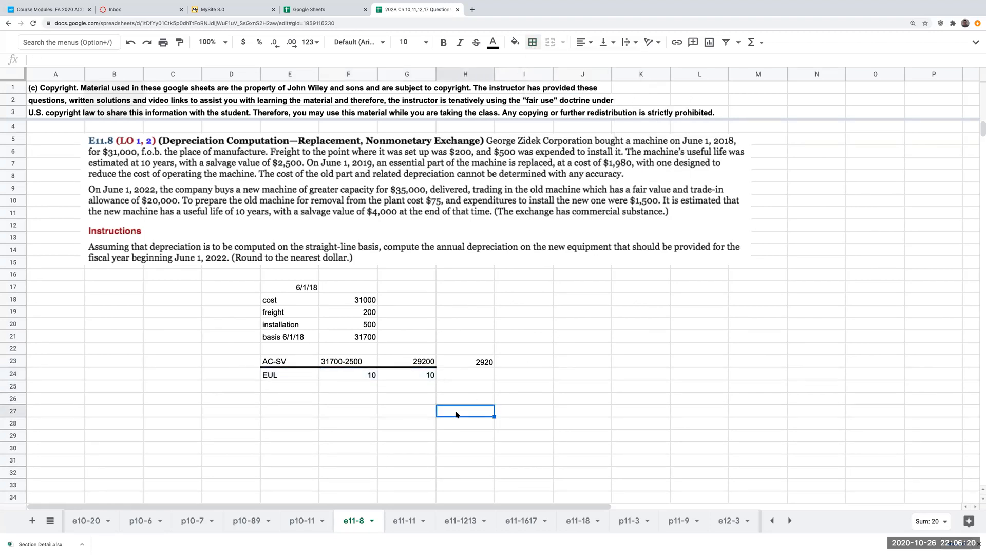
mouse_move(413, 405)
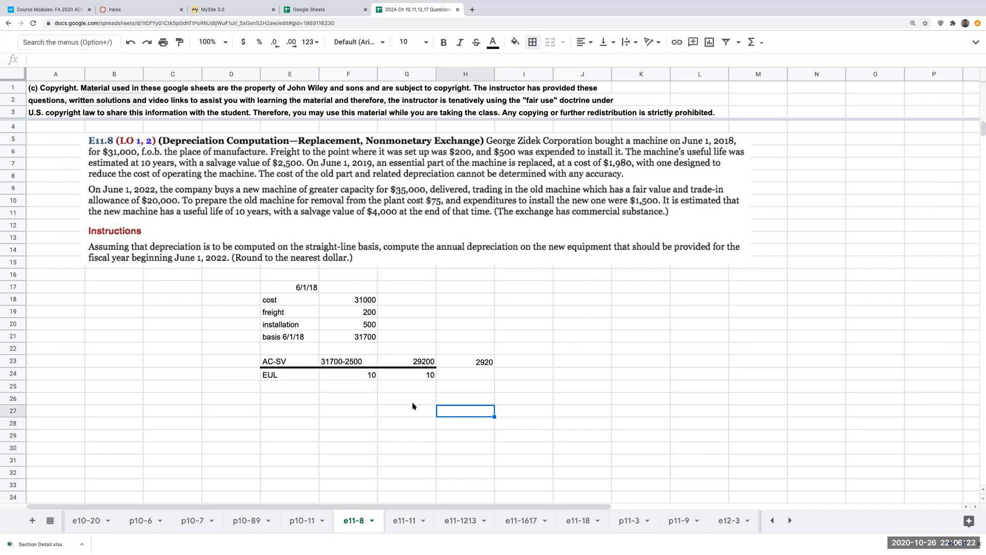
mouse_move(415, 406)
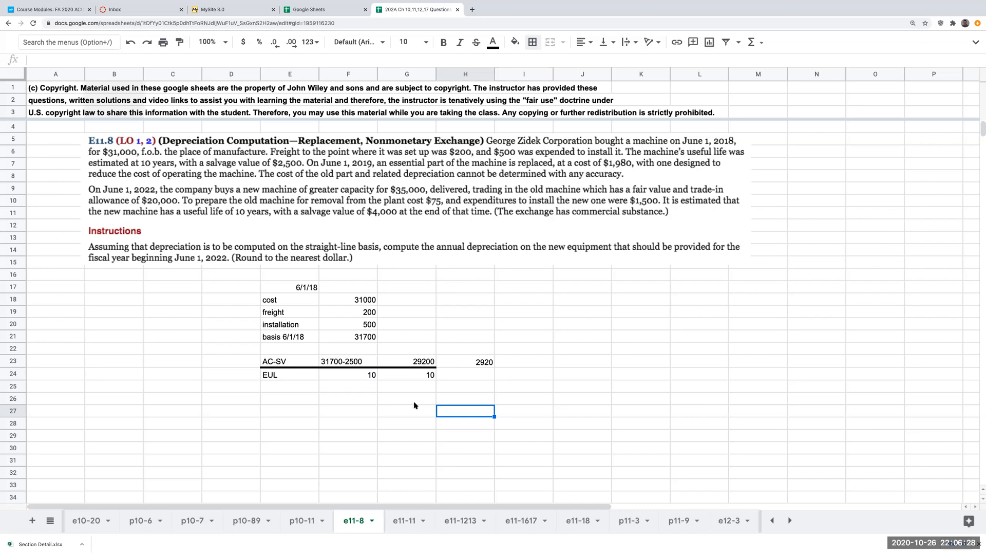
mouse_move(284, 196)
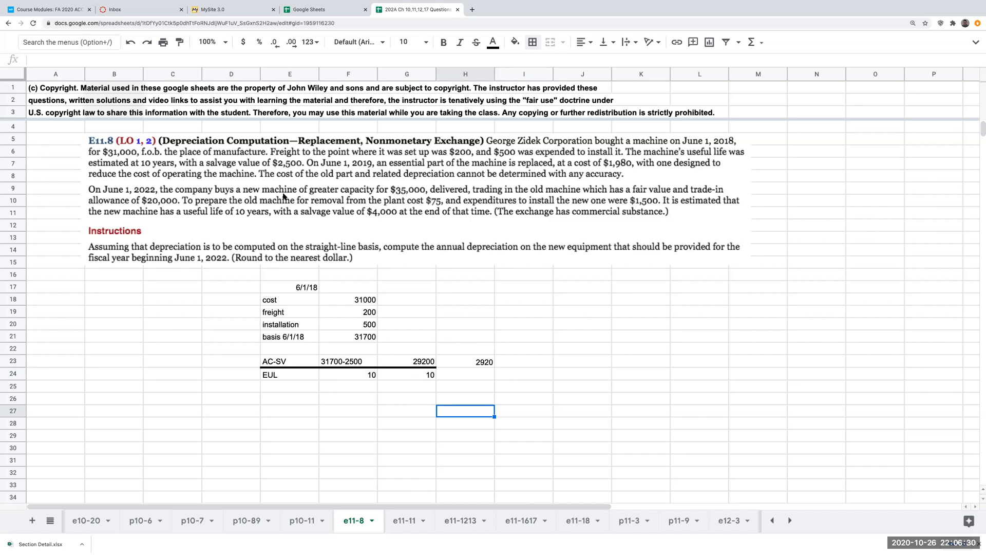
Link the 31700 basis into column J/K and add betterment 1980 dated 6/1/19.
click(582, 323)
text(+E21)
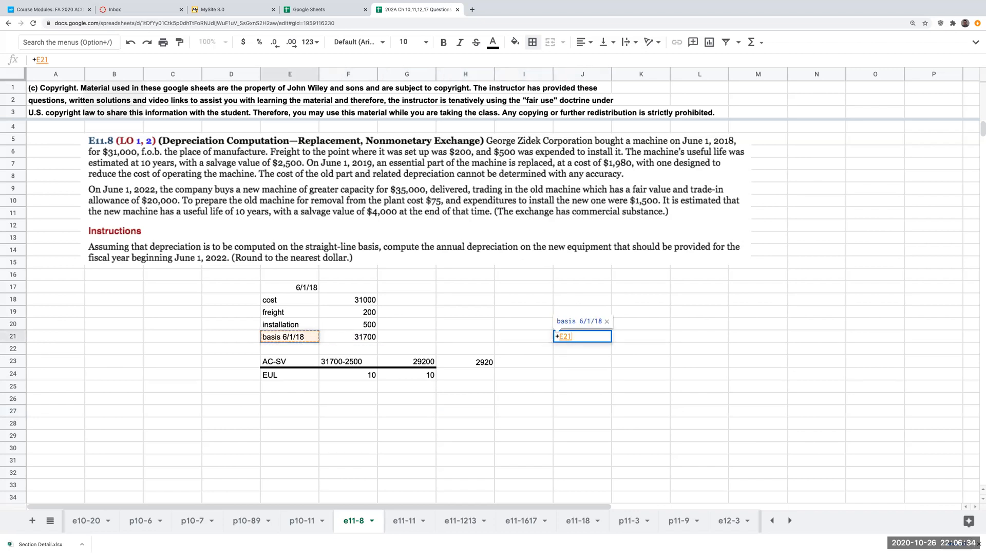
key(Enter)
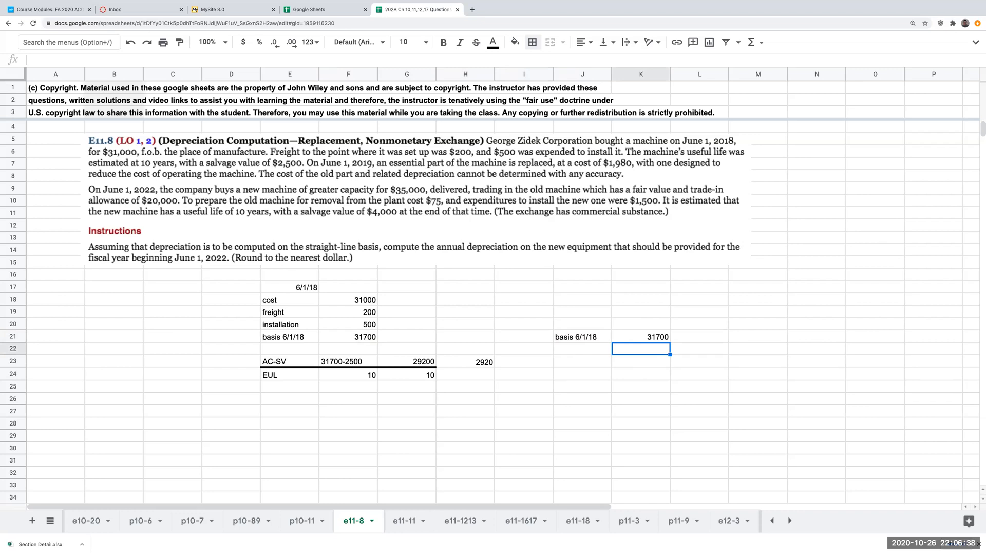
click(583, 349)
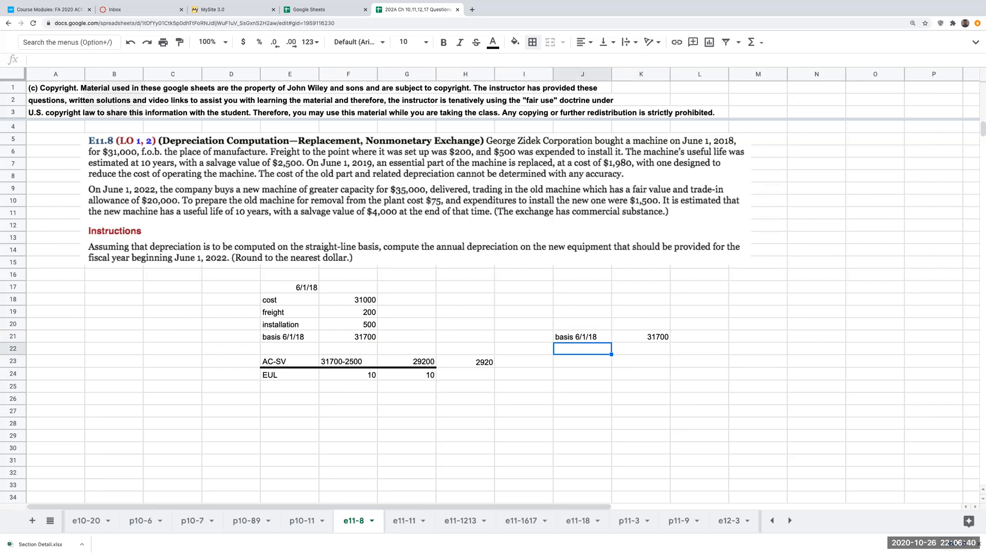
text(bette)
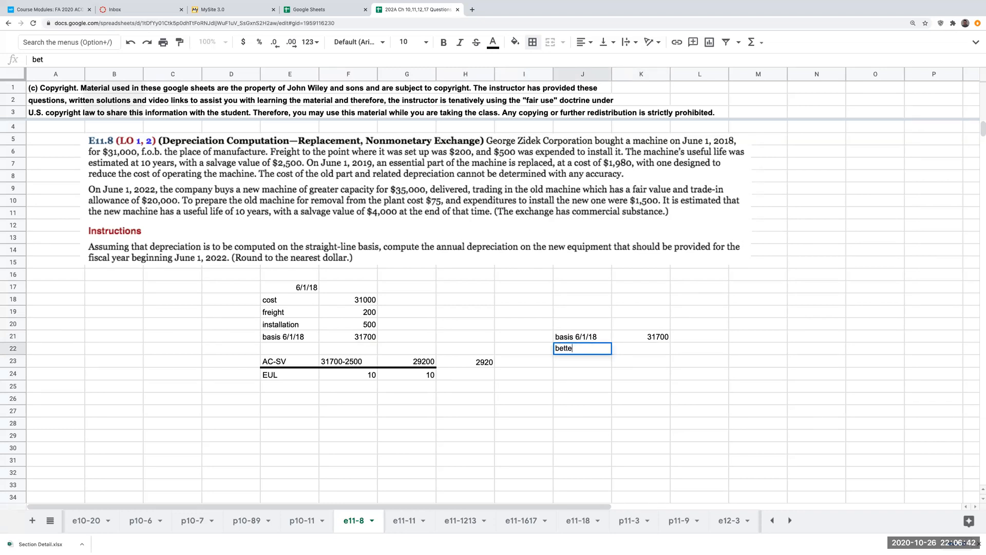
key(Enter)
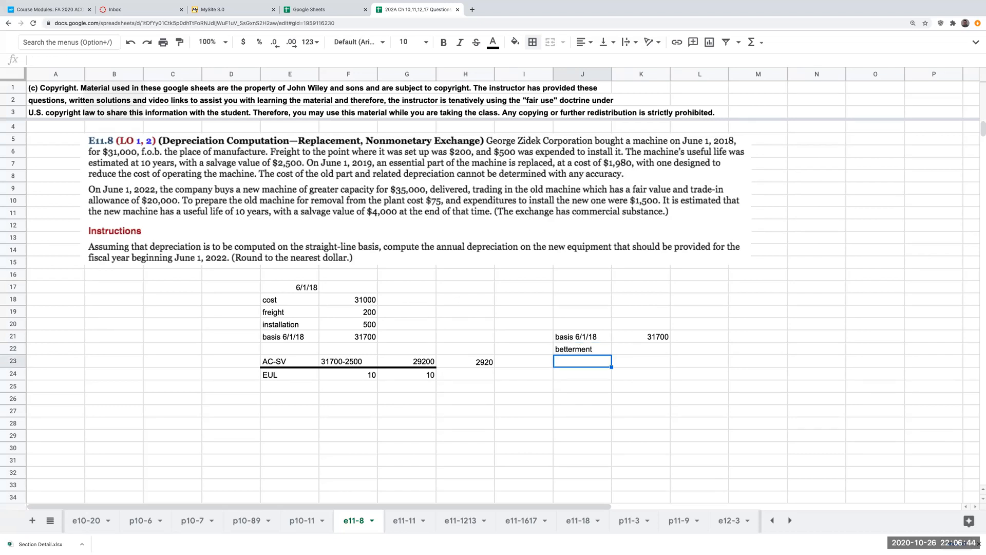
text(1980)
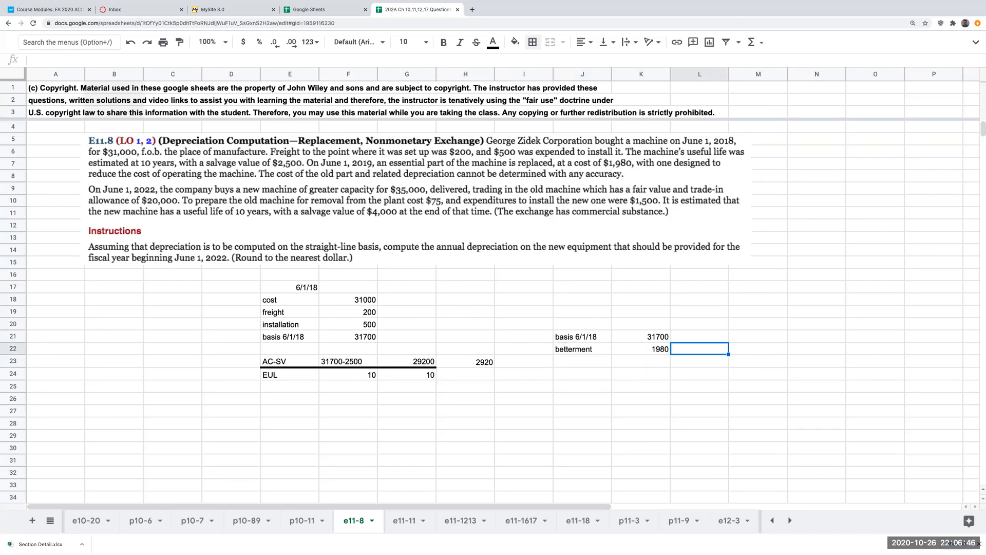
text(6/1/19)
click(641, 361)
text(33680)
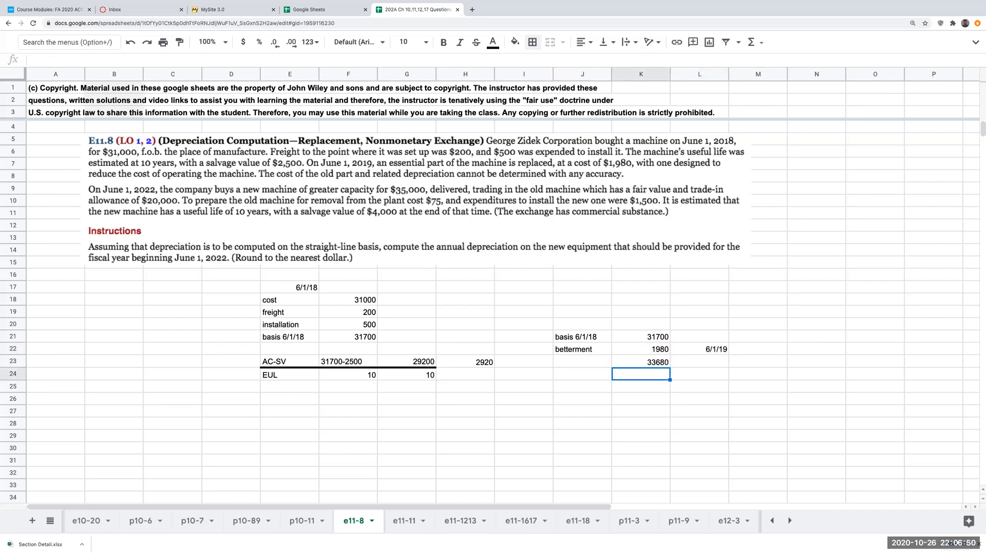
mouse_move(587, 371)
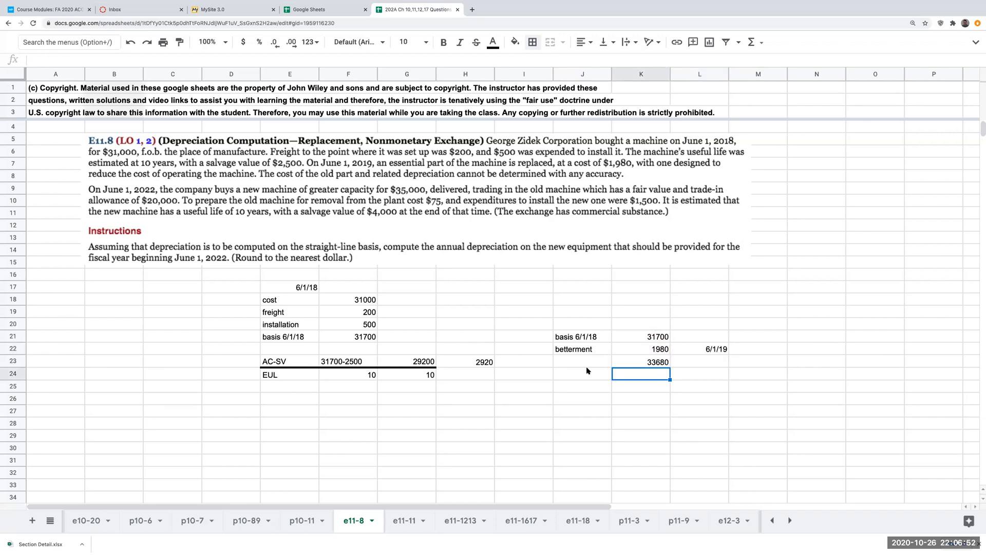
Add the 'new cost basis' row summing to 33680 and widen column J to fit.
text(new)
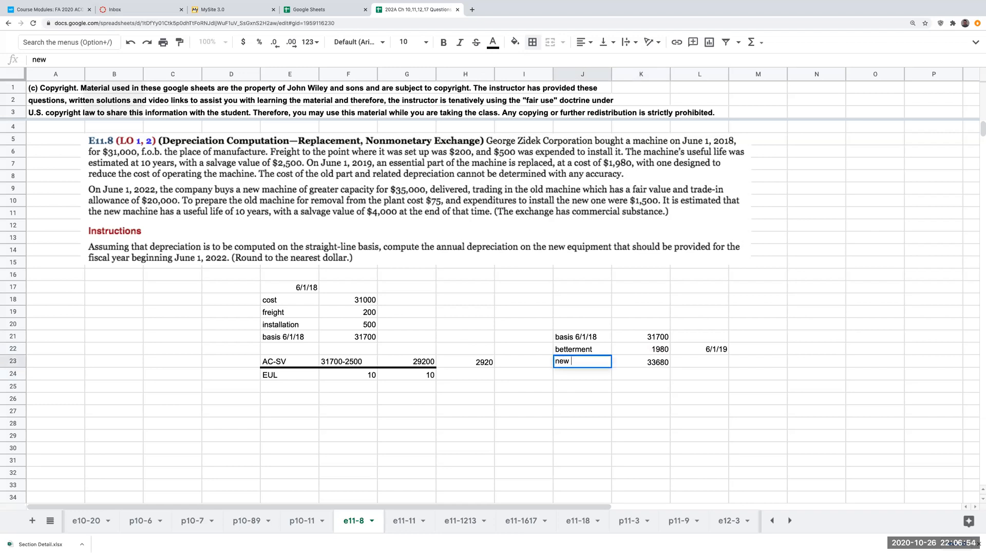
text(cost basis 6)
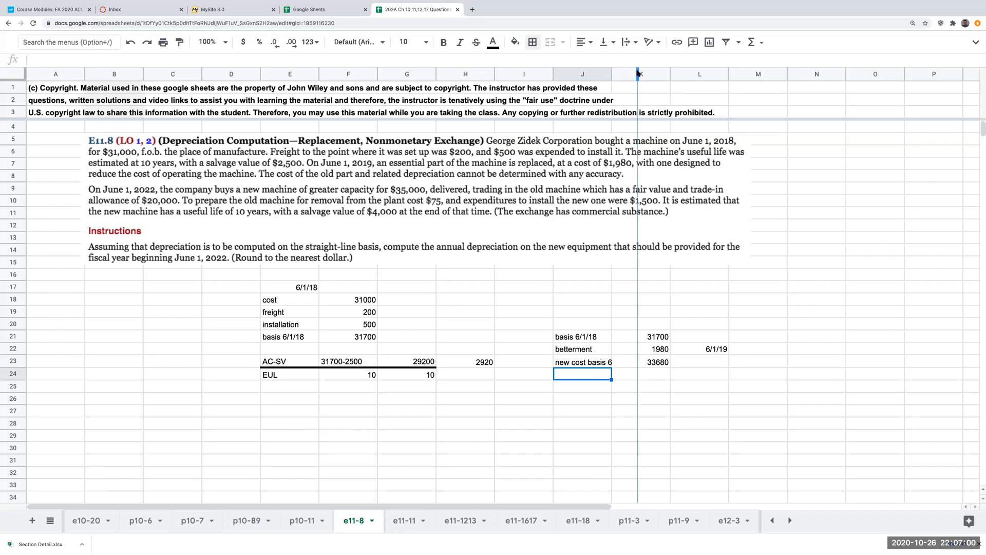
click(590, 362)
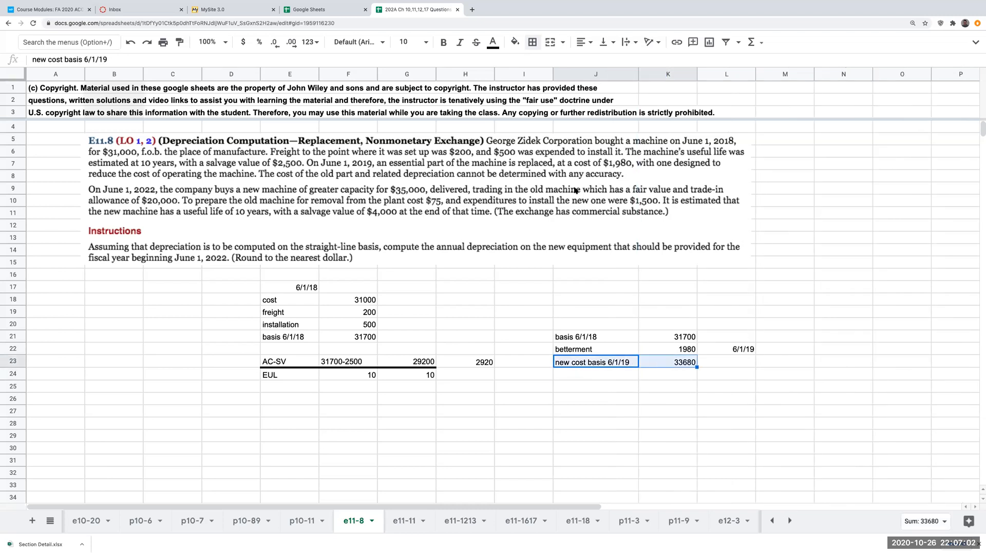
click(534, 42)
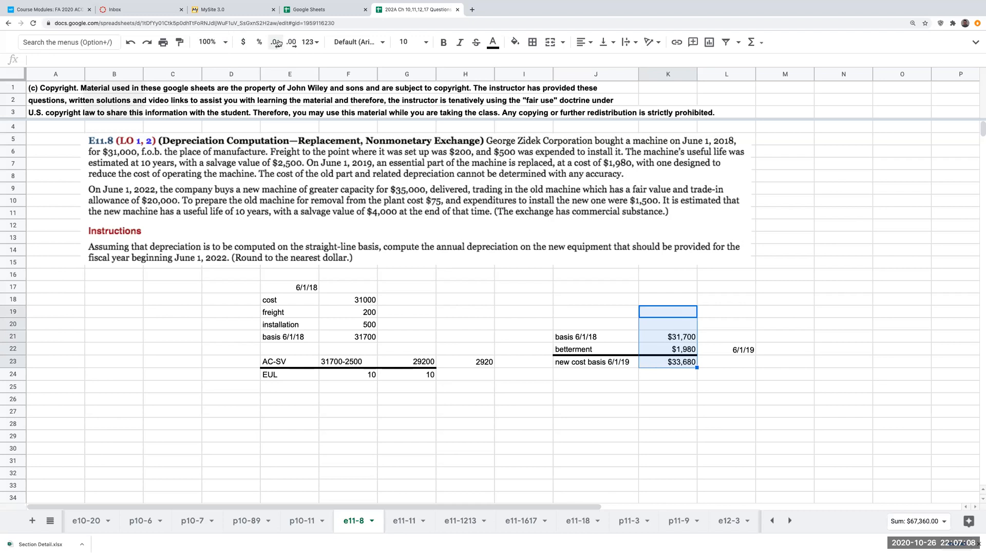
Verify the 33680 new cost basis formula adds the 31700 basis and 1980 betterment.
click(668, 362)
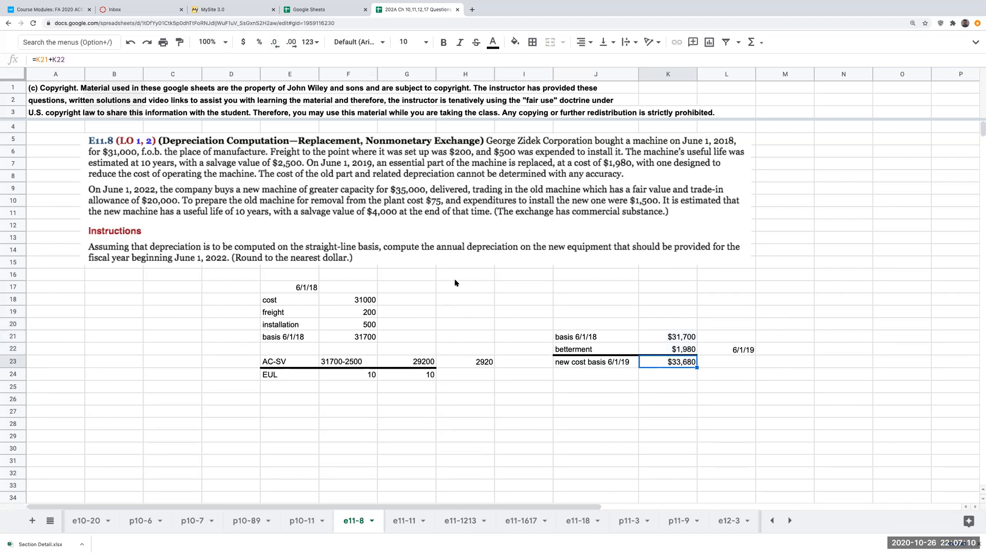
mouse_move(197, 189)
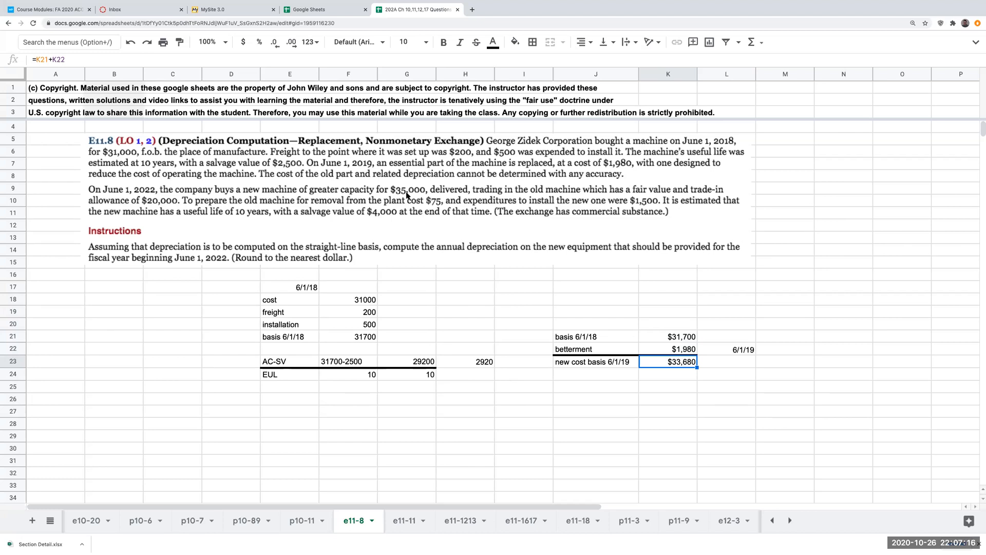
mouse_move(552, 195)
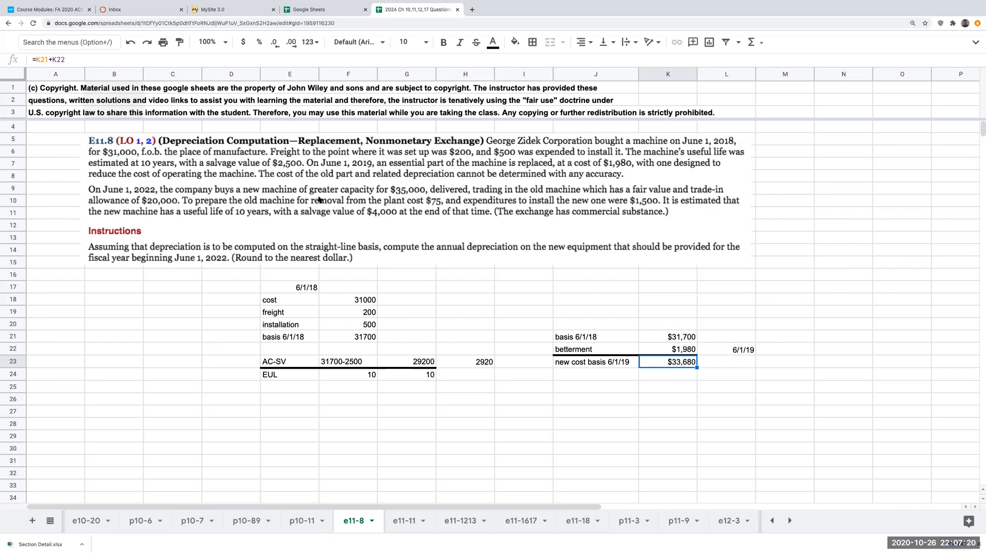
mouse_move(238, 208)
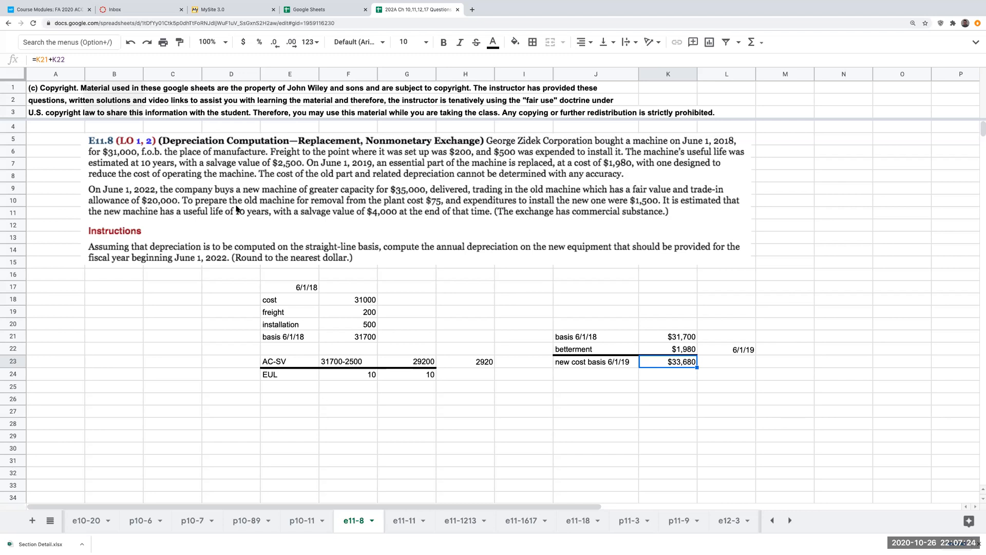
mouse_move(432, 202)
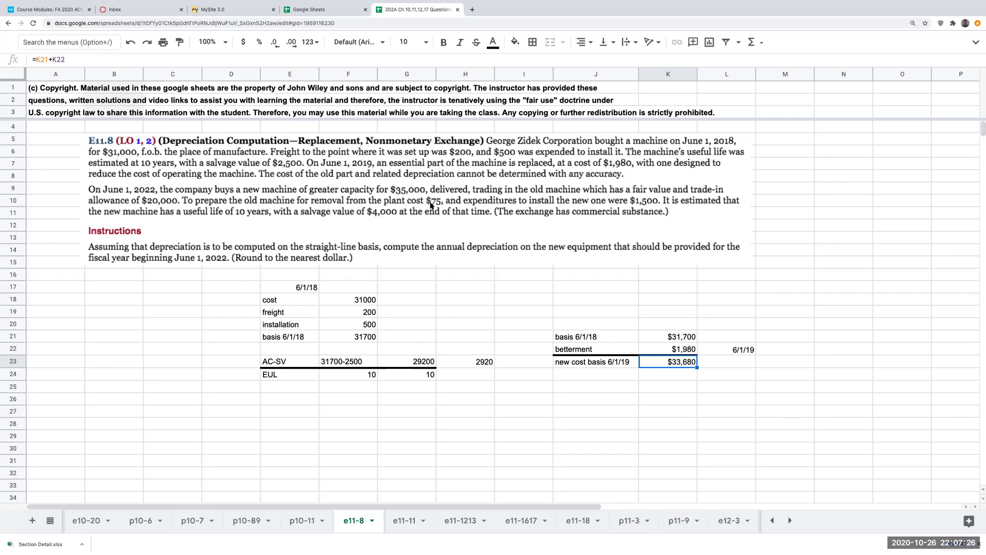
mouse_move(443, 206)
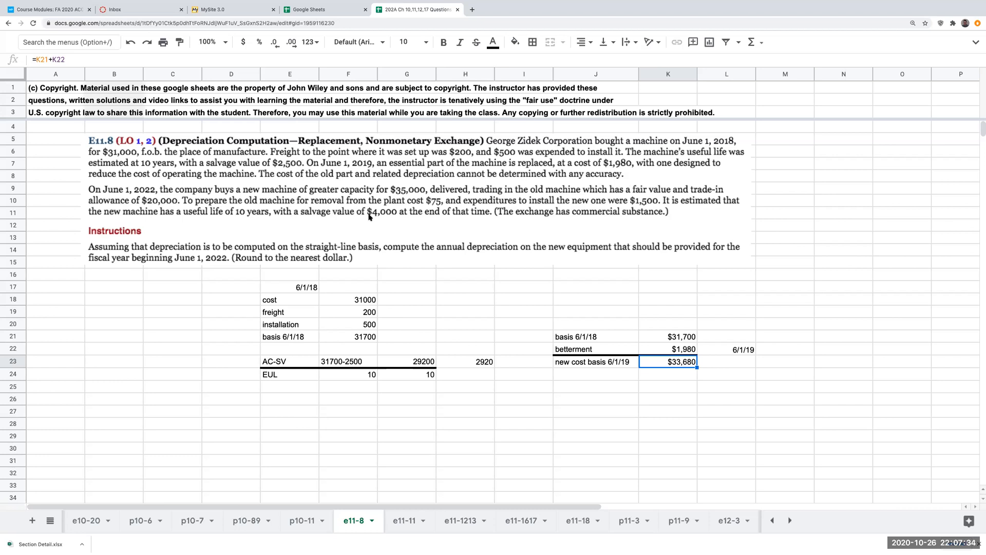
mouse_move(378, 218)
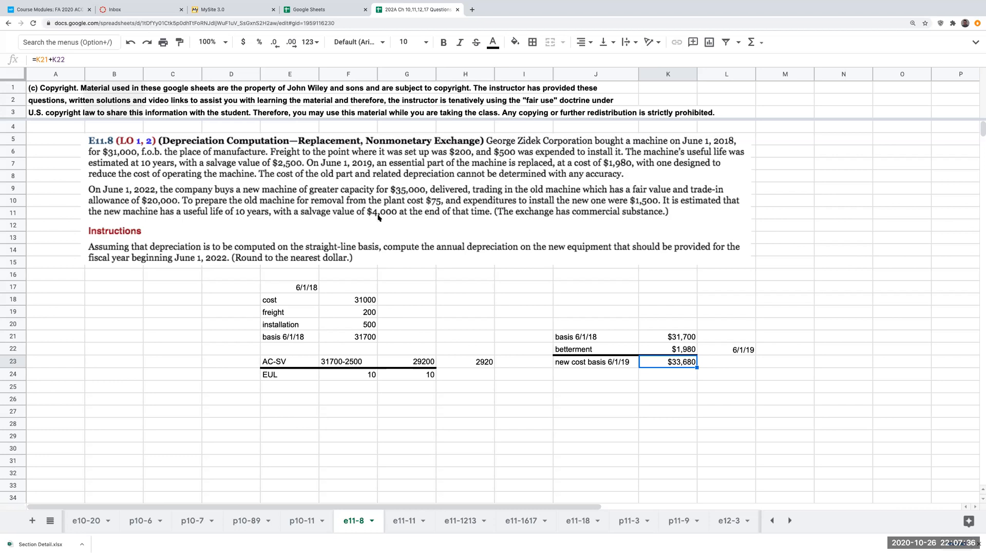
mouse_move(521, 219)
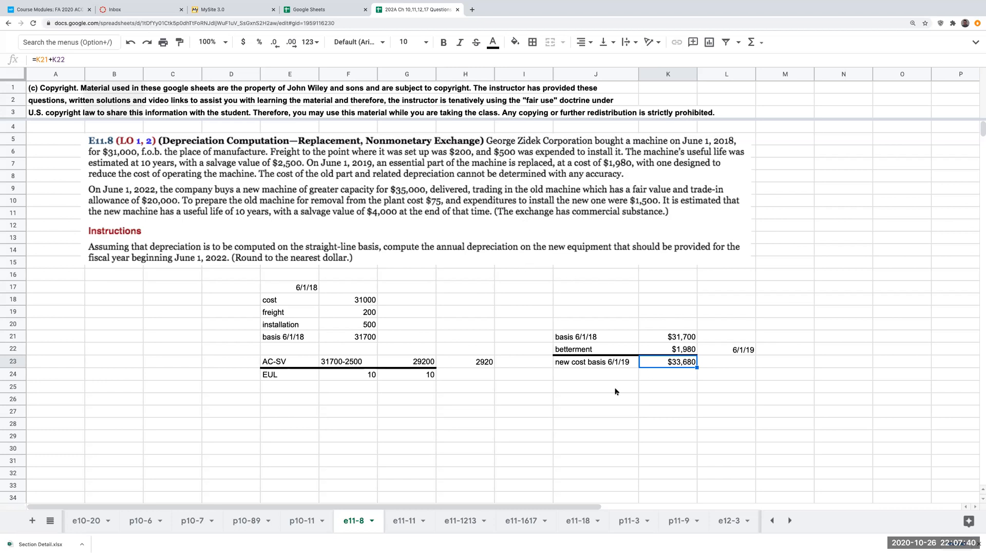
mouse_move(579, 384)
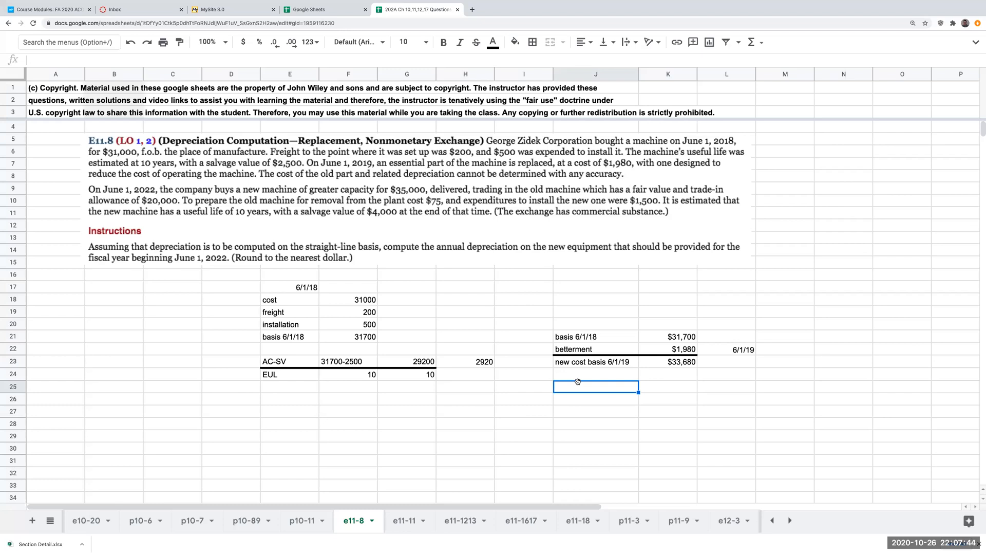
mouse_move(584, 364)
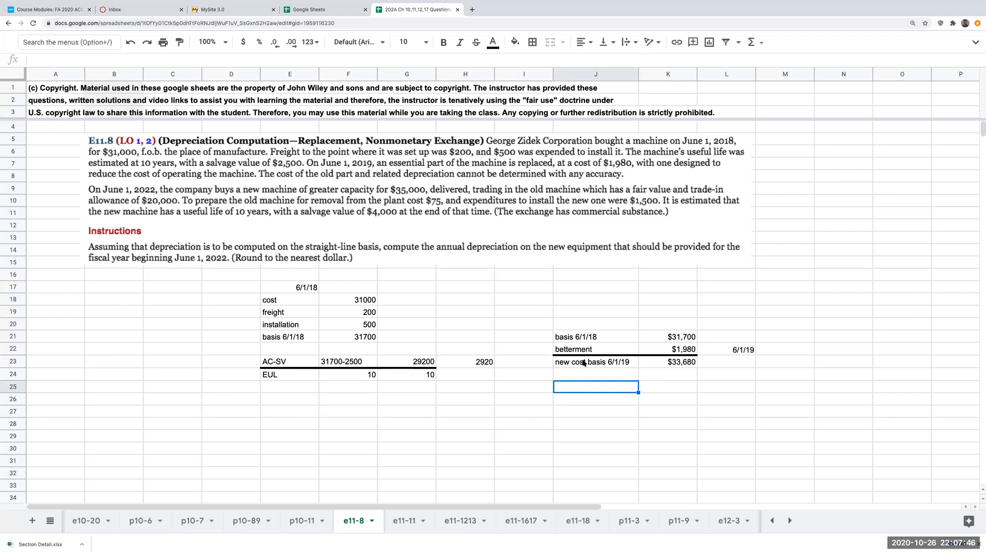
mouse_move(593, 367)
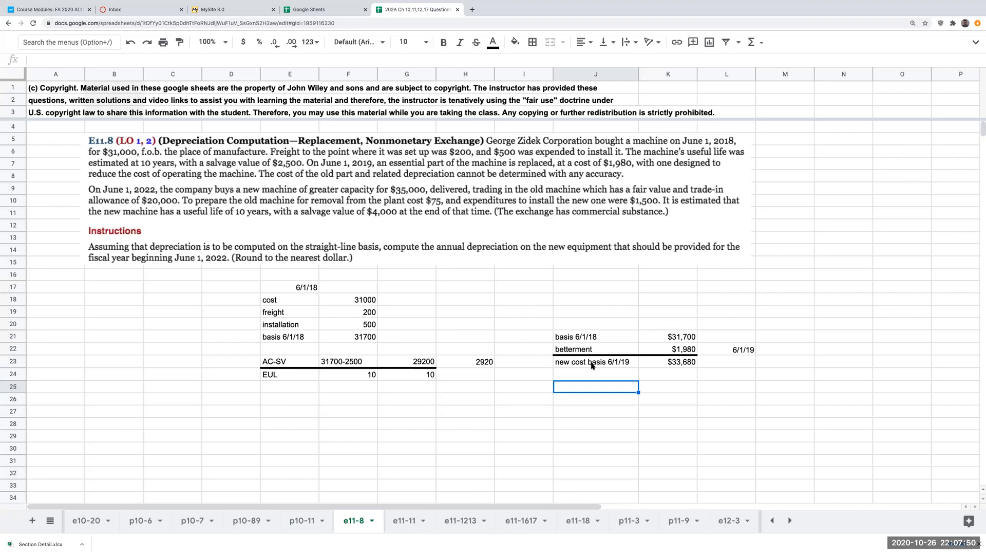
mouse_move(550, 381)
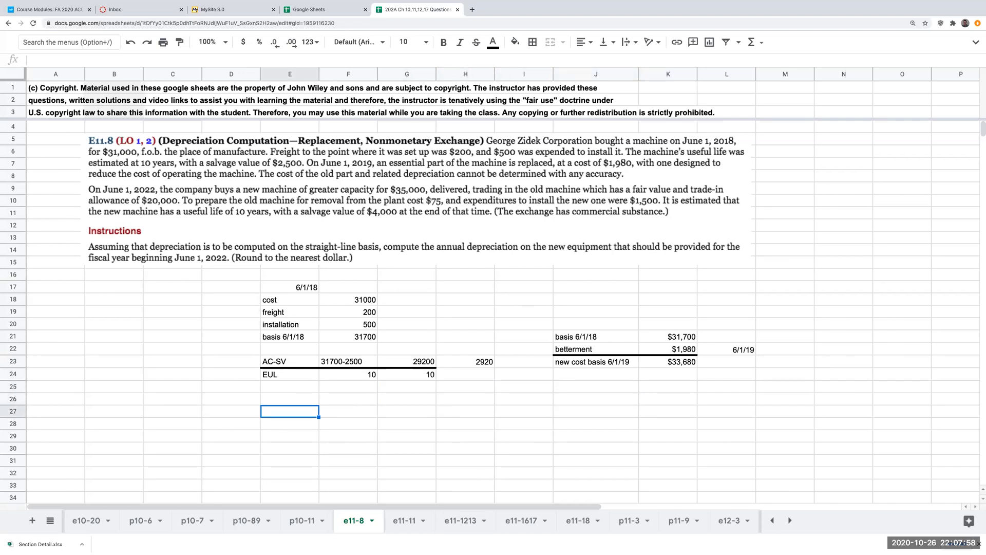
Start a new depreciation row: $33,680 cost basis, -2920 prior depreciation (=-H23), 2018, -2500 salvage.
text(new depreciation base 6/1/19)
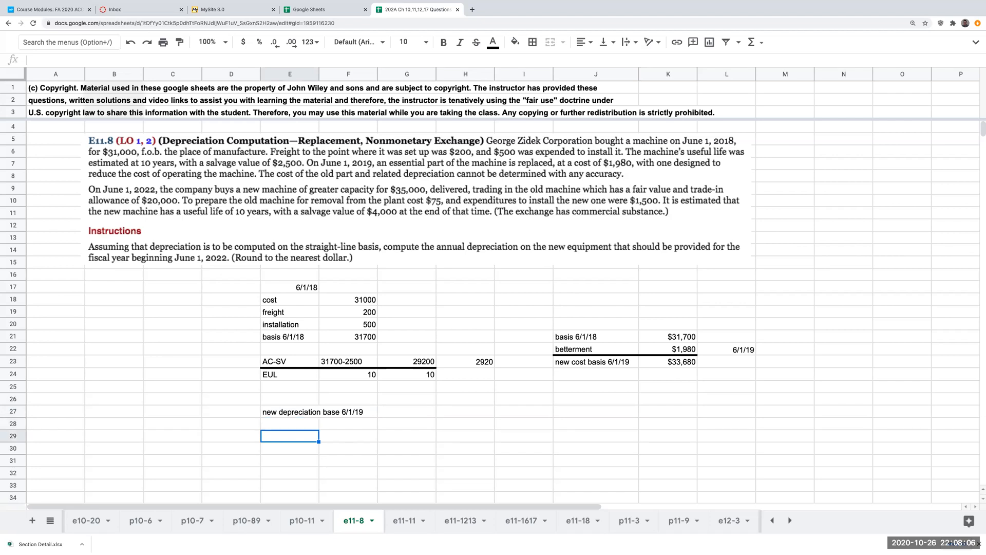
text(new cost basis (AC)
click(289, 448)
text(+K25)
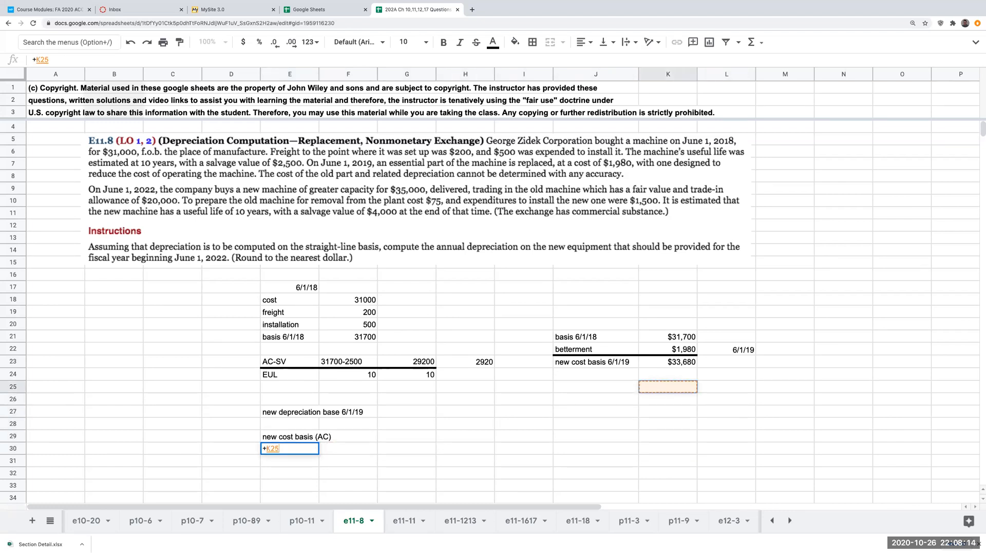
key(Enter)
text(')
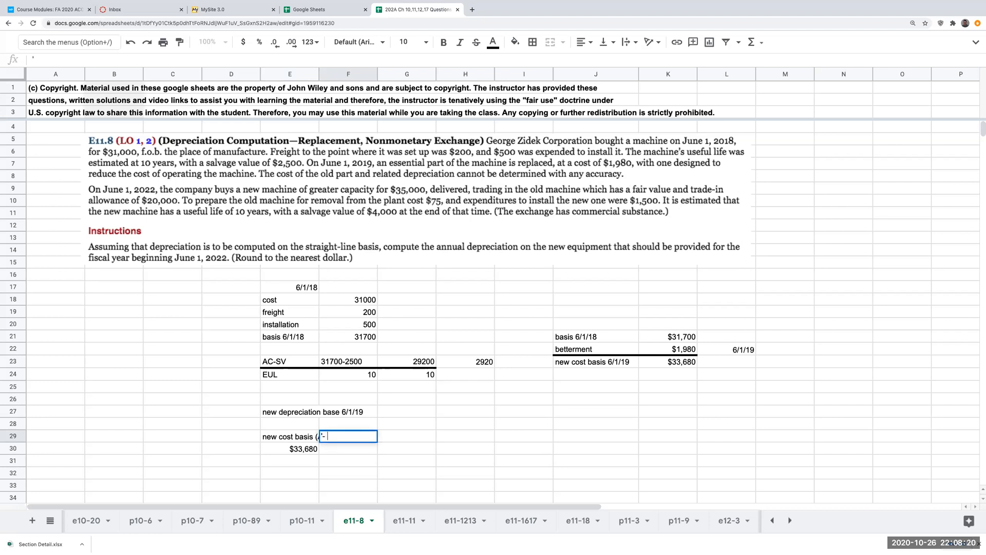
text(- prior depr)
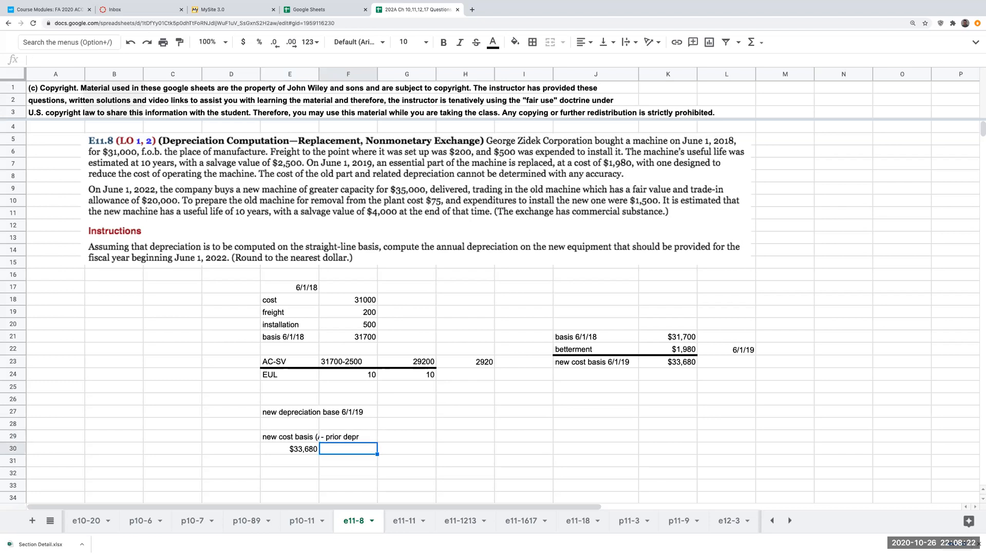
text(=-H23)
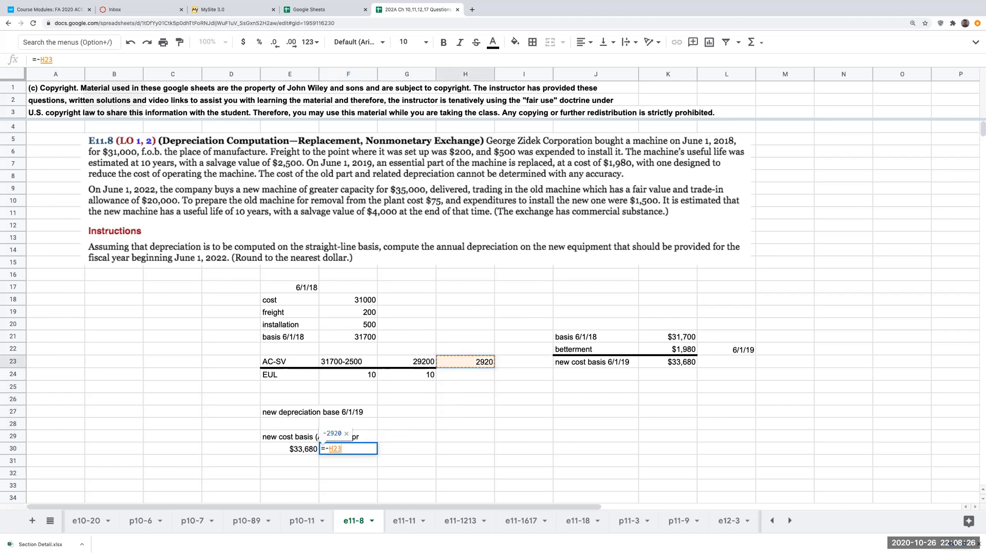
key(Enter)
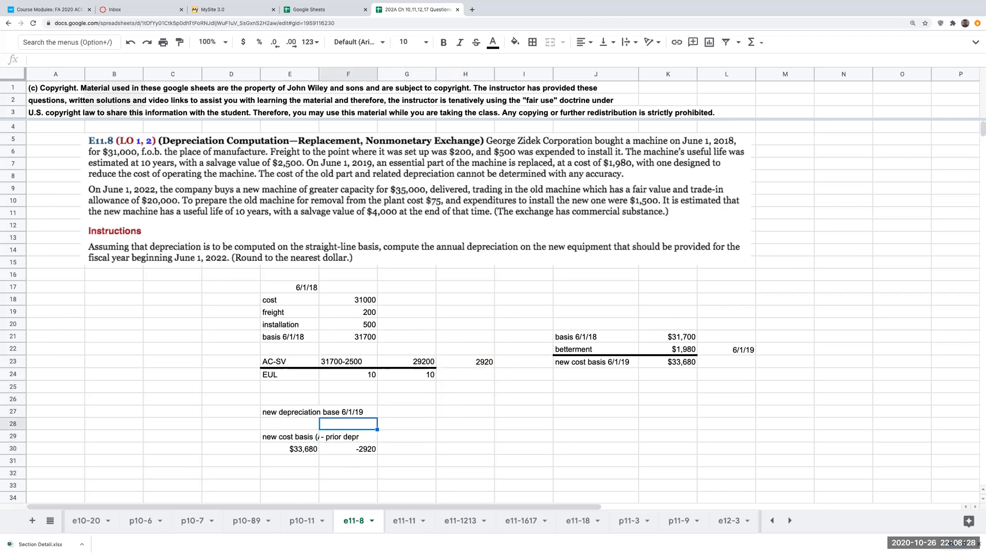
text(2018)
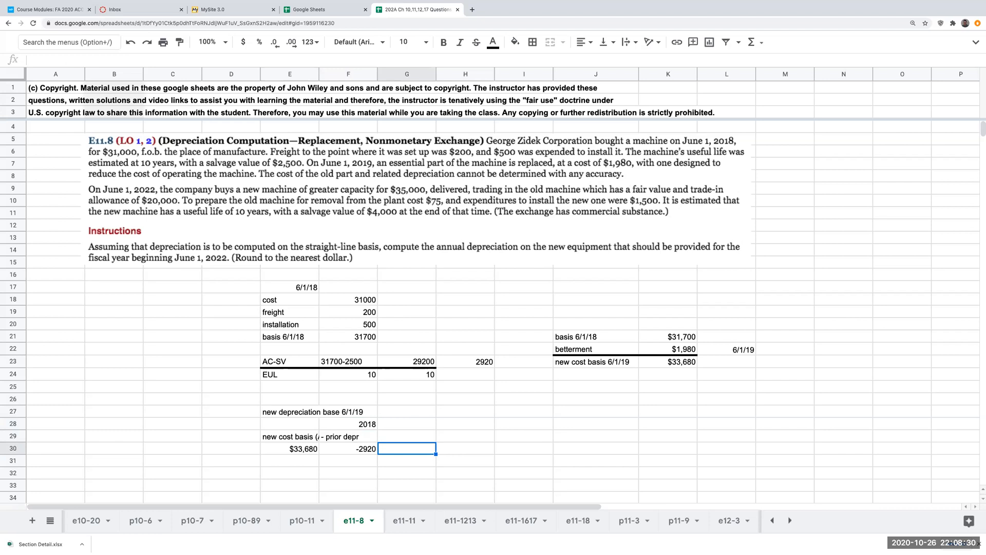
text(-2500)
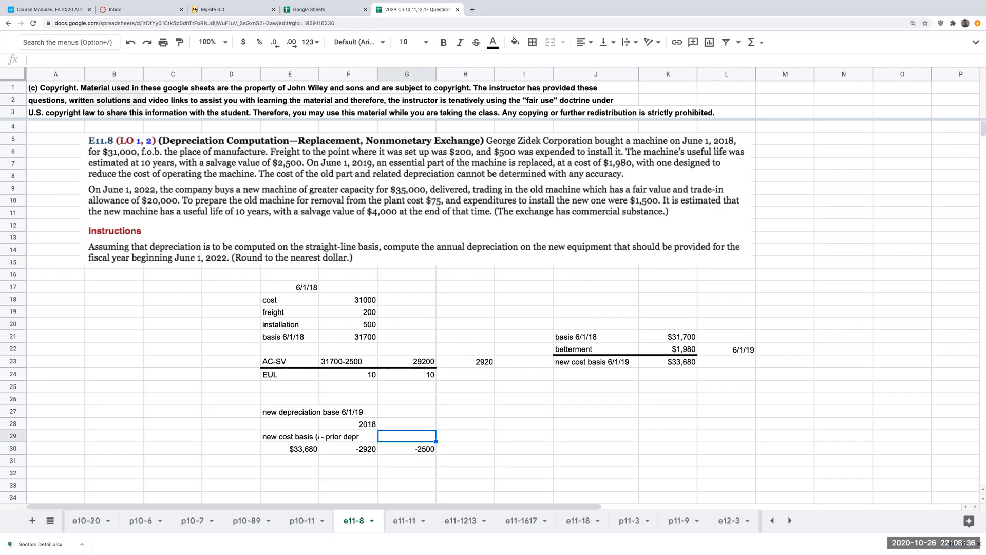
text(salvage value)
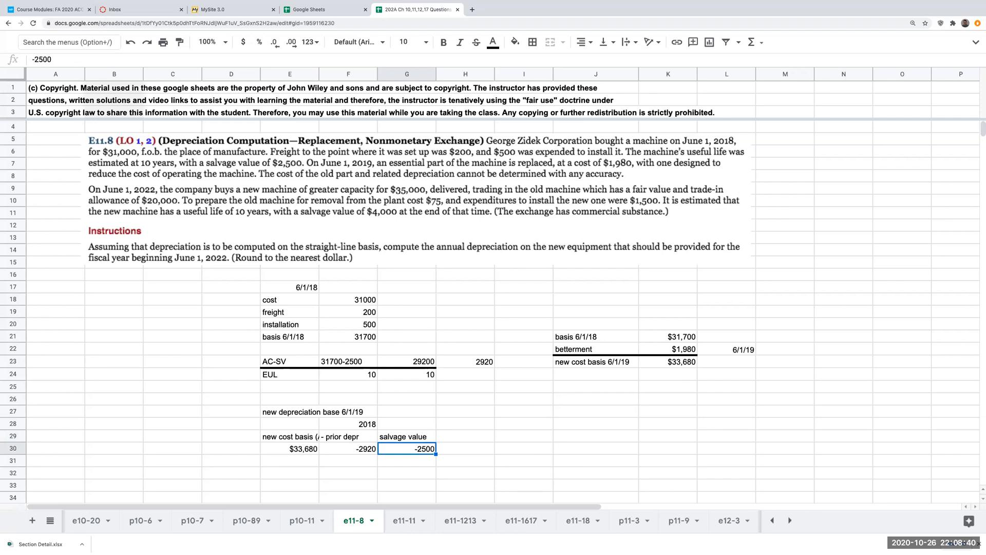
Total the row in H30 as =+E30+F30+G30, giving a $28,260 depreciation base.
click(467, 436)
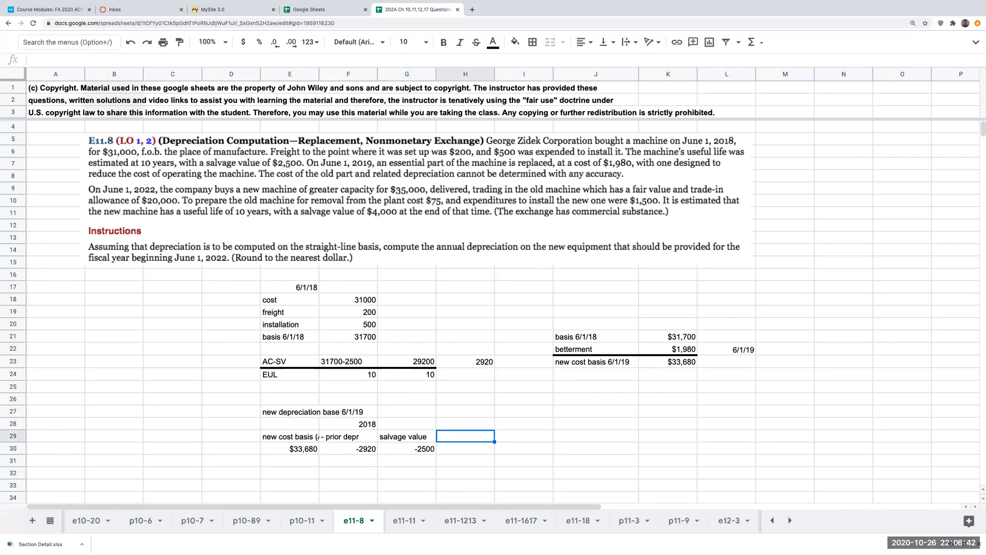
text(+E30+F30+G30)
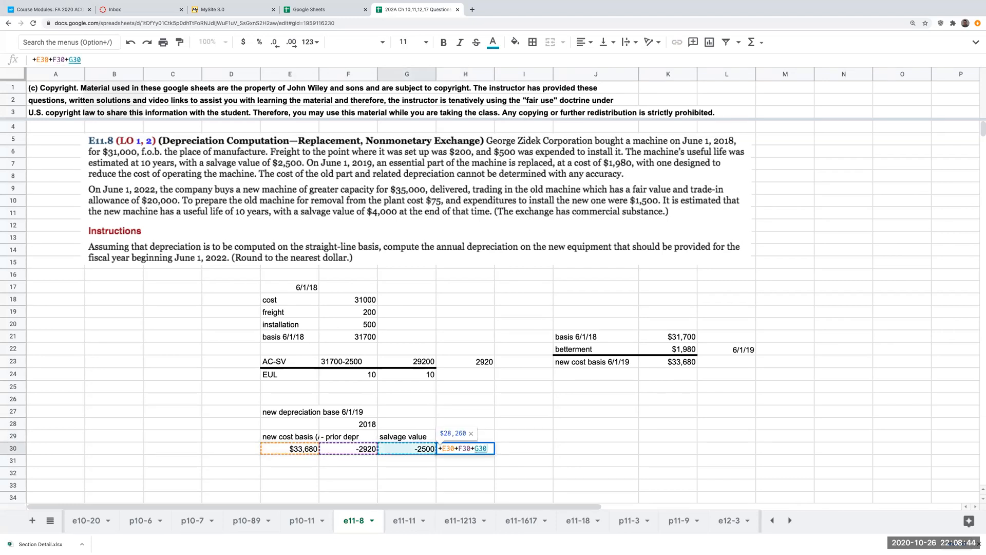
key(Enter)
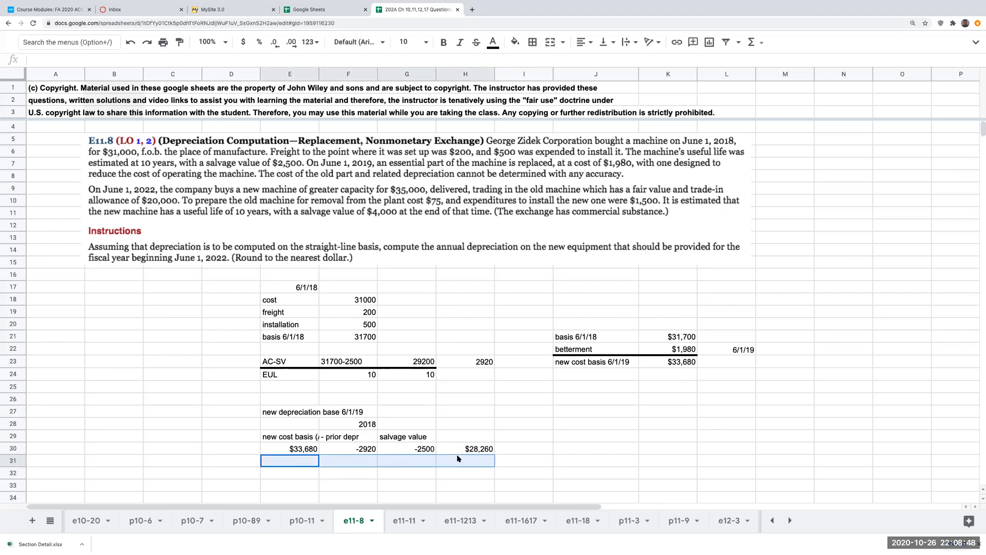
Rule off row 30, note EUL 9 years remaining, and divide $28,260 by 9 for $3,140 annual depreciation.
click(534, 41)
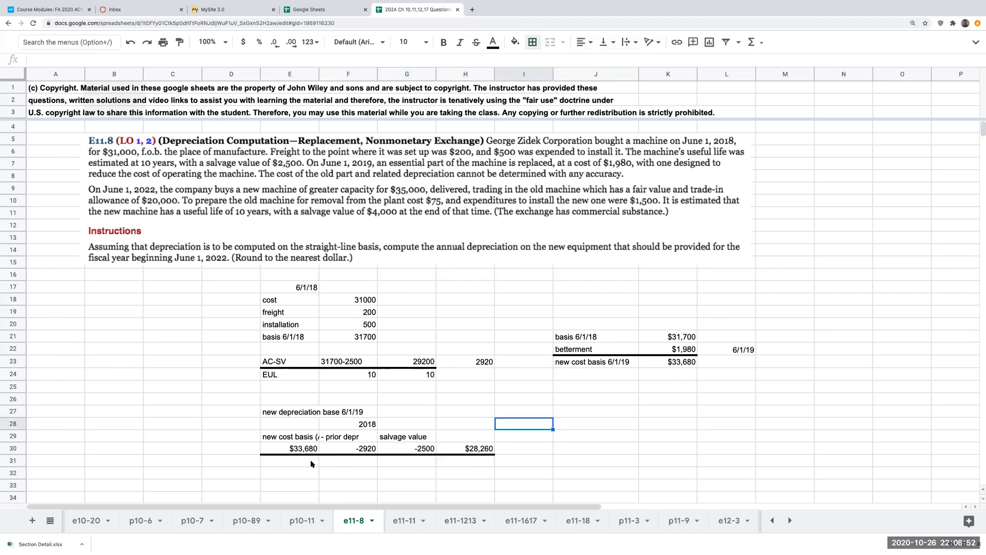
text(EUL=)
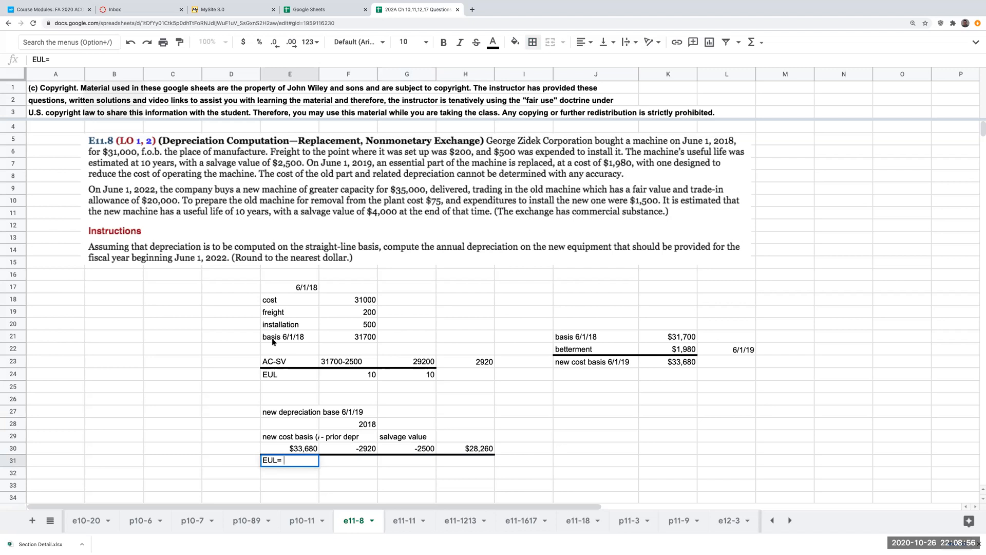
mouse_move(283, 183)
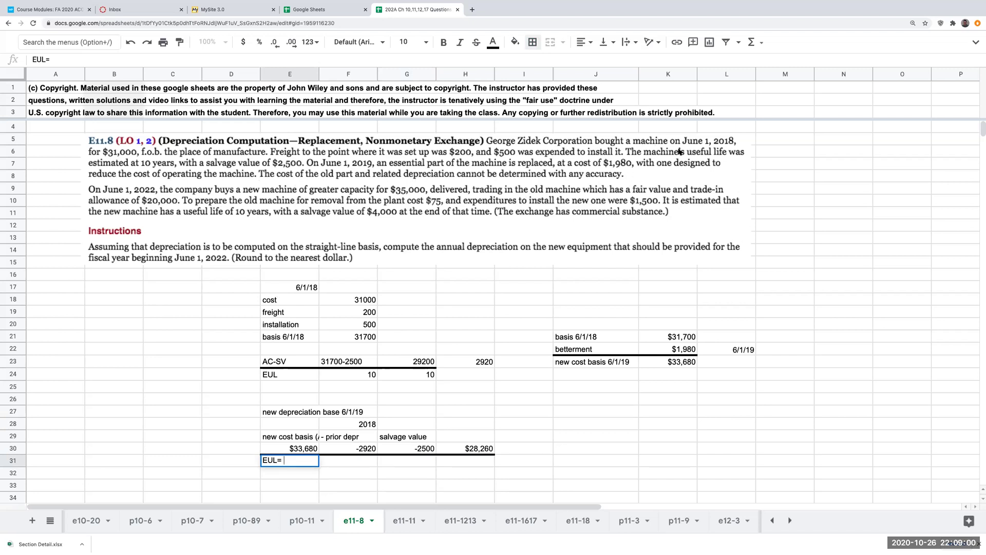
mouse_move(106, 290)
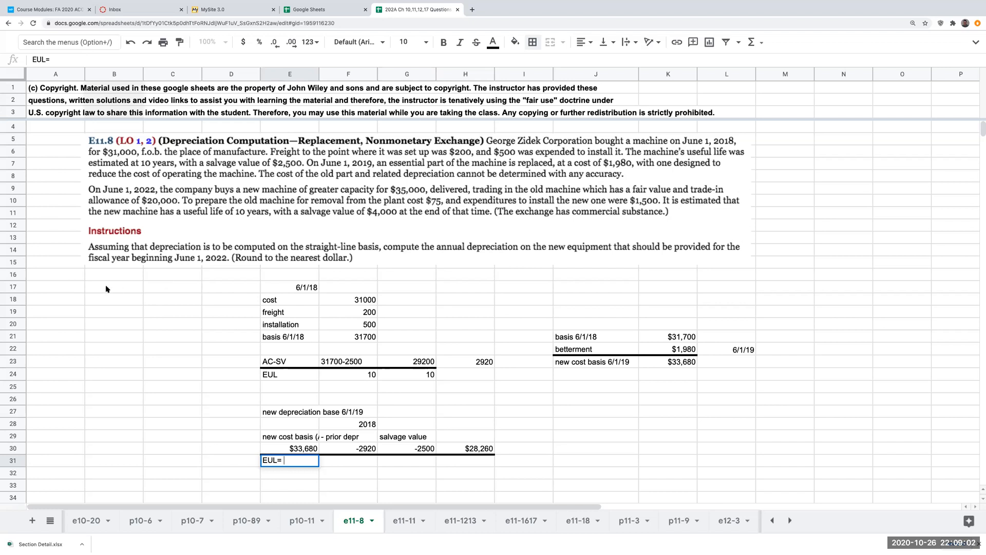
mouse_move(337, 167)
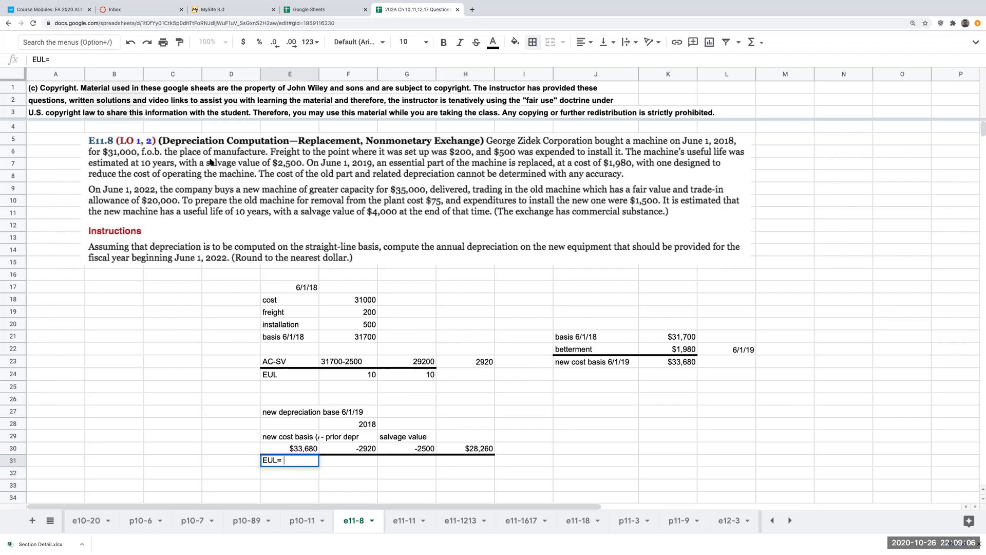
click(479, 463)
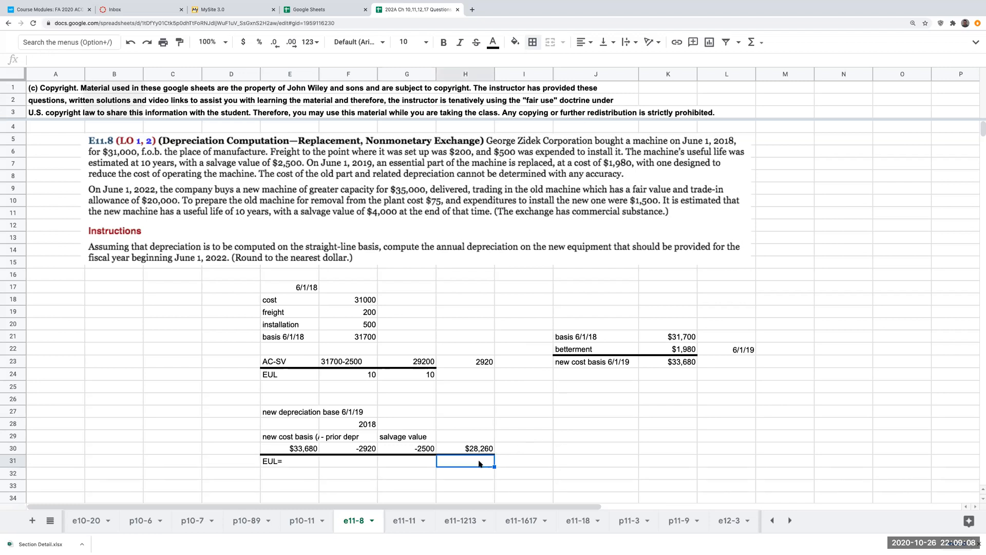
text(9 years remaining)
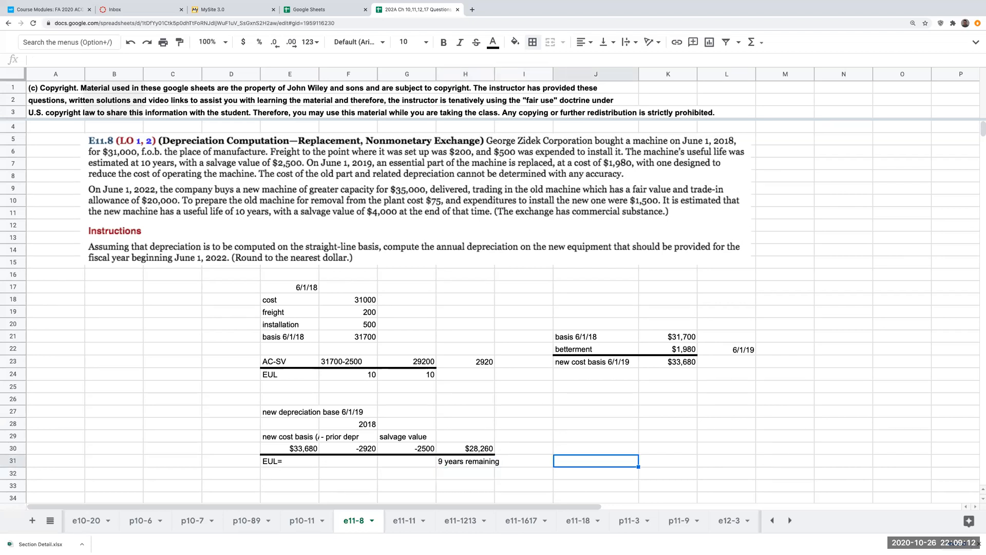
text(=+H30)
click(668, 448)
text(+J30)
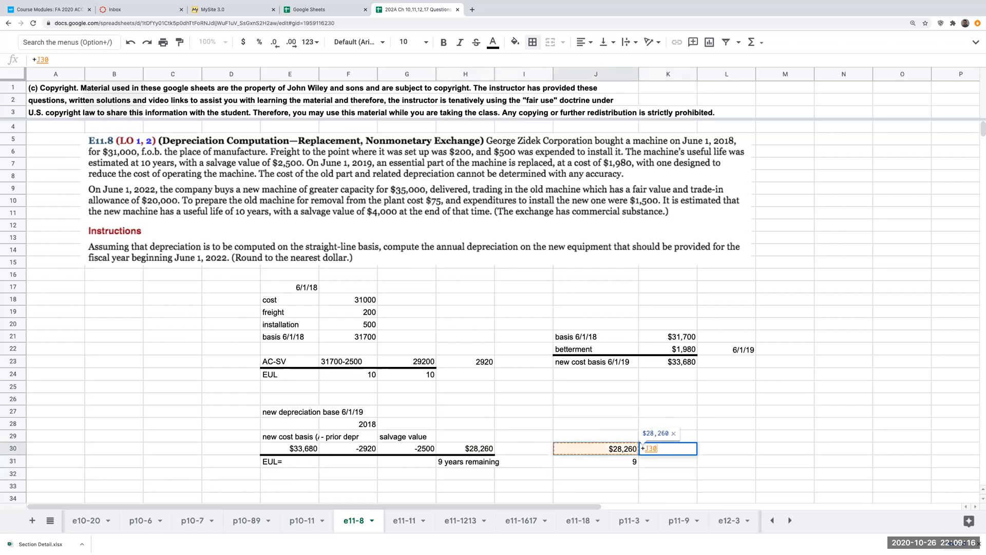
key(Enter)
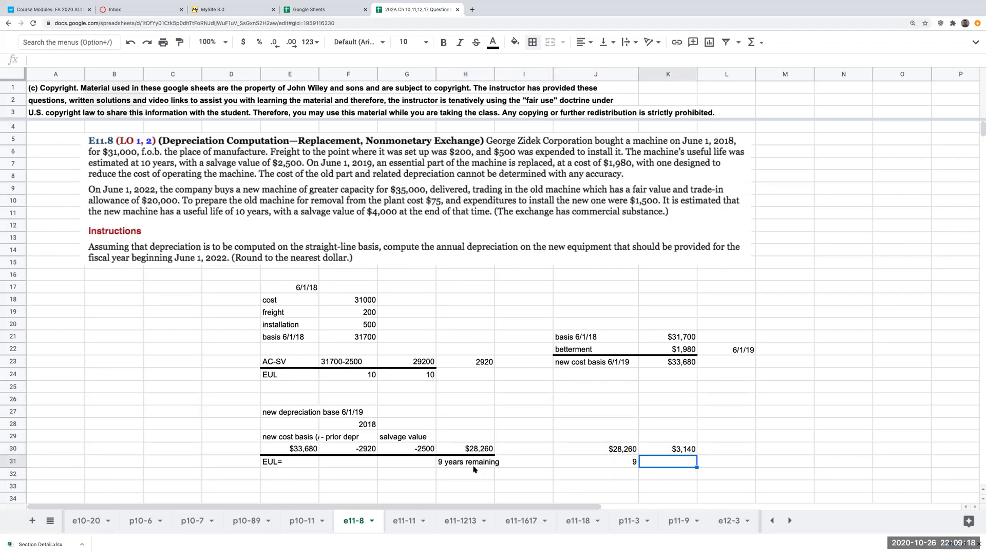
Add a border line above the remaining-life figure of 9.
click(610, 462)
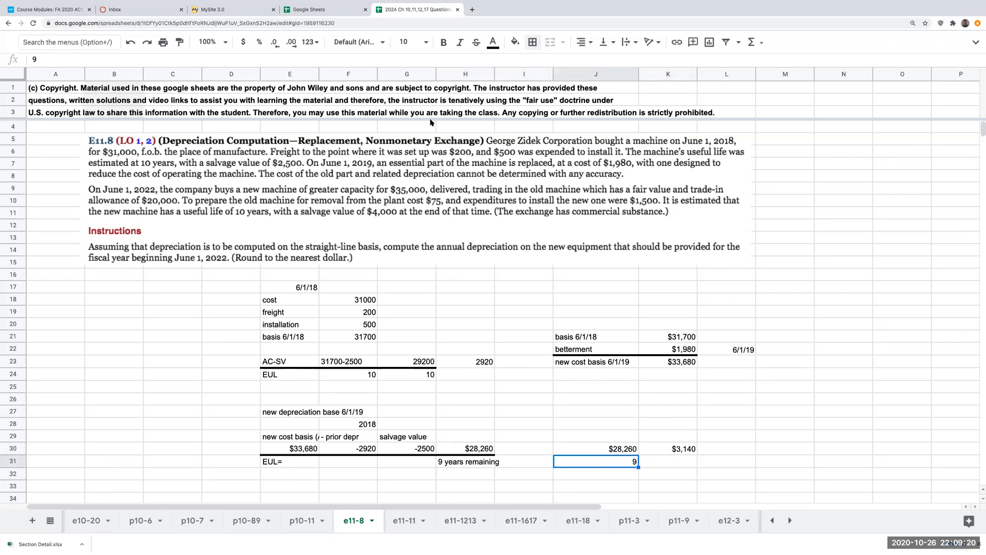
click(534, 42)
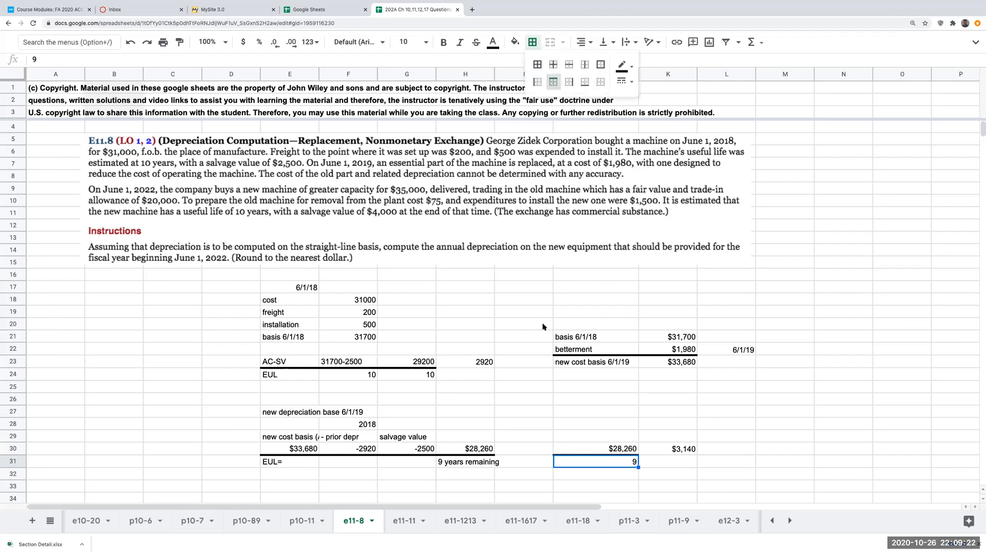
click(523, 361)
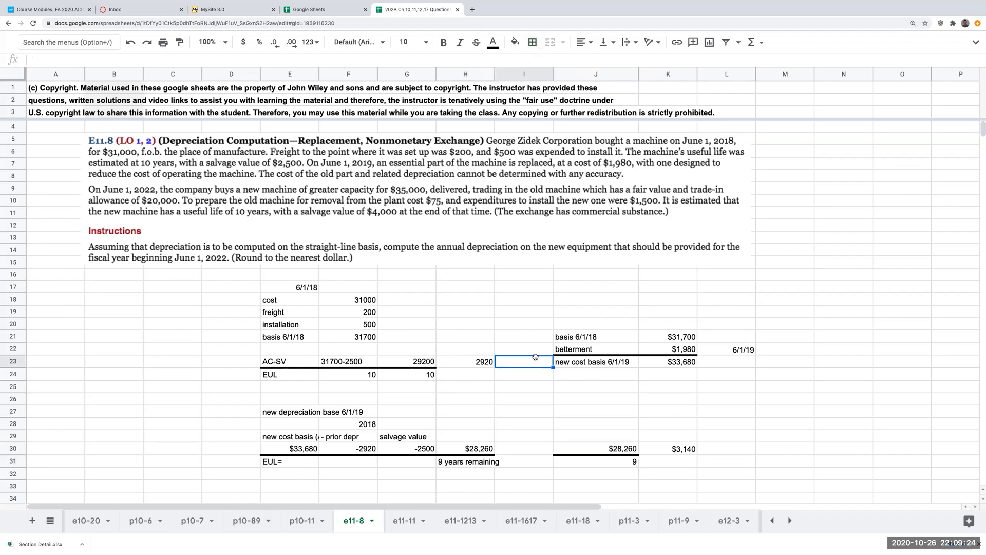
mouse_move(602, 374)
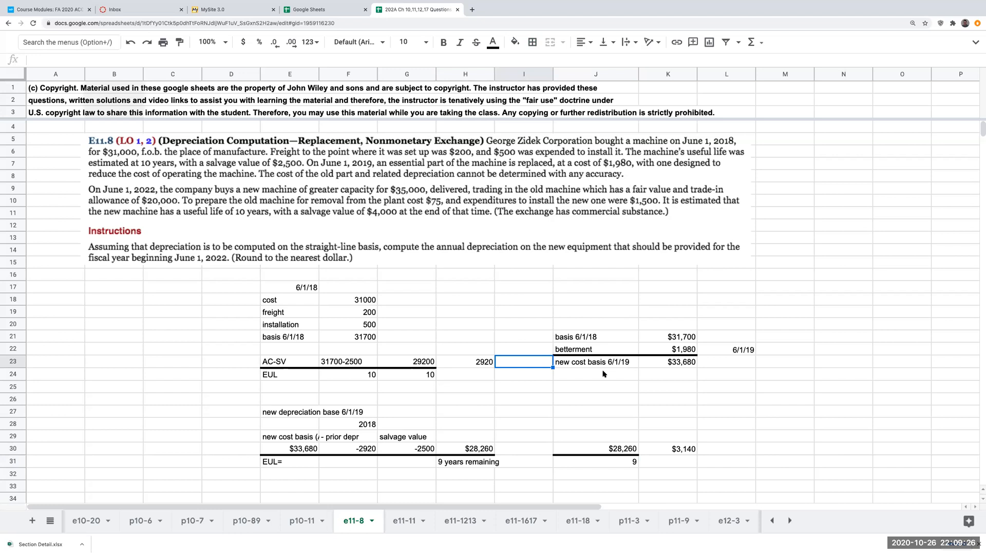
mouse_move(514, 409)
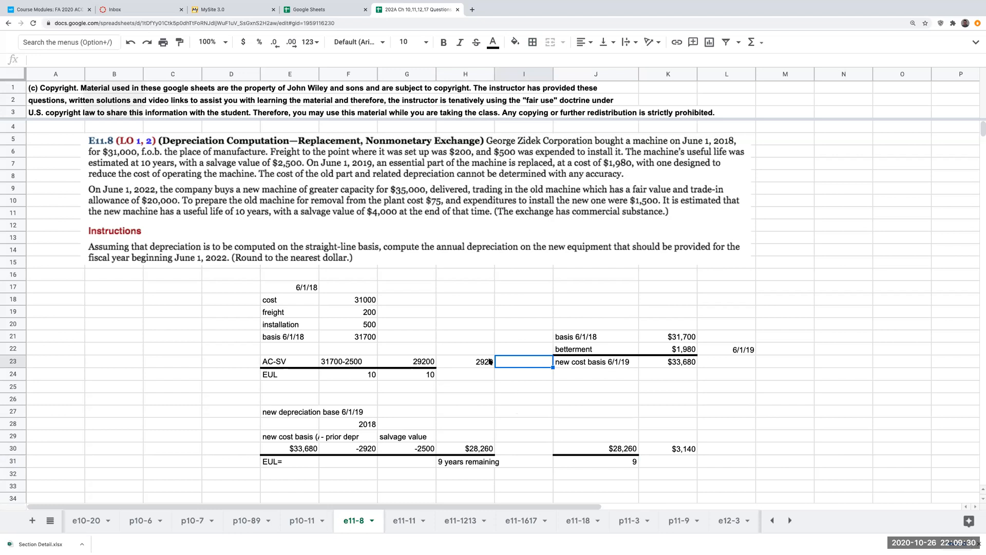
In column M, label the -2920 prior depreciation row and begin the next depreciation period label.
scroll(down, 3)
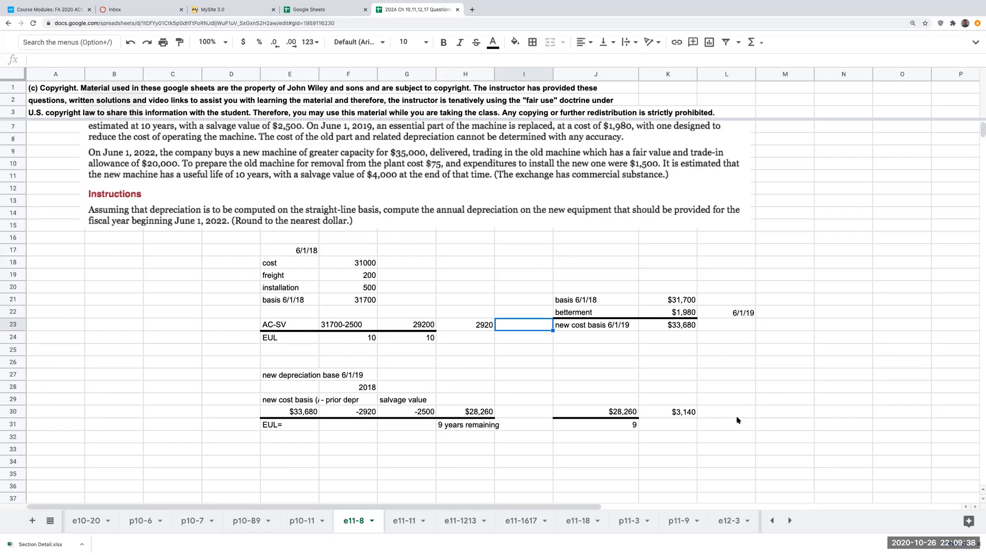
click(730, 386)
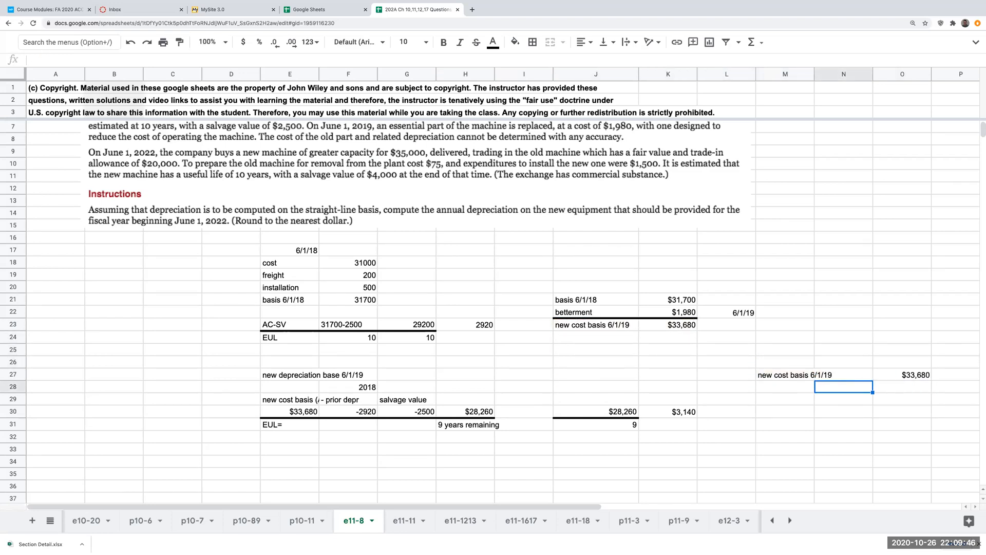
text(depreciation 2018)
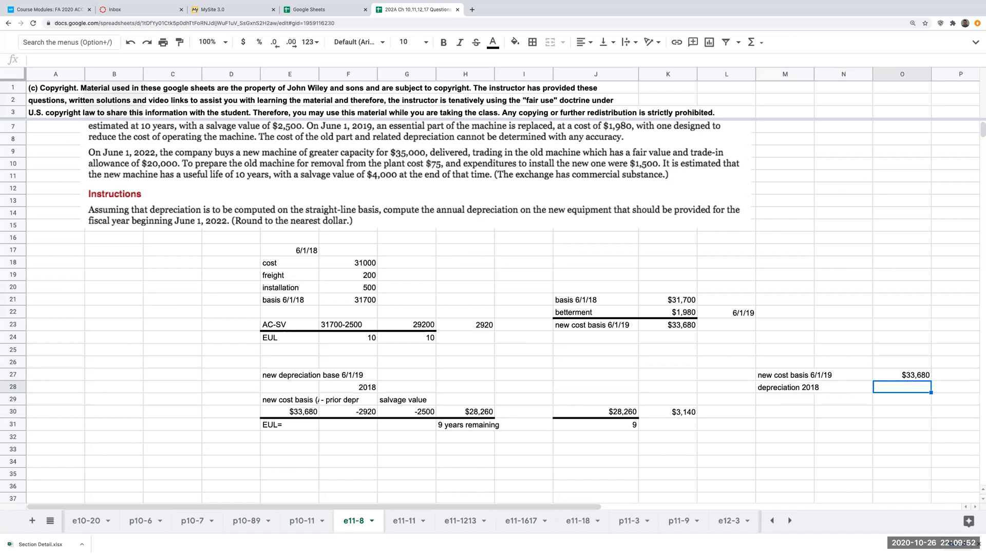
text(-2920)
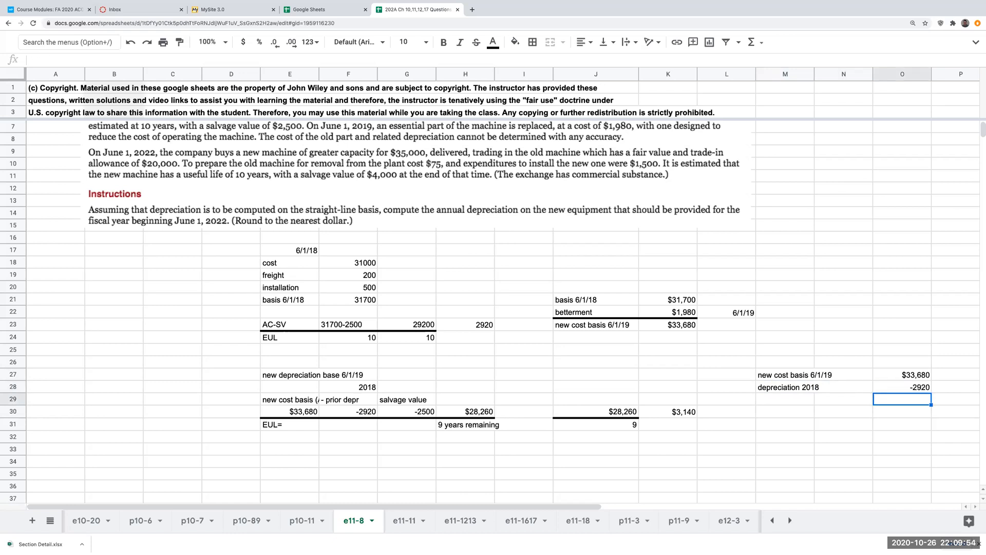
click(784, 400)
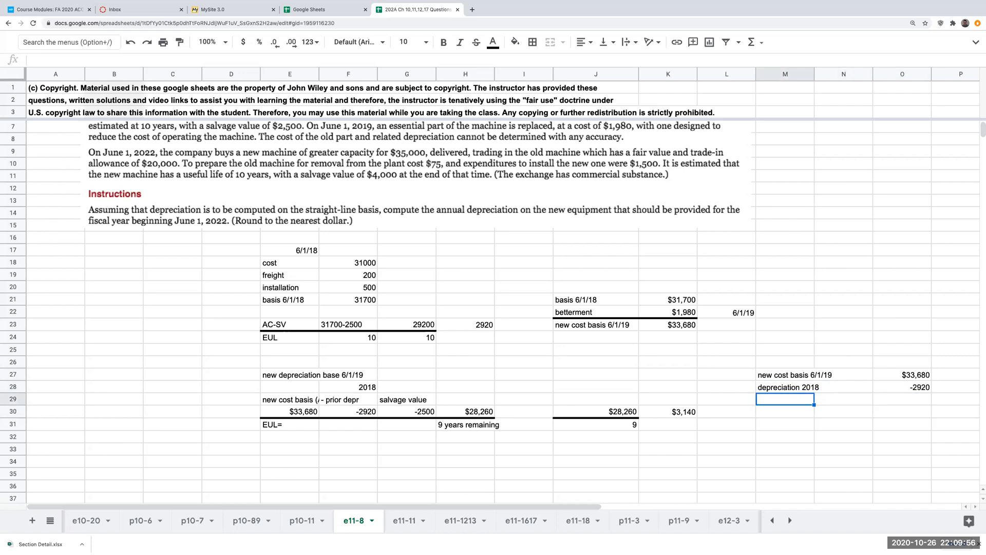
text(depreciation 2019,)
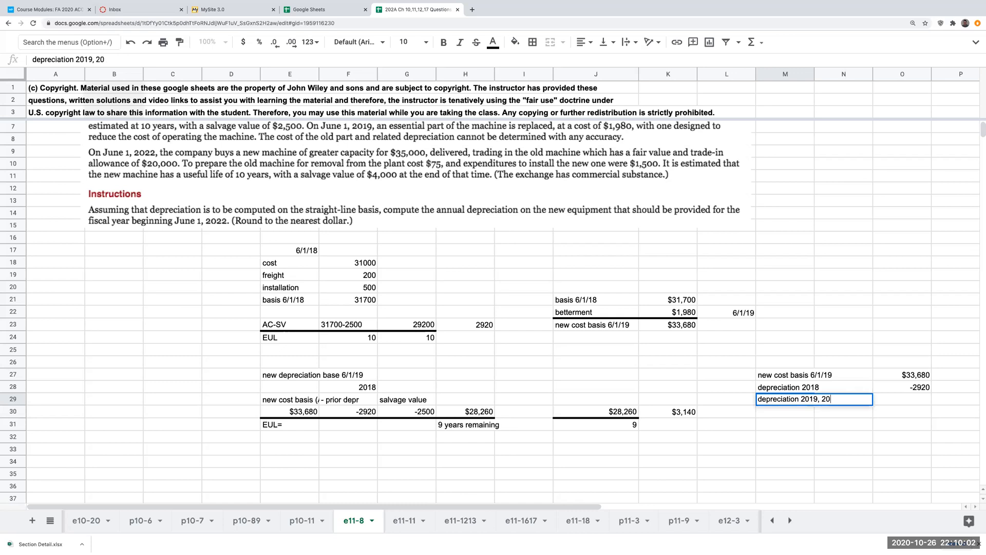
text(20,)
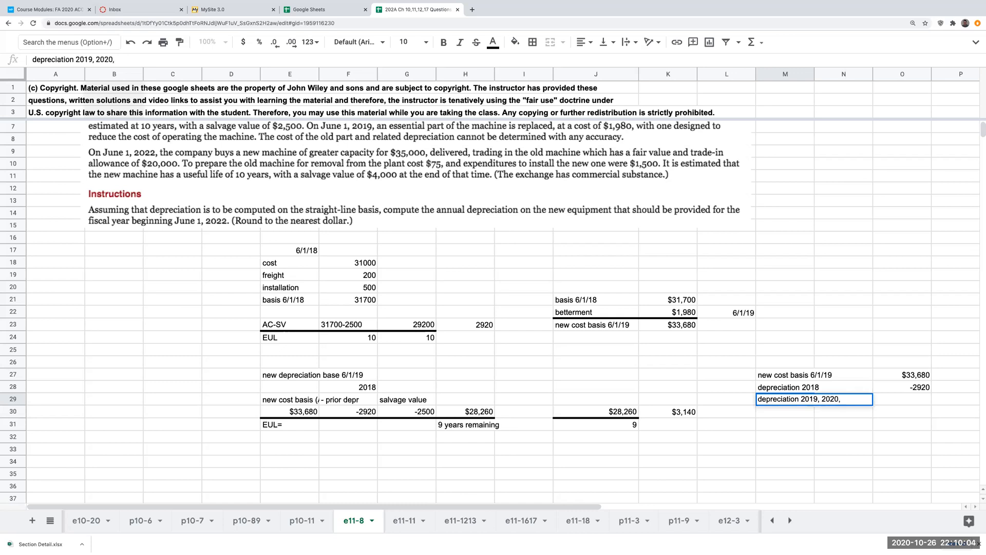
text(2021)
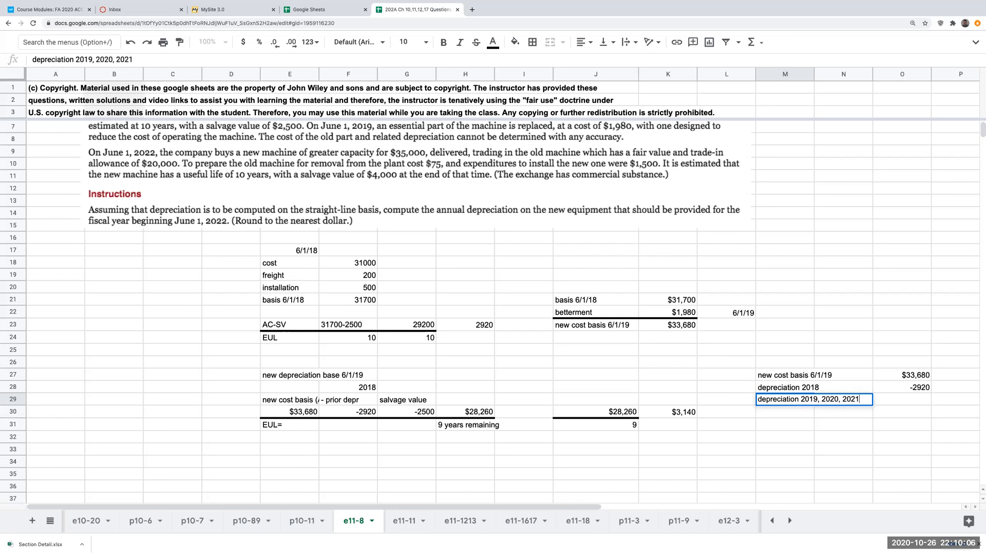
Correct the first label to 'depreciation 6/1/18-5/31/19'.
key(Backspace)
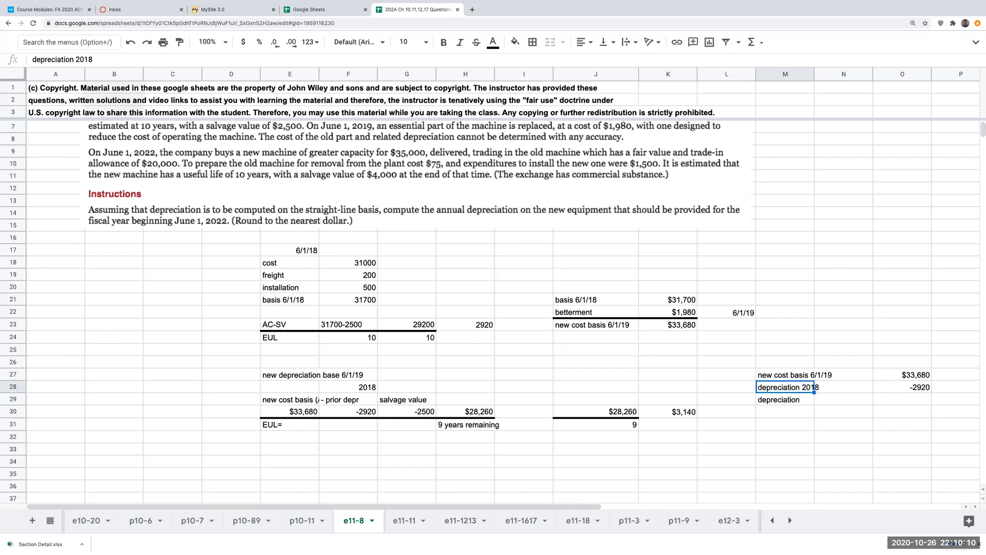
mouse_move(762, 380)
text(6)
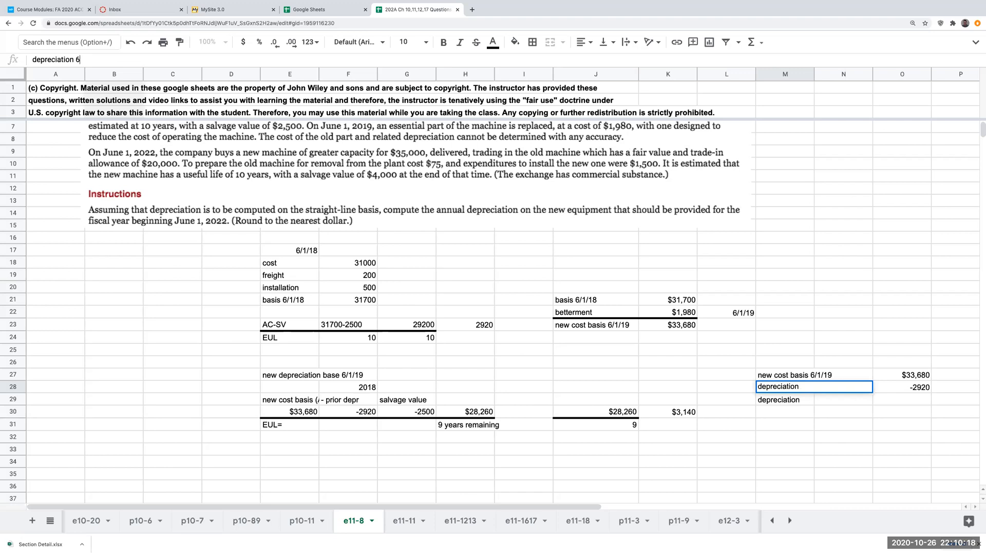
text(/1-)
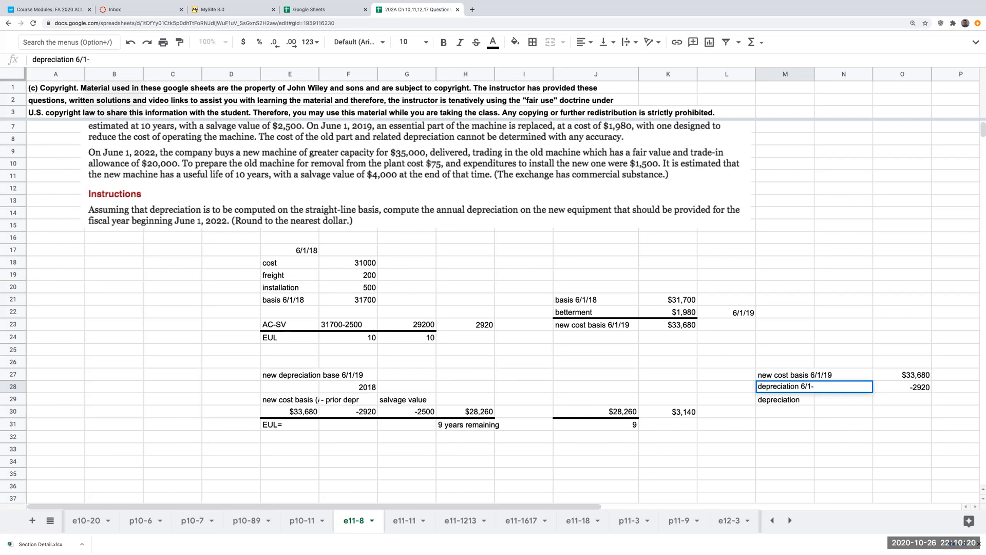
text(8)
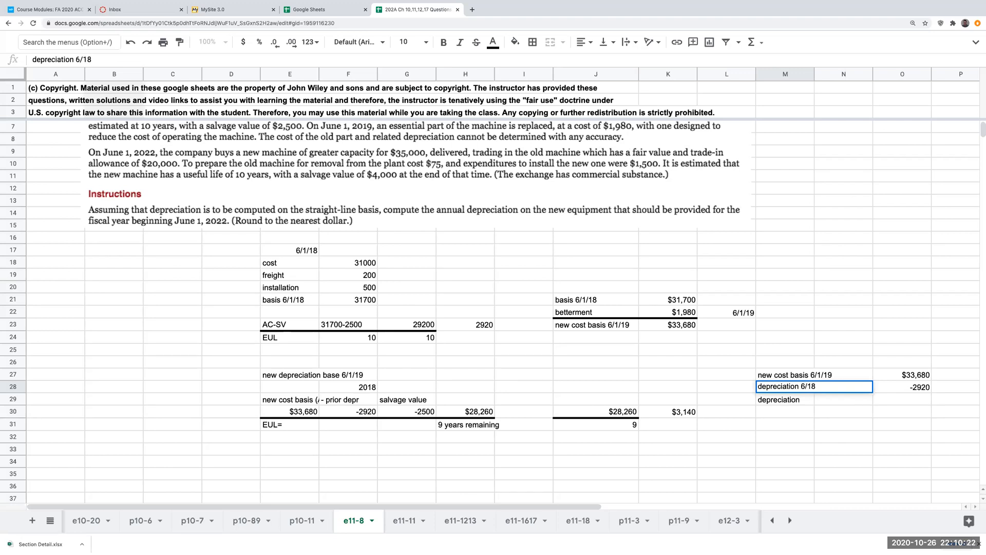
key(Backspace)
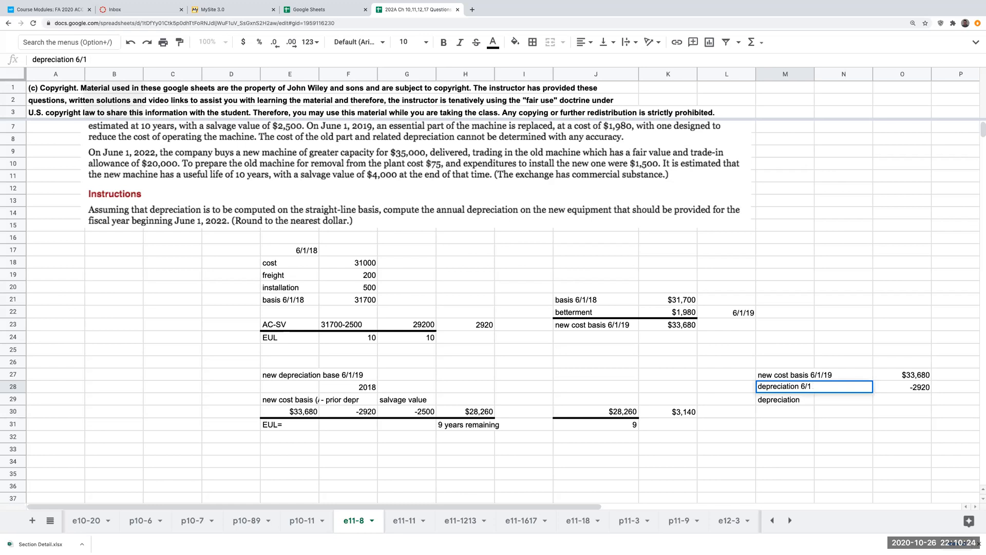
text(/18-)
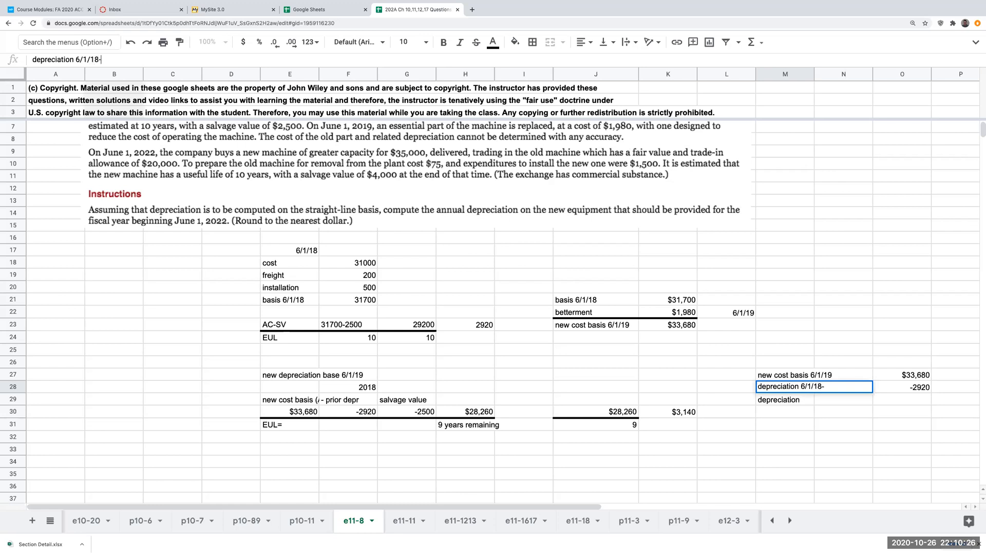
text(5/31/19)
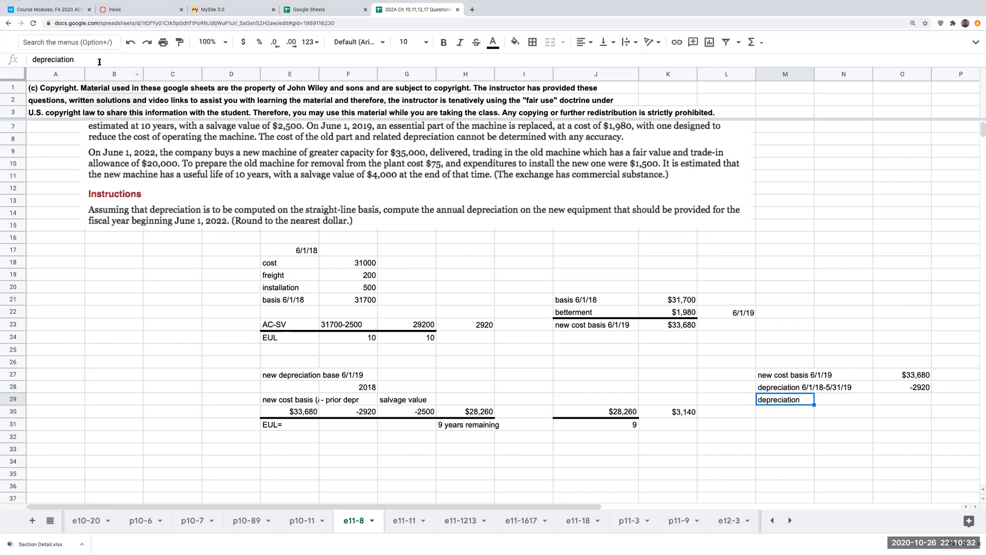
Label the next row 'depreciation -5/31/20,21,22' and begin its -3140-based formula.
text(-5)
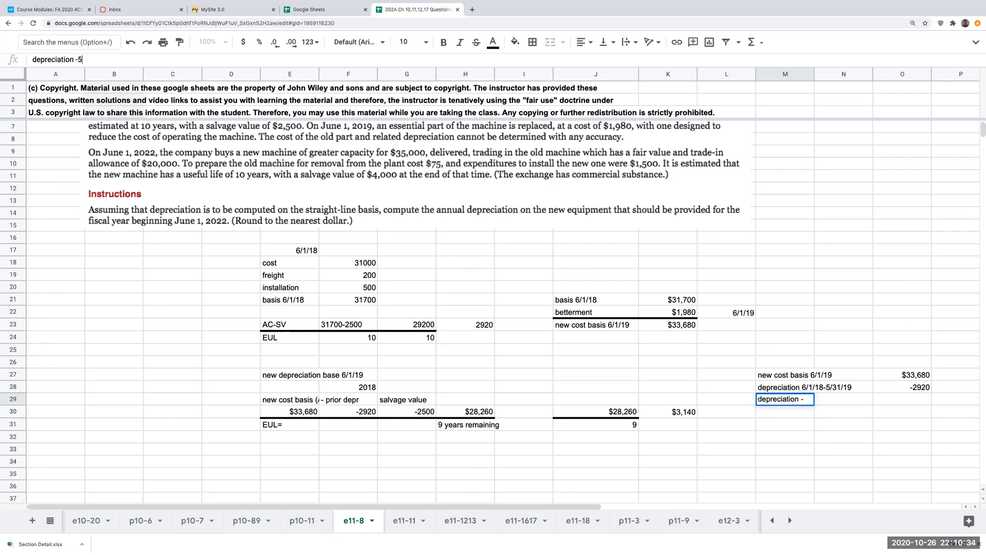
text(/31/20)
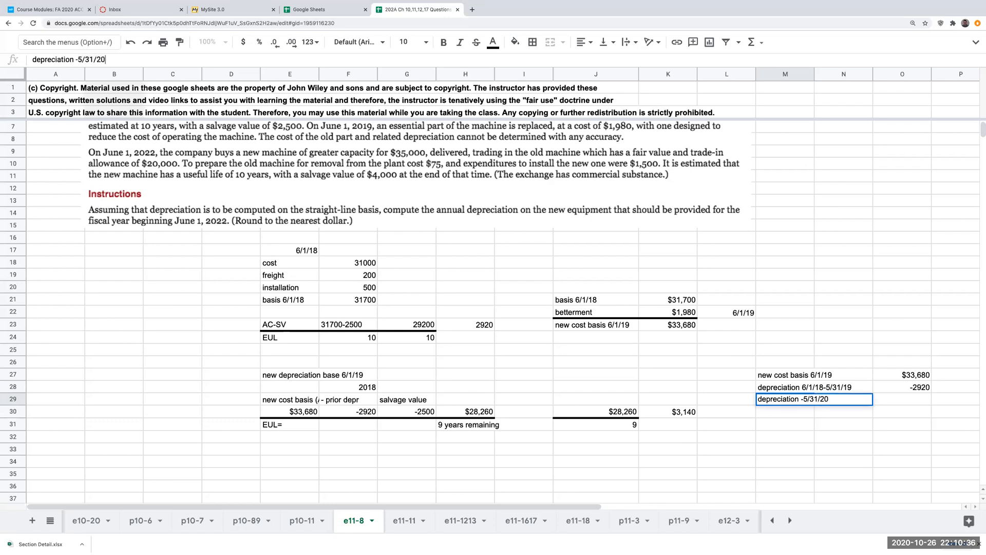
text(,21,22)
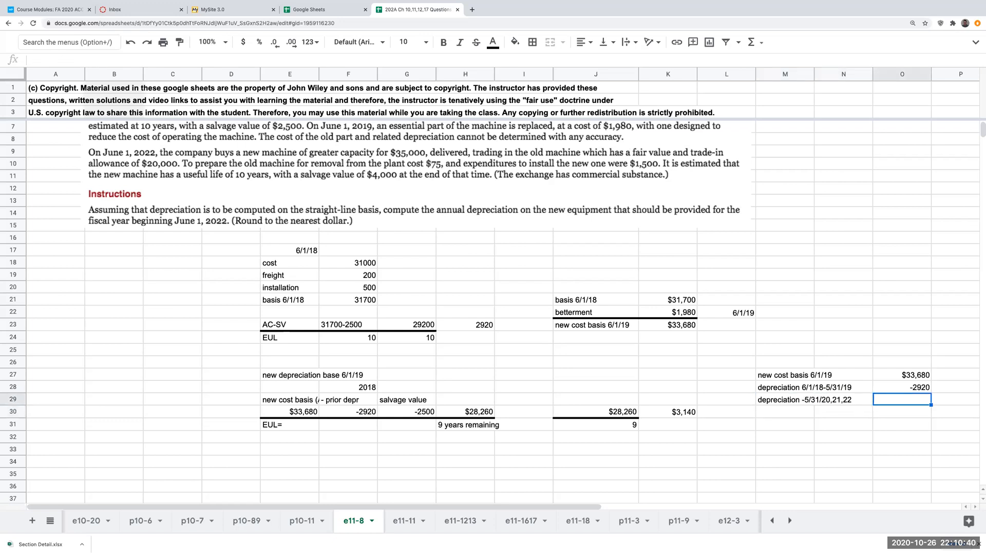
text(-3140)
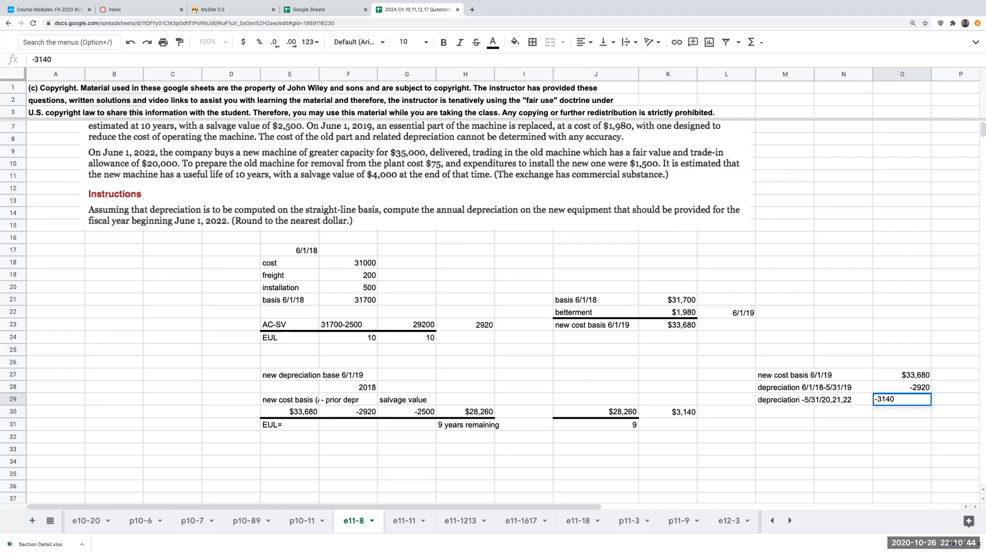
text(+)
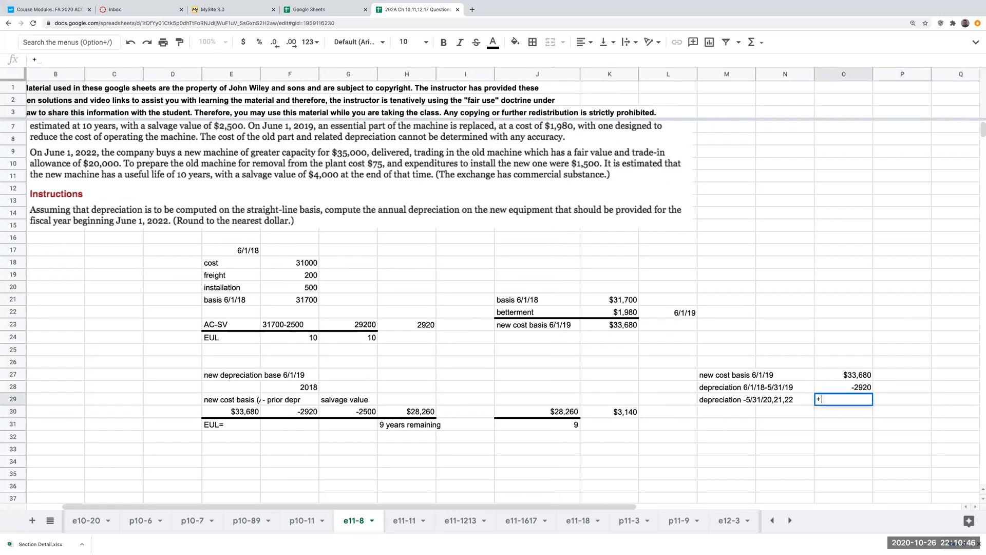
text(=31)
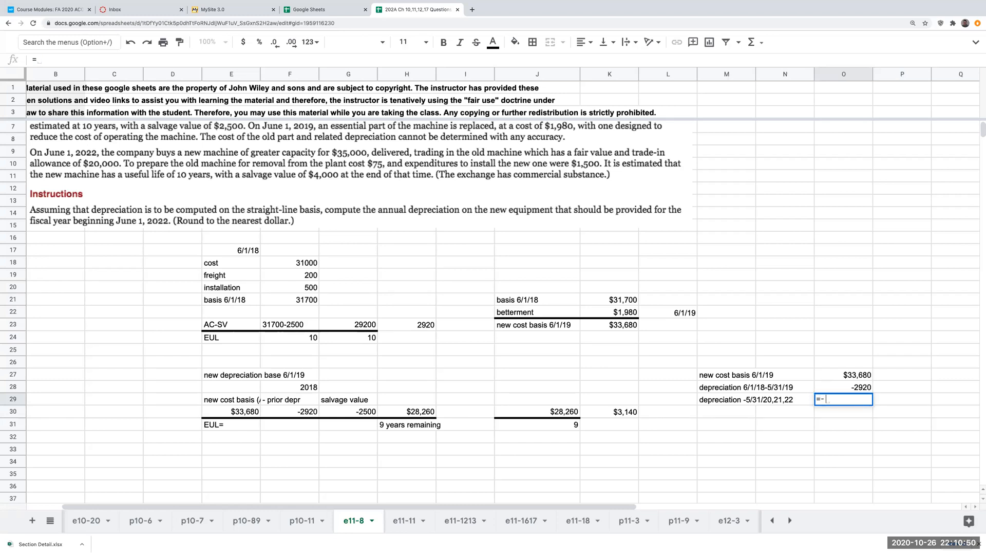
Enter -9420 depreciation for 2020–22 (3140×3) and compute the old machine's $21,340 book value.
key(Enter)
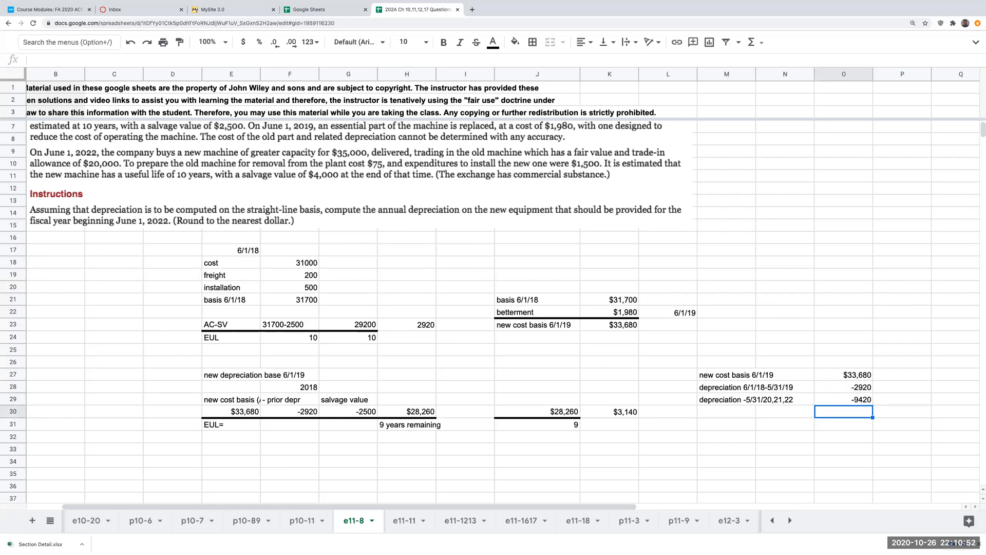
text(3140)
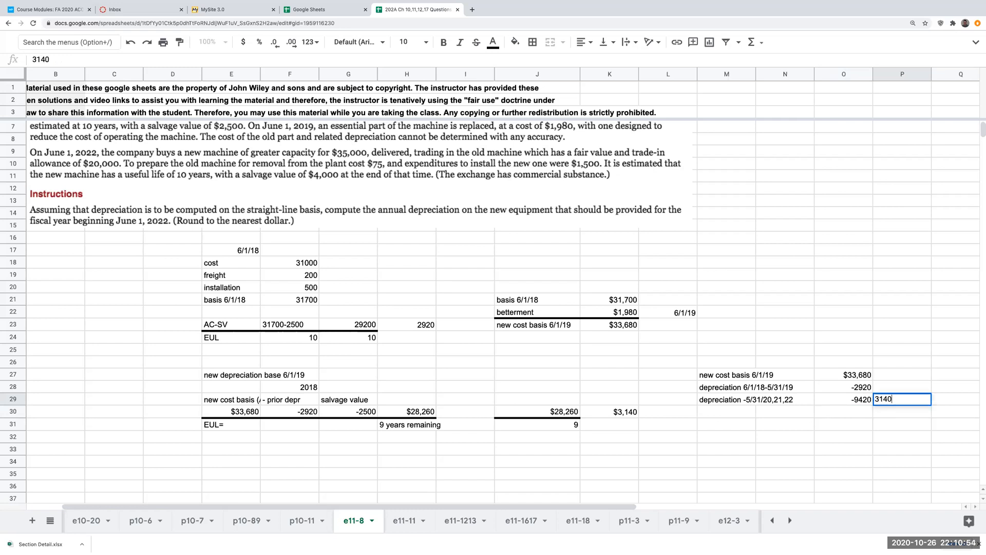
text(-)
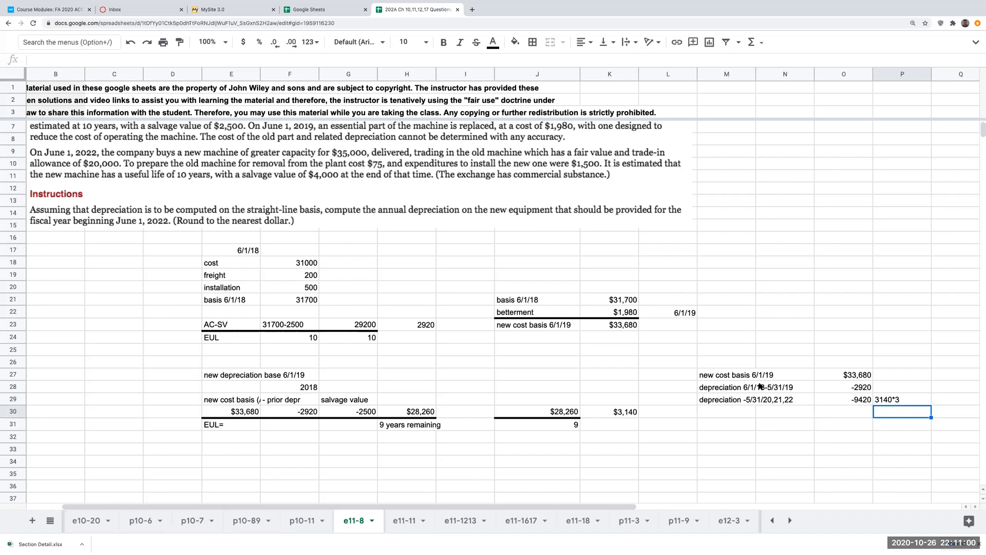
click(726, 415)
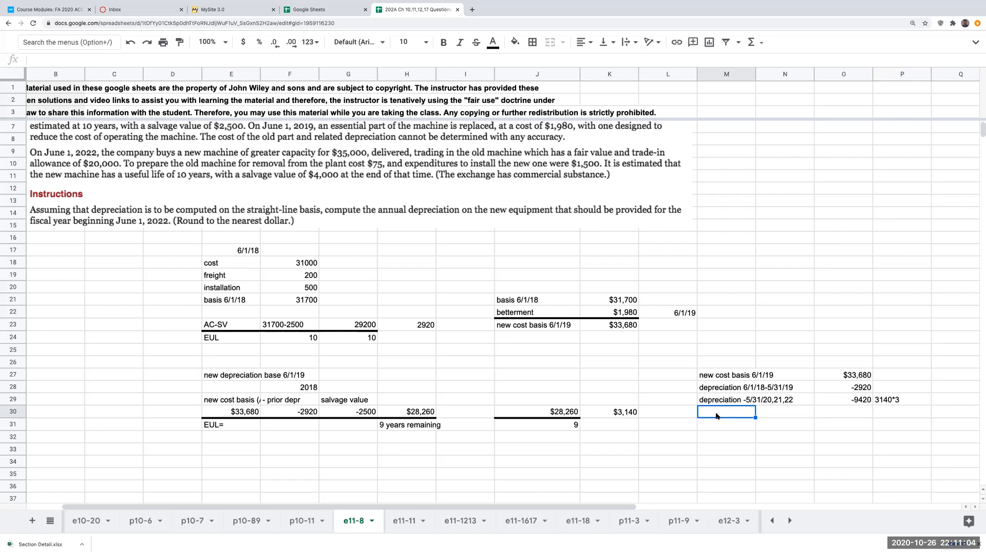
text(book value of the)
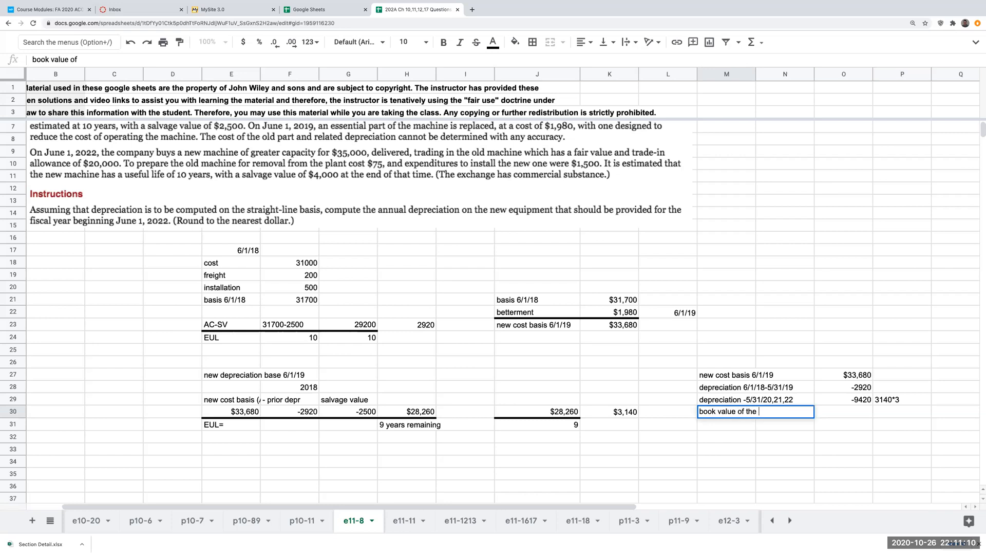
text(old machine)
click(844, 411)
text(+O29)
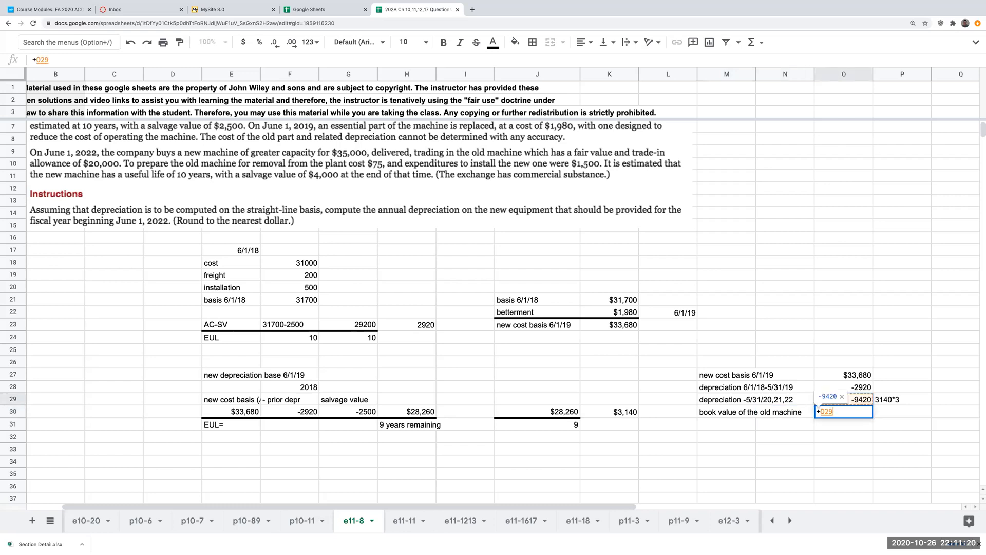
key(Enter)
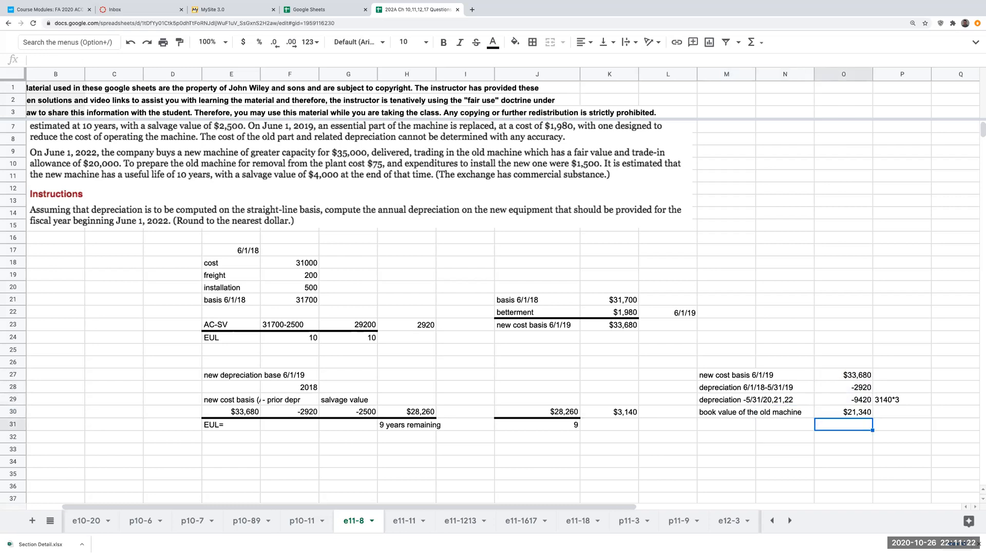
Draw a total line above the book value row.
click(758, 411)
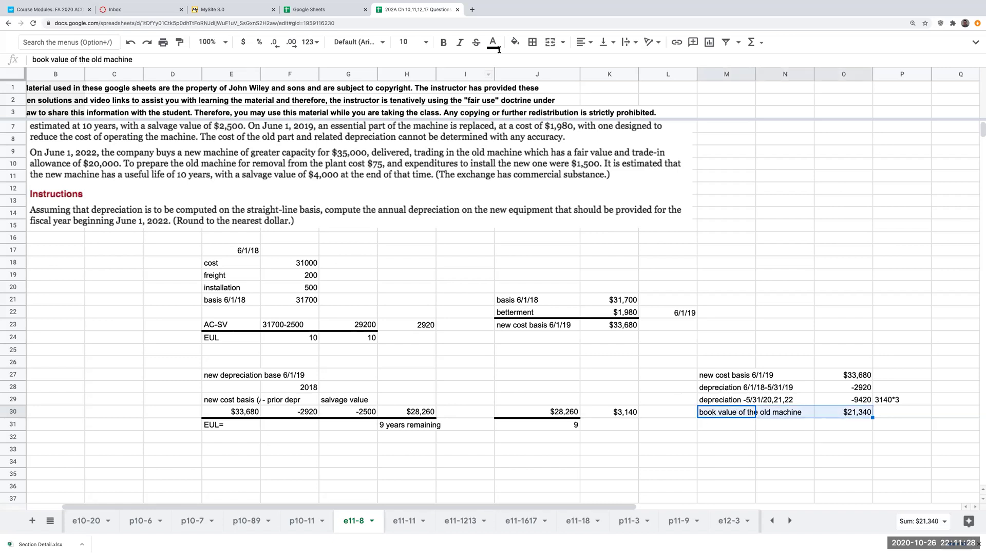
click(534, 42)
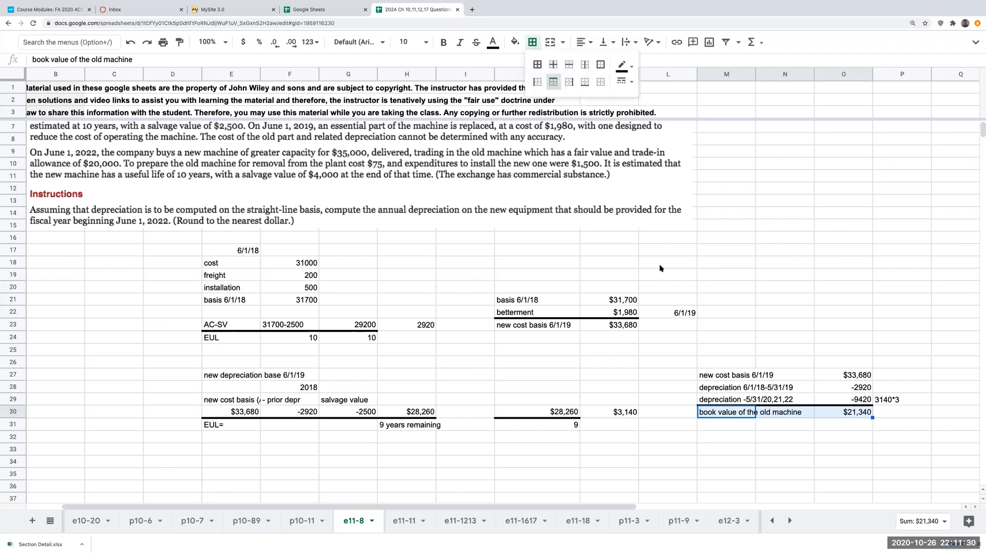
click(843, 437)
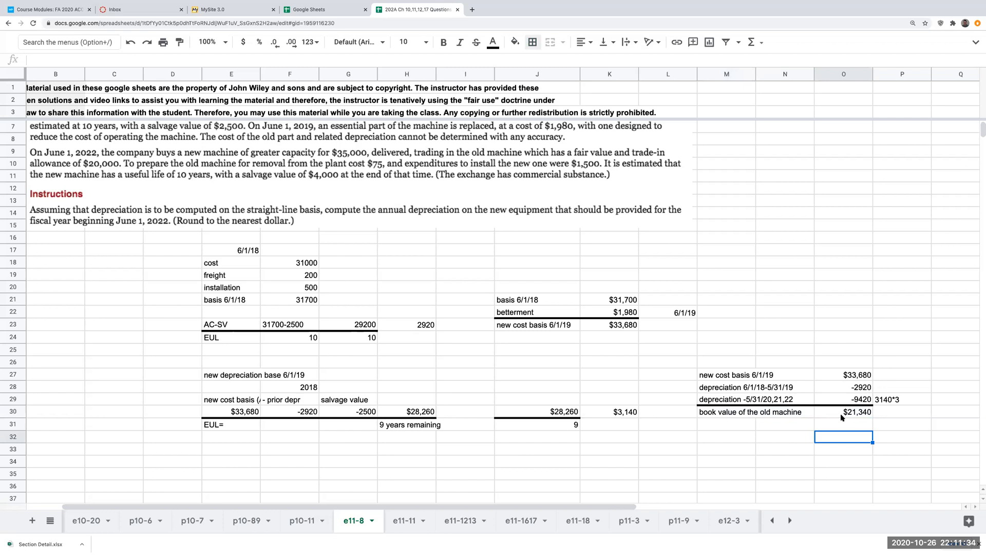
mouse_move(858, 419)
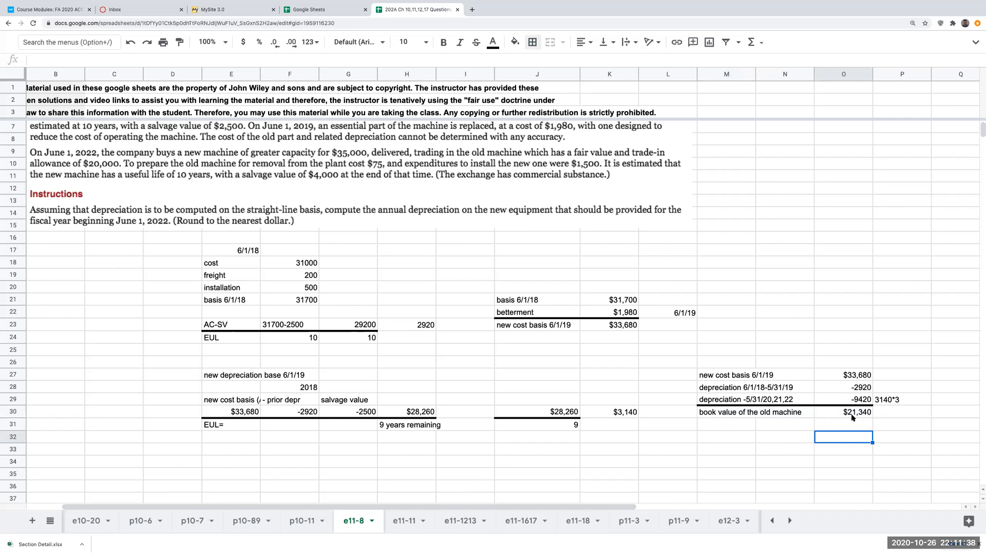
Carry down the $21,340 book value, subtract 20000 trade-in value, and compute the $1,340 loss on exchange.
scroll(down, 3)
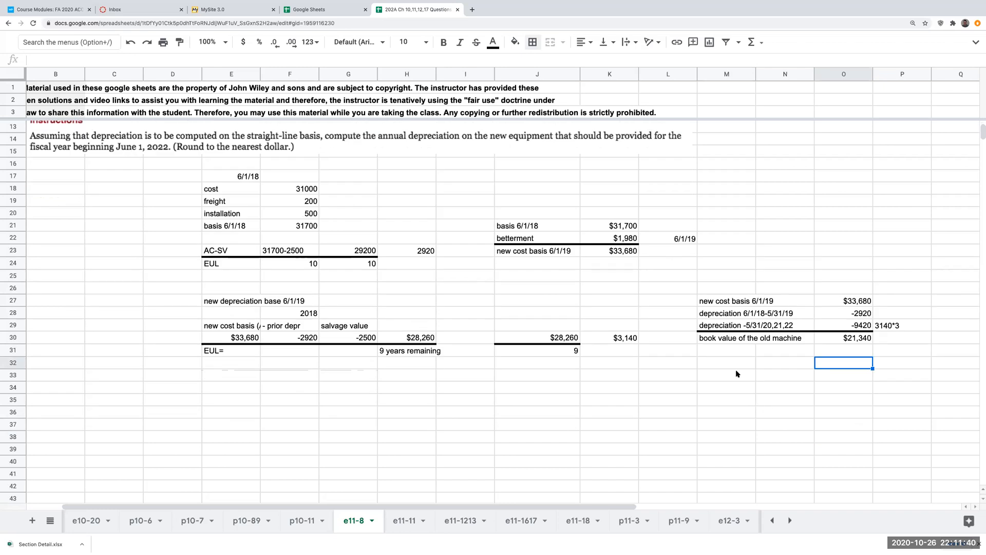
click(726, 374)
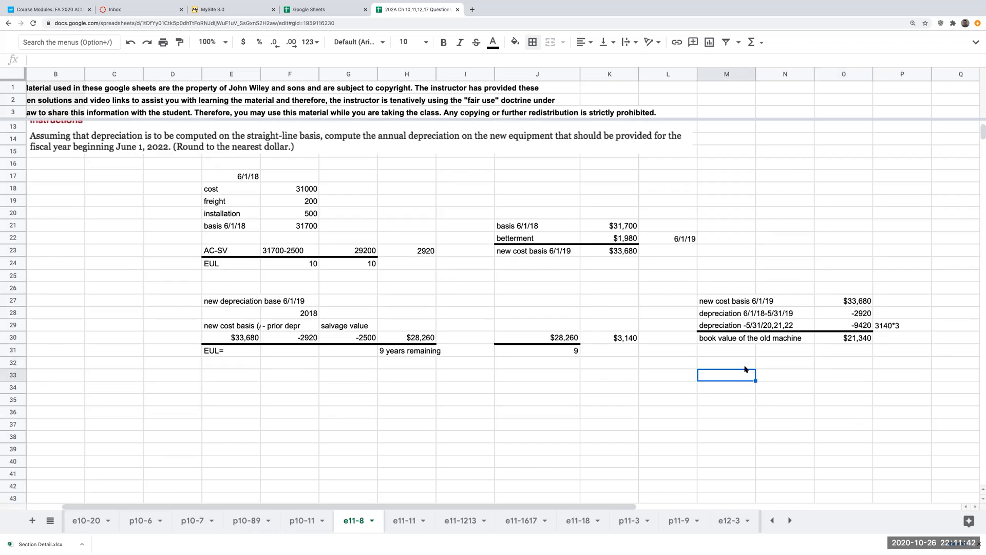
text(+M31)
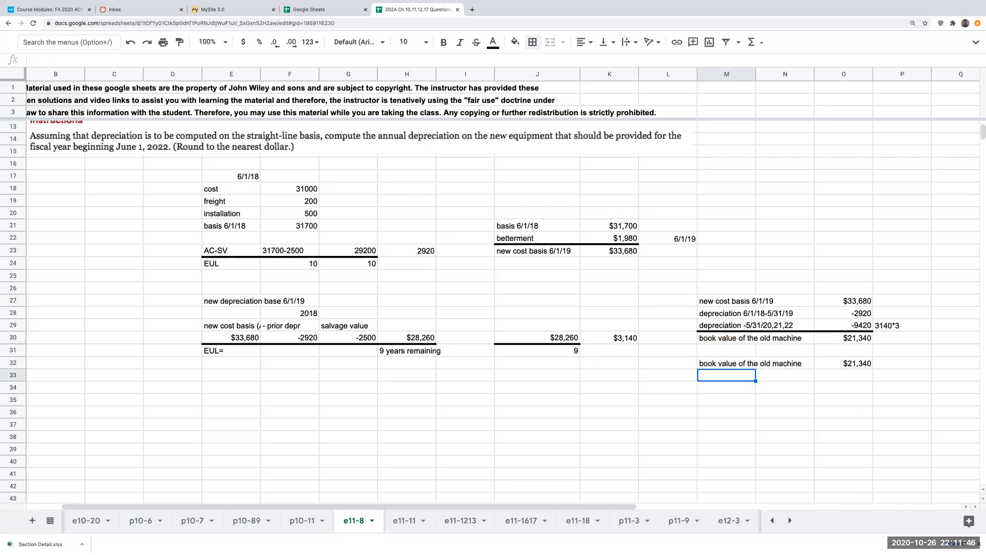
text(trade in value)
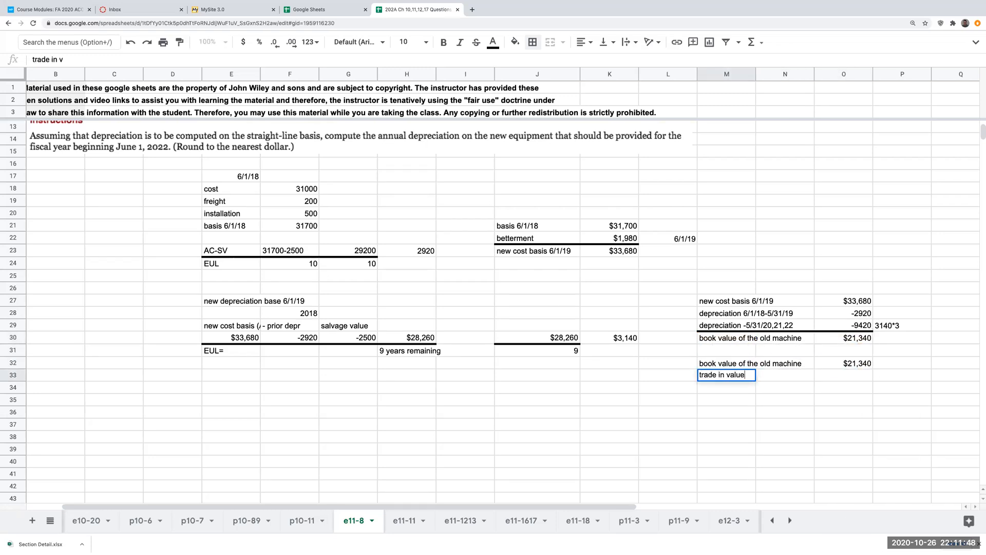
text(-20000)
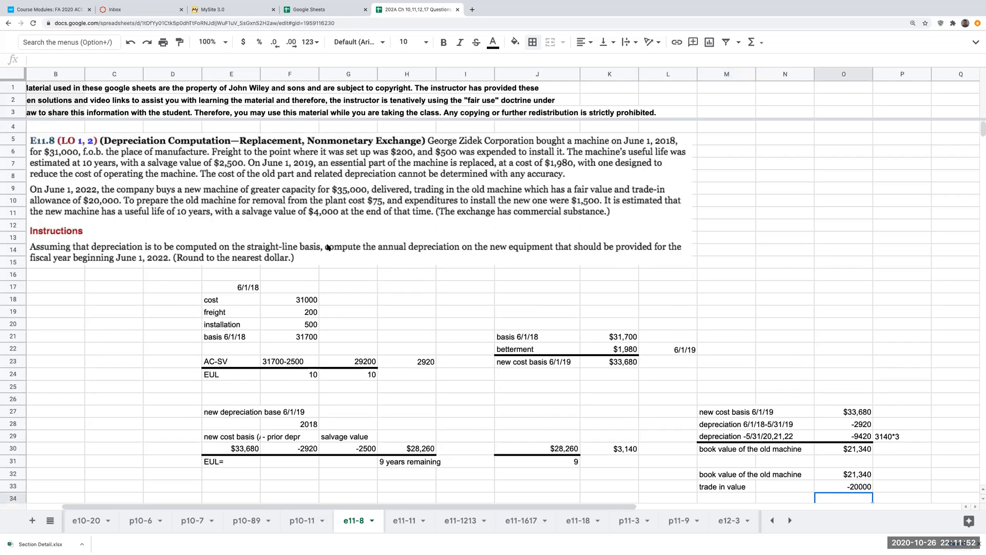
mouse_move(861, 365)
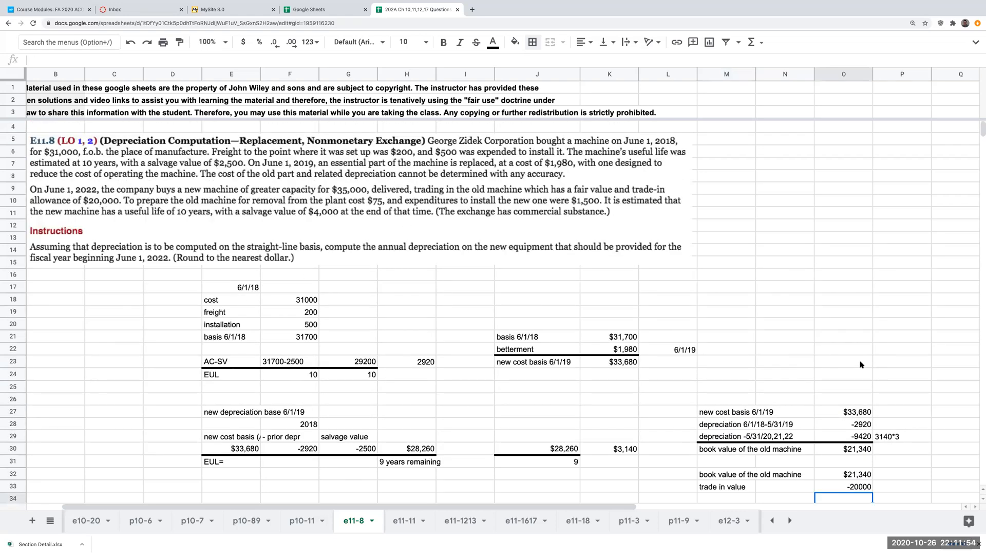
scroll(down, 3)
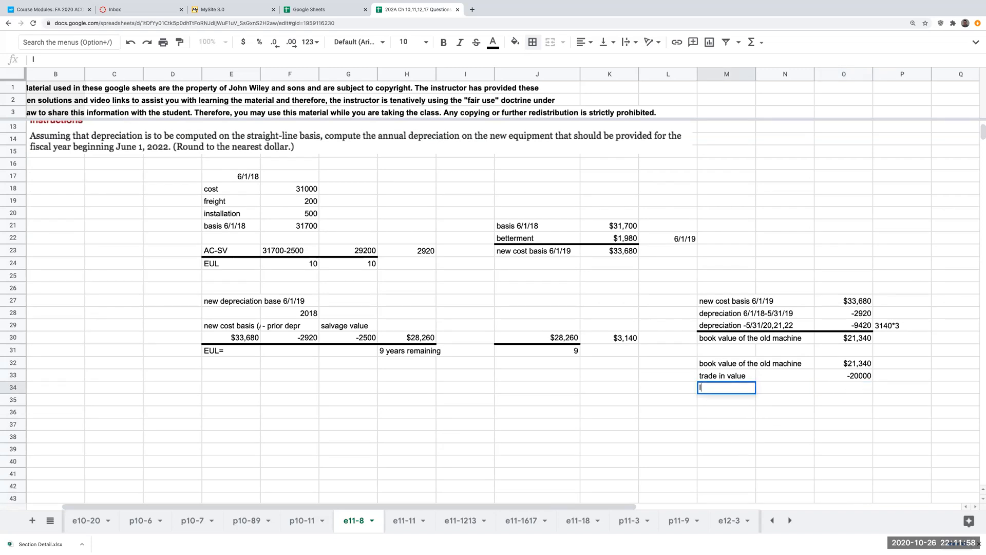
text(loss on exchange)
click(843, 387)
text(+)
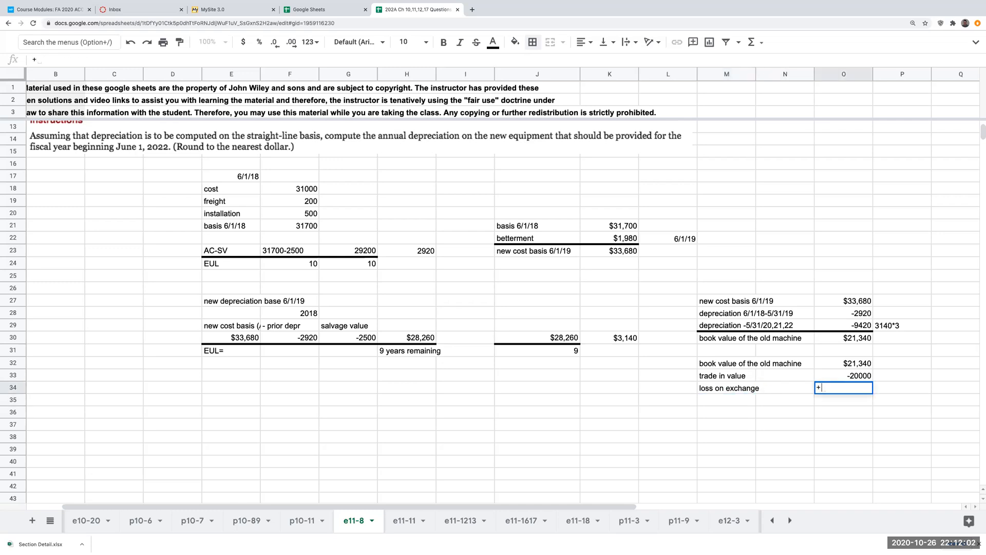
key(Enter)
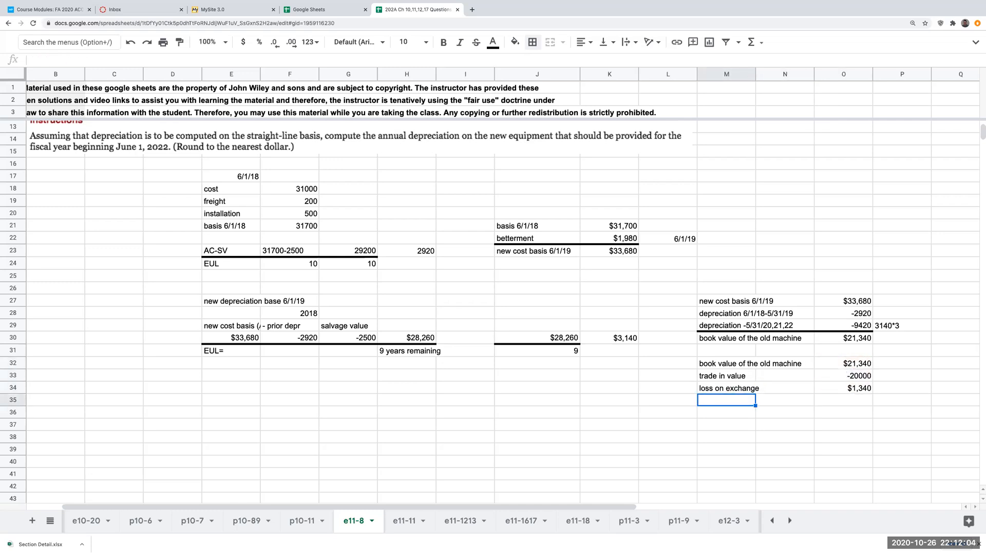
Add -75 removal cost and total a $1,415 loss on disposal of the machine (=O34-O35).
text(remove)
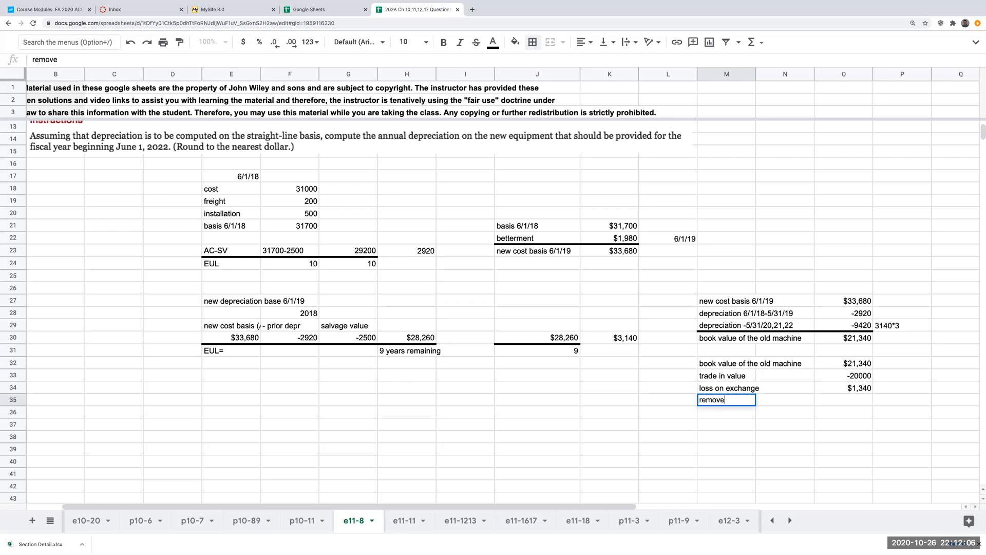
text(removal cost- l)
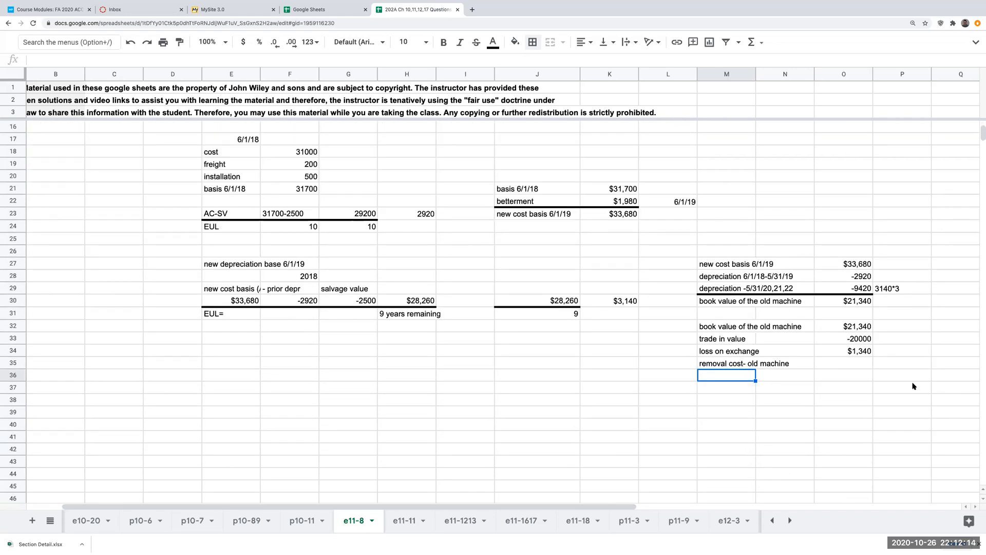
click(843, 364)
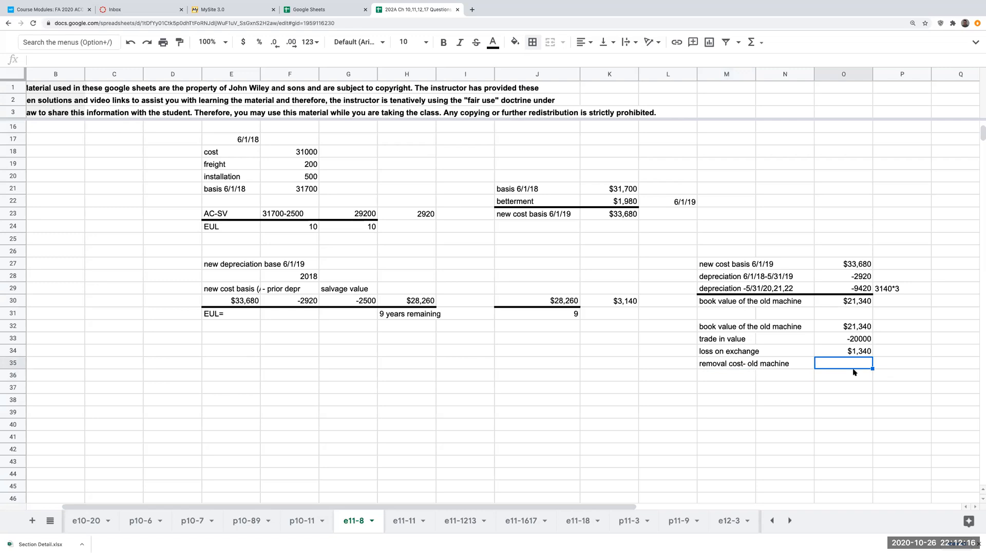
text(-75)
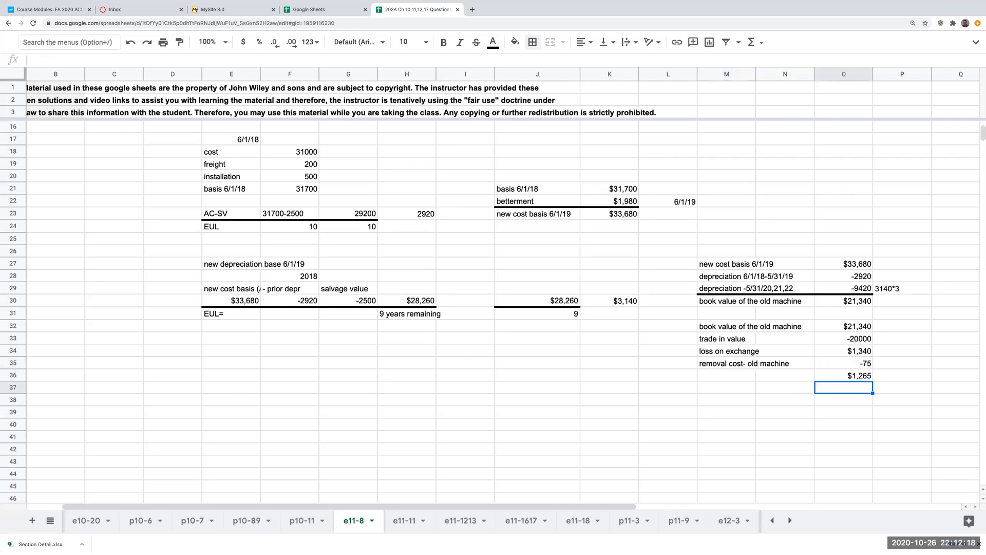
text(=O34-O35)
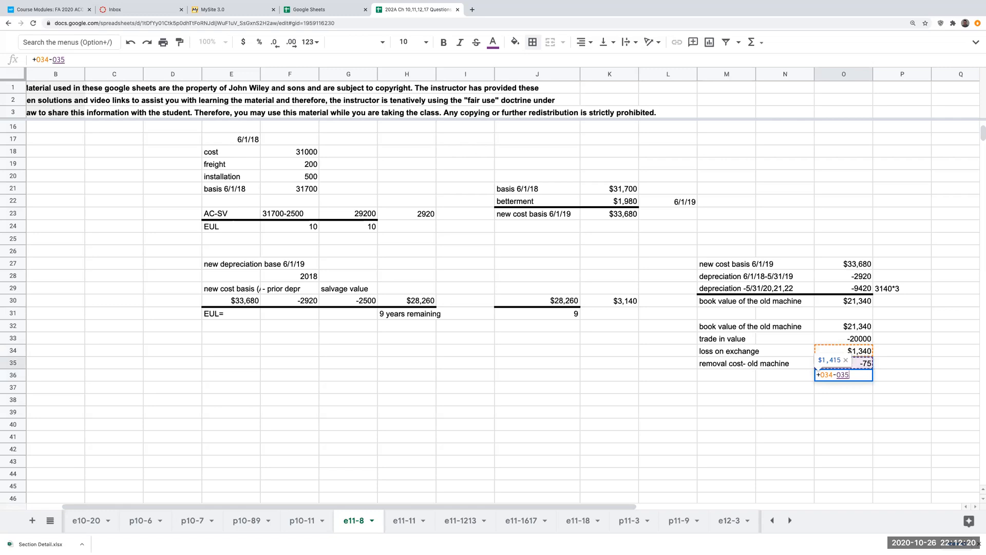
key(Enter)
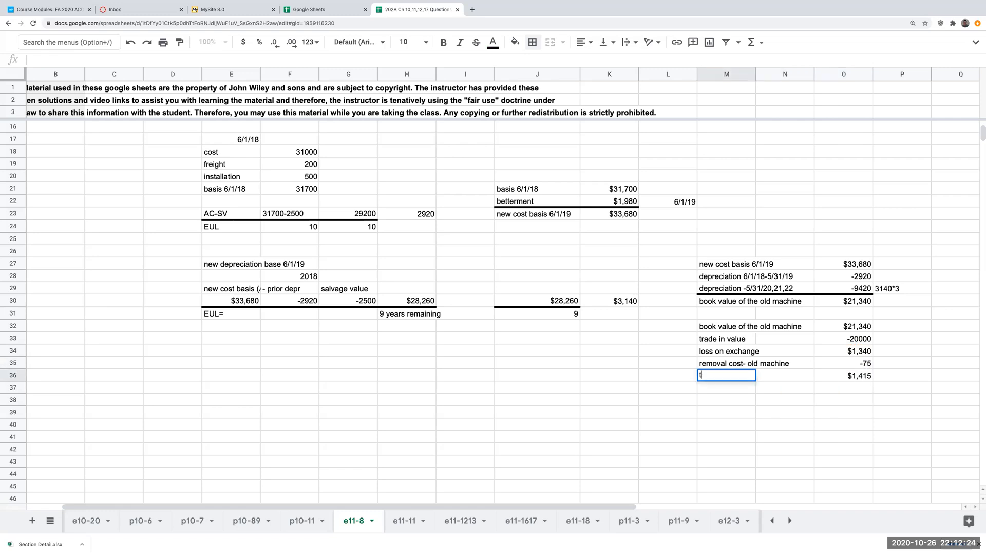
text(total loss on machine disposal)
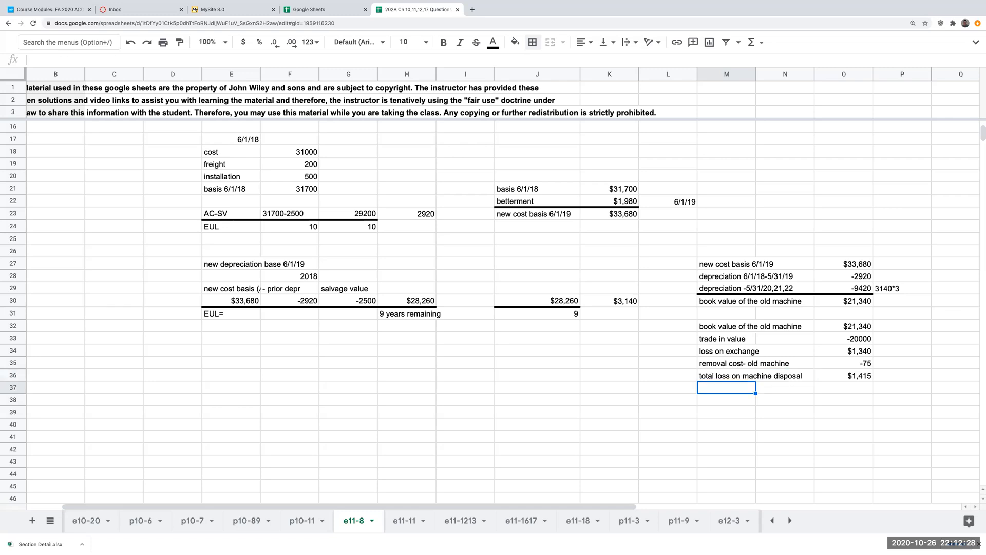
mouse_move(869, 378)
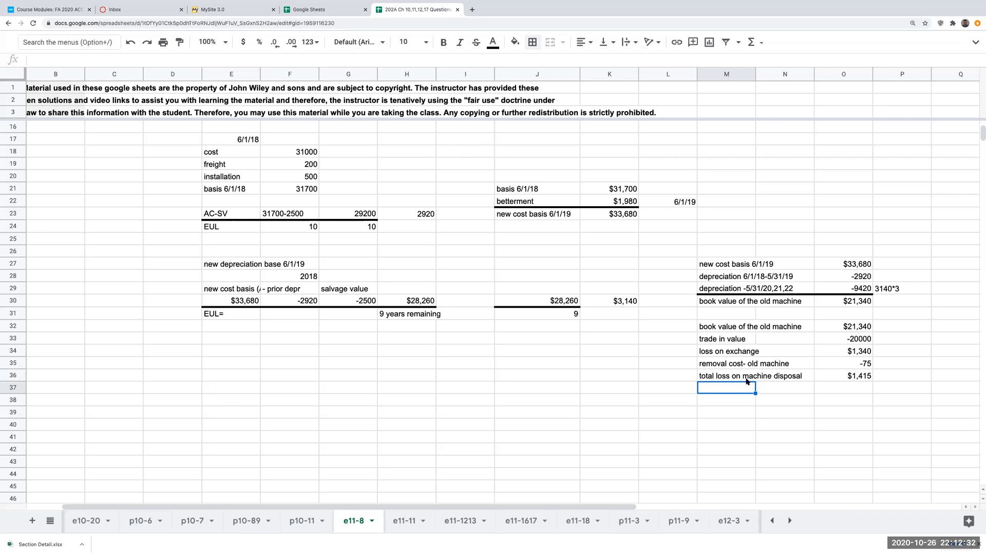
mouse_move(833, 325)
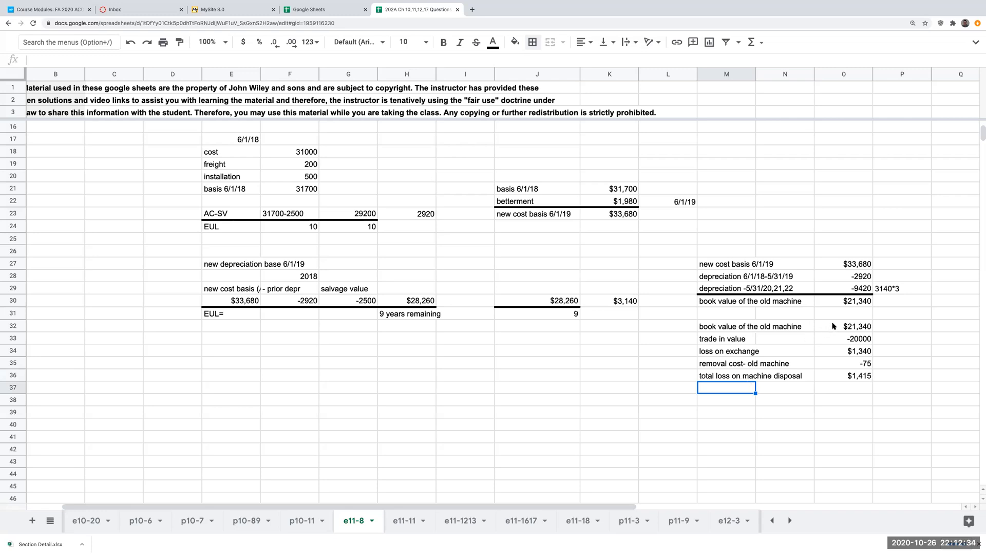
Review the book value formula and trade-in value entries.
click(843, 326)
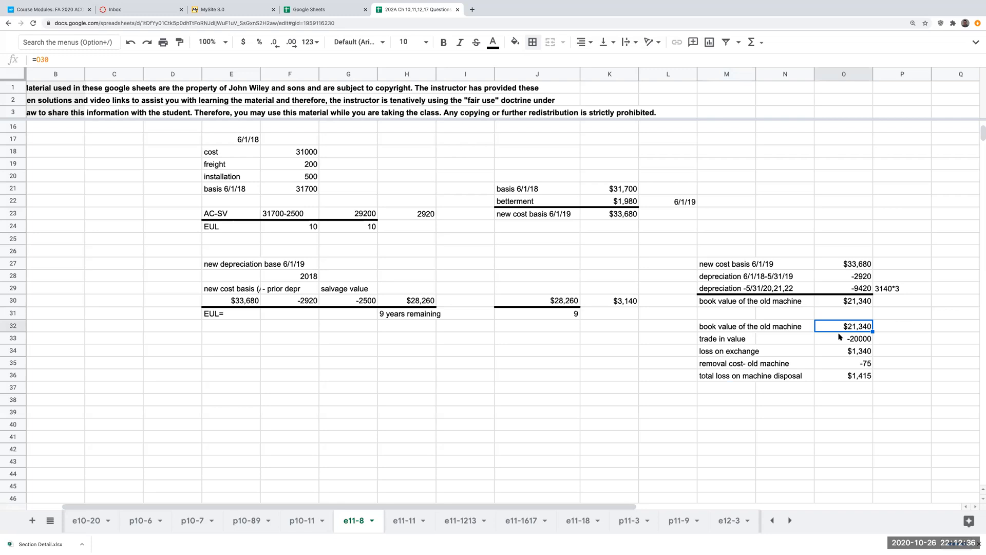
click(842, 339)
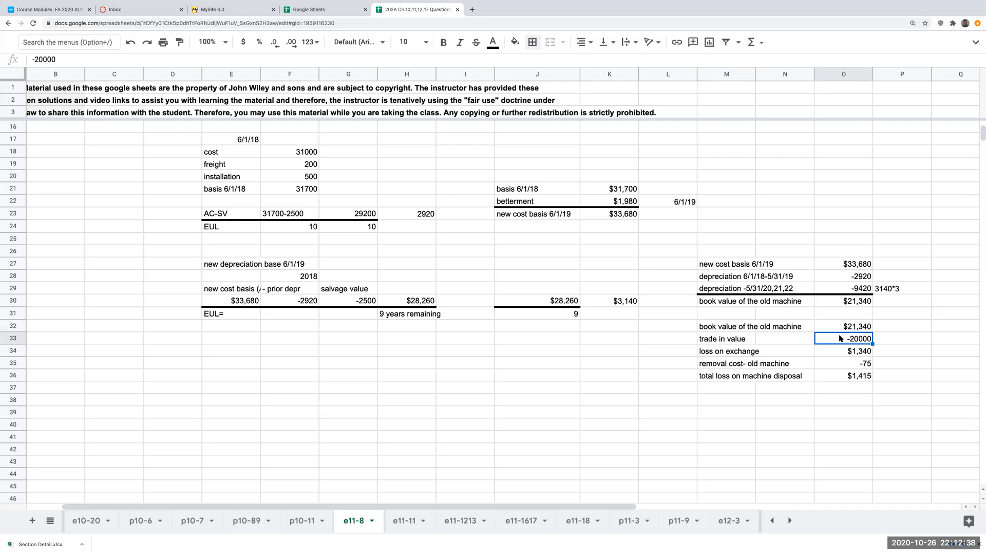
mouse_move(823, 345)
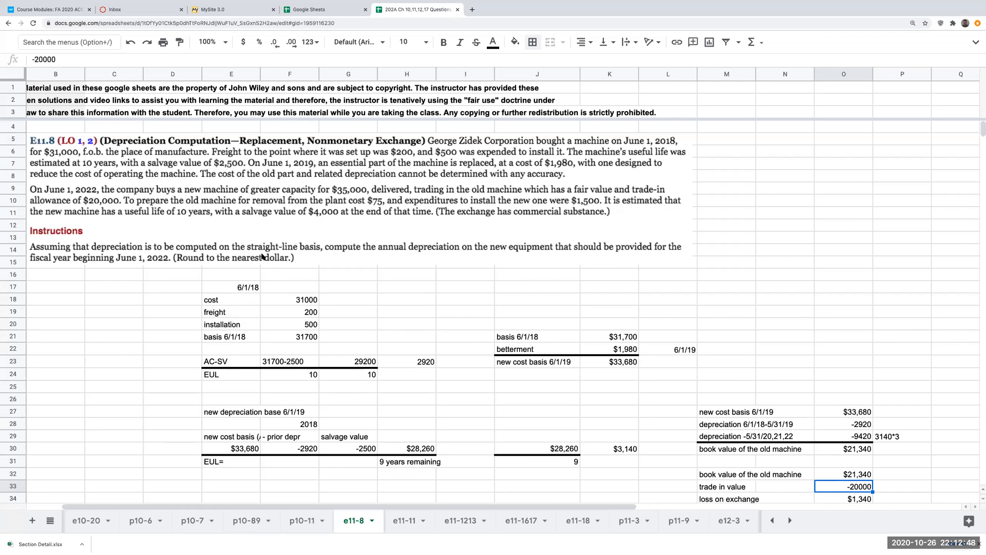
Start a new machine block listing cash 15000, trade in old 20000 and installation 1500.
scroll(down, 3)
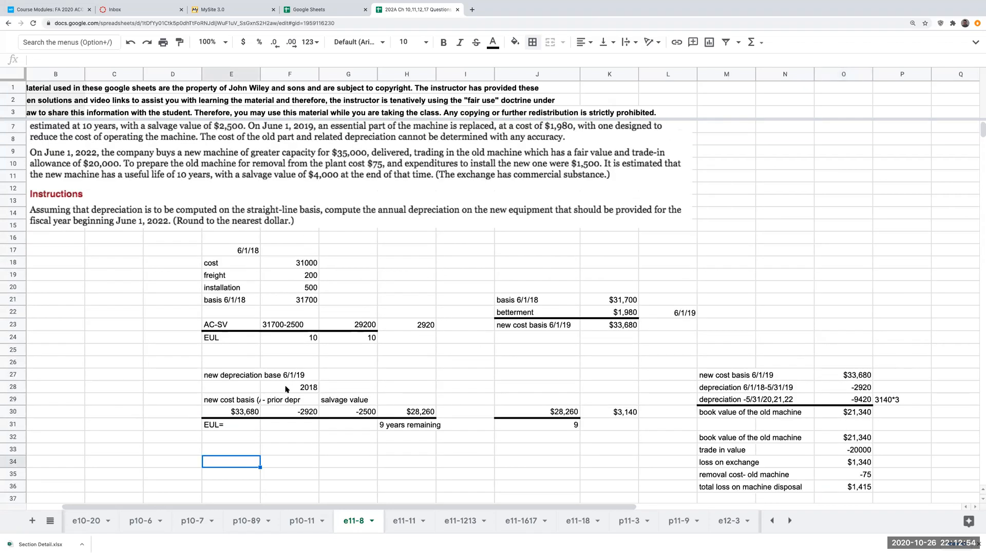
text(new macine)
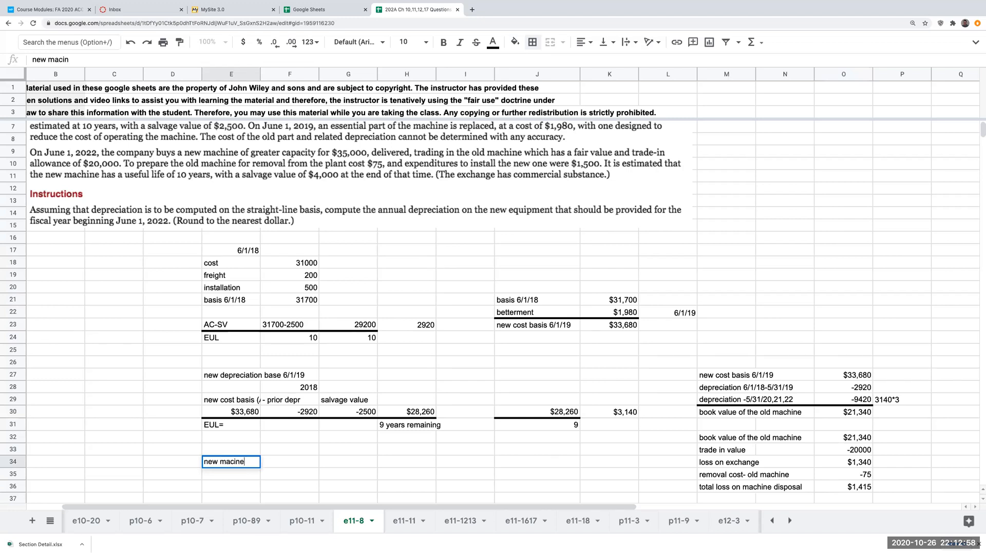
key(Enter)
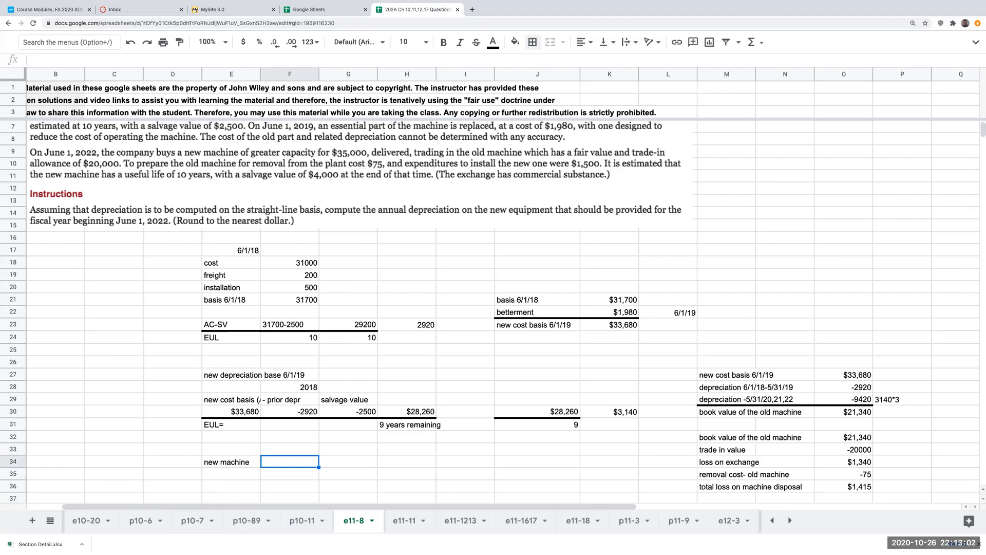
mouse_move(484, 156)
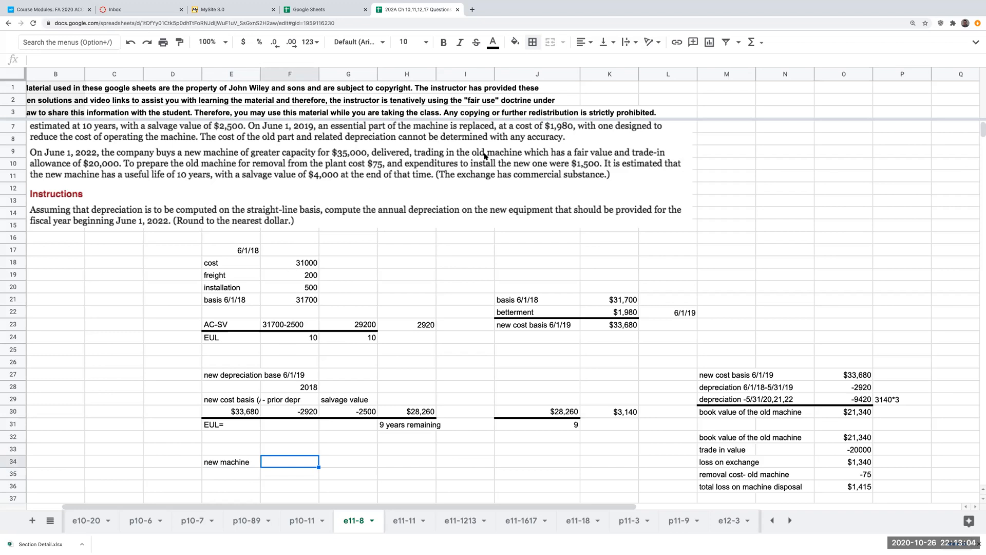
mouse_move(604, 156)
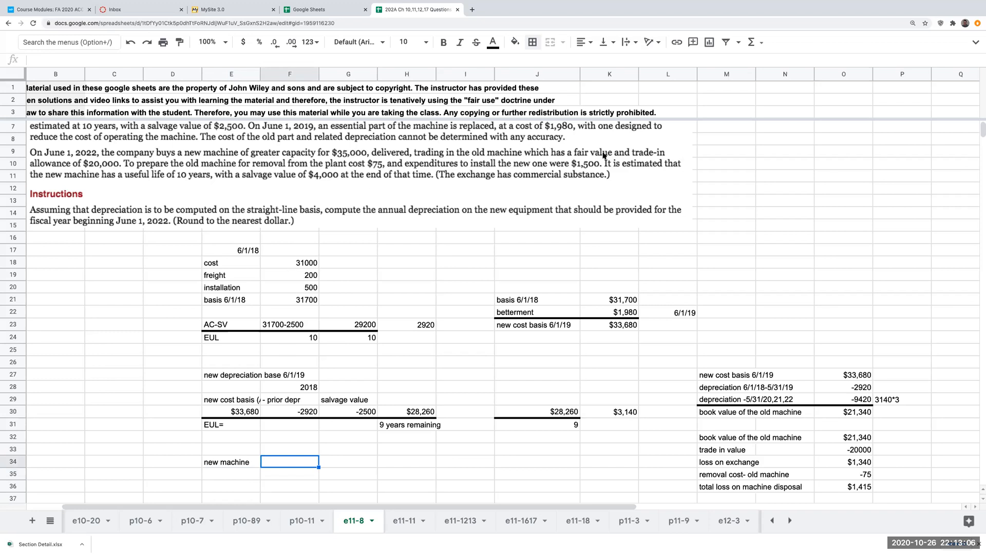
mouse_move(632, 156)
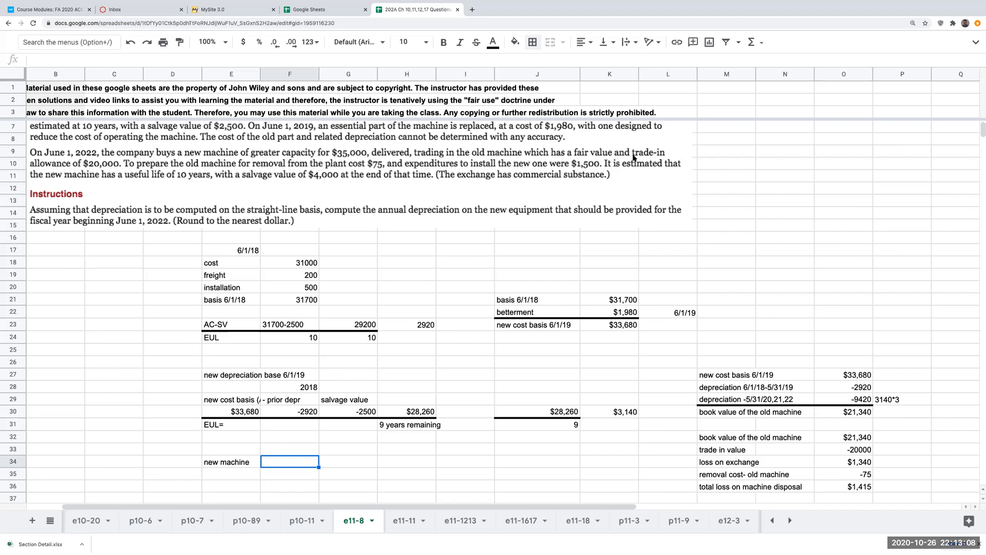
mouse_move(343, 456)
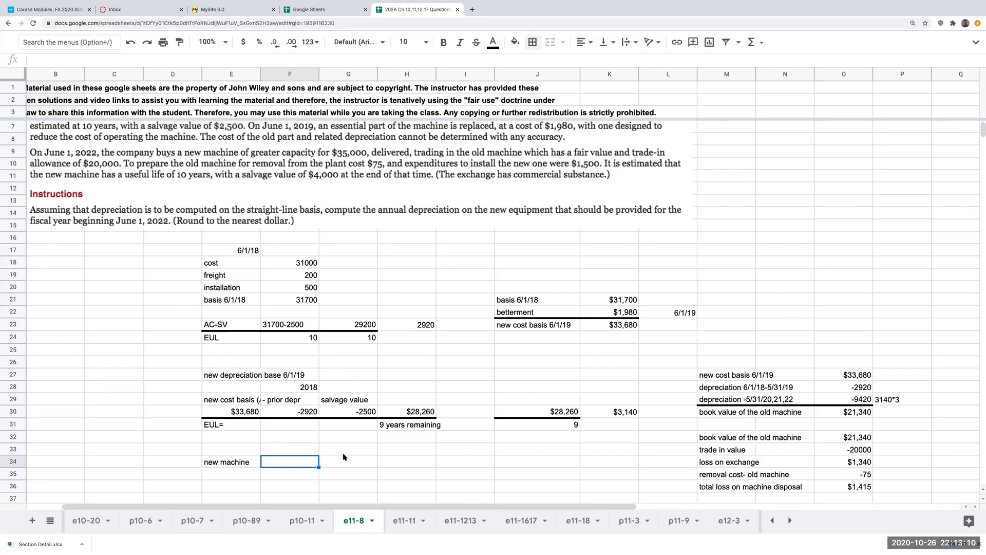
text(cash)
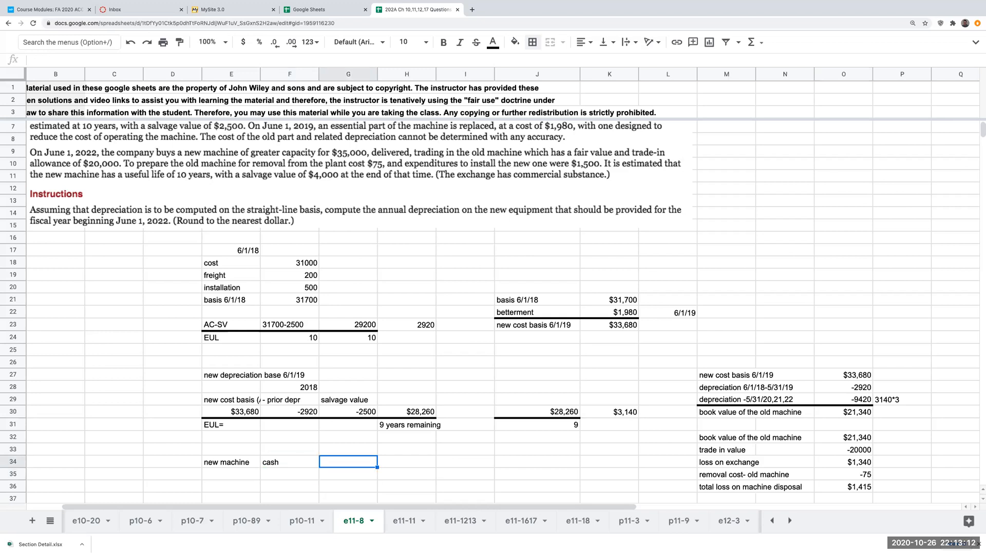
text(15000)
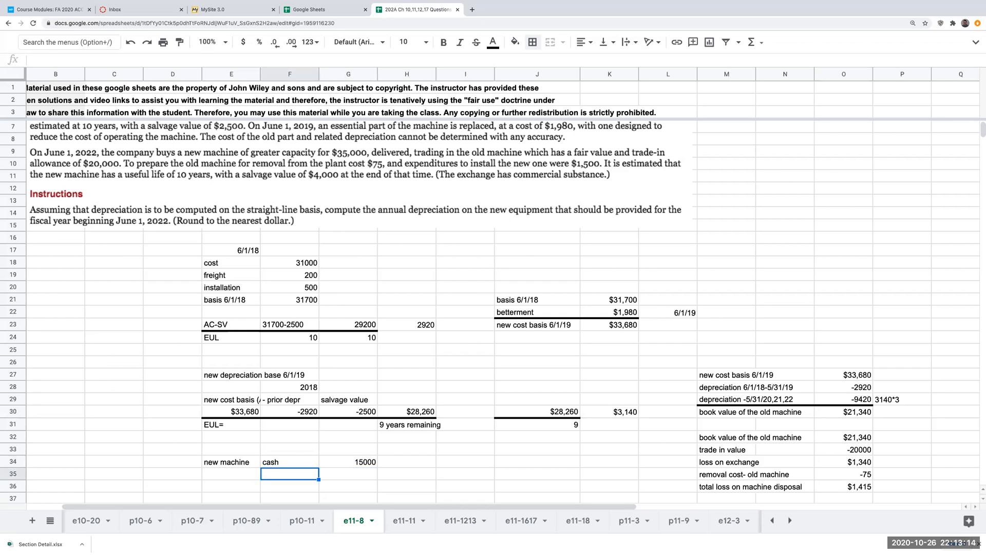
text(trade in old)
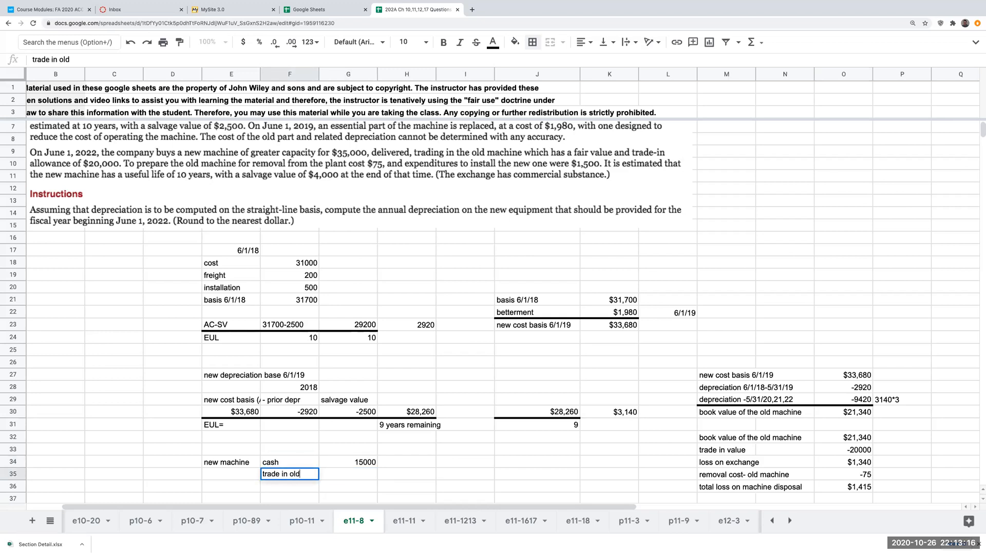
text(20000)
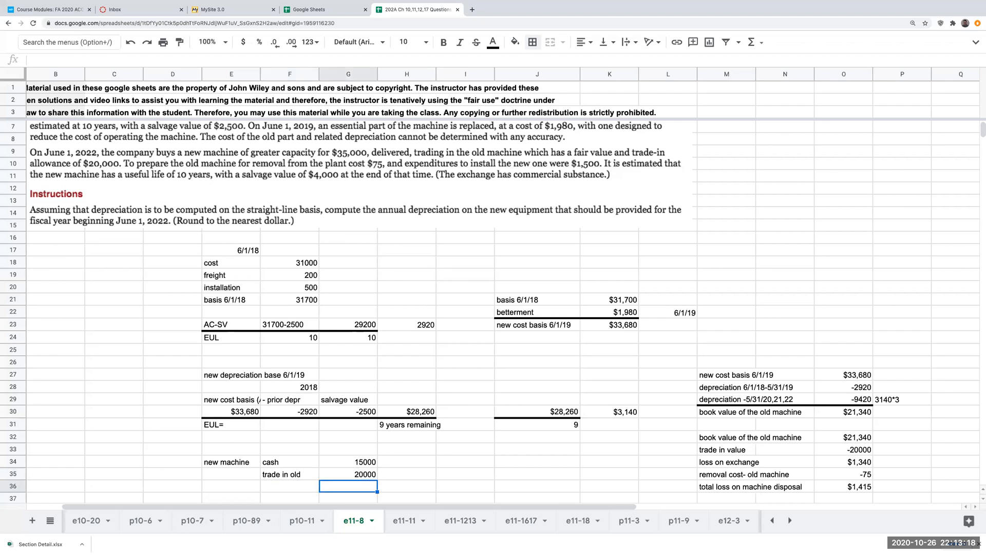
click(290, 487)
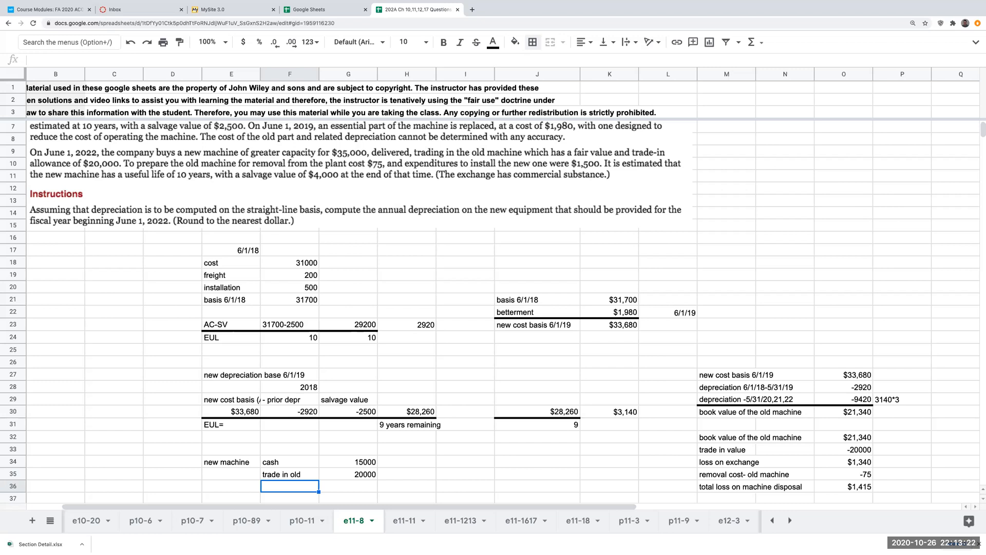
text(intallation- old)
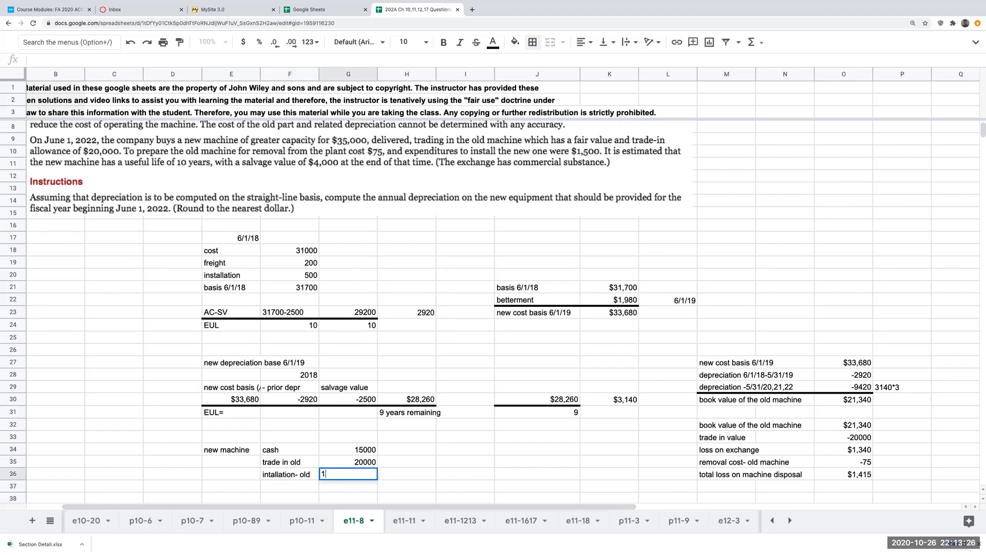
text(1500)
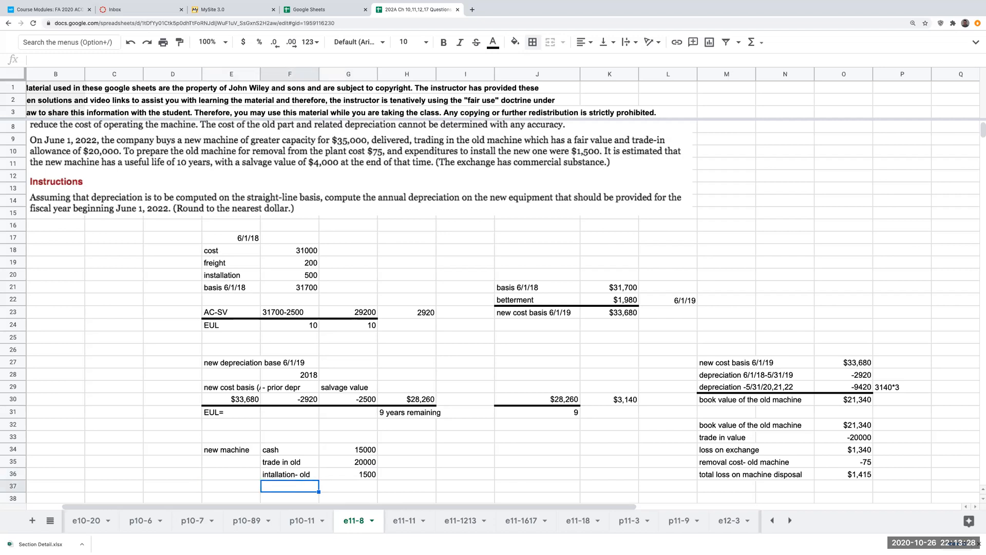
Sum them into a 36500 cost basis row and rule a line above the total.
text(cost basis-)
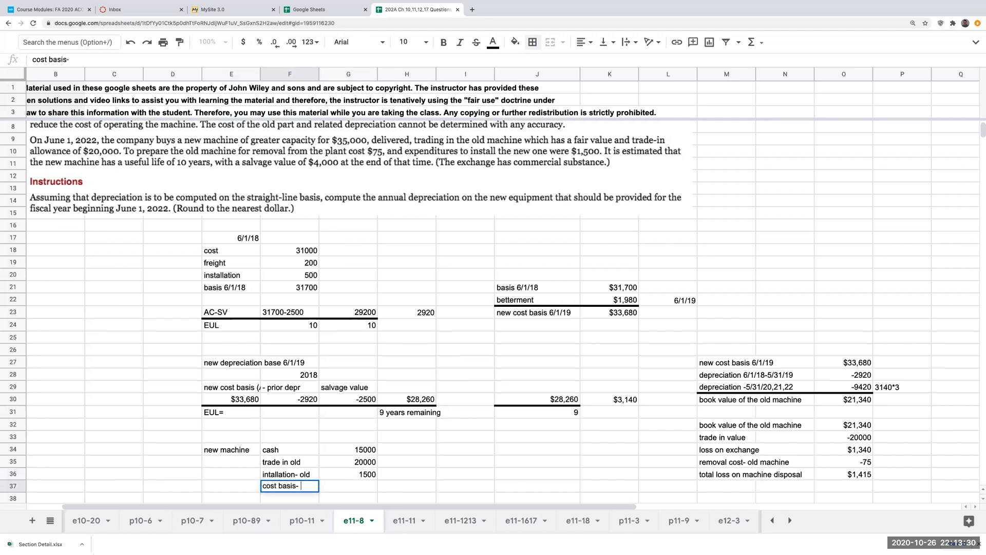
text(+G34+G36)
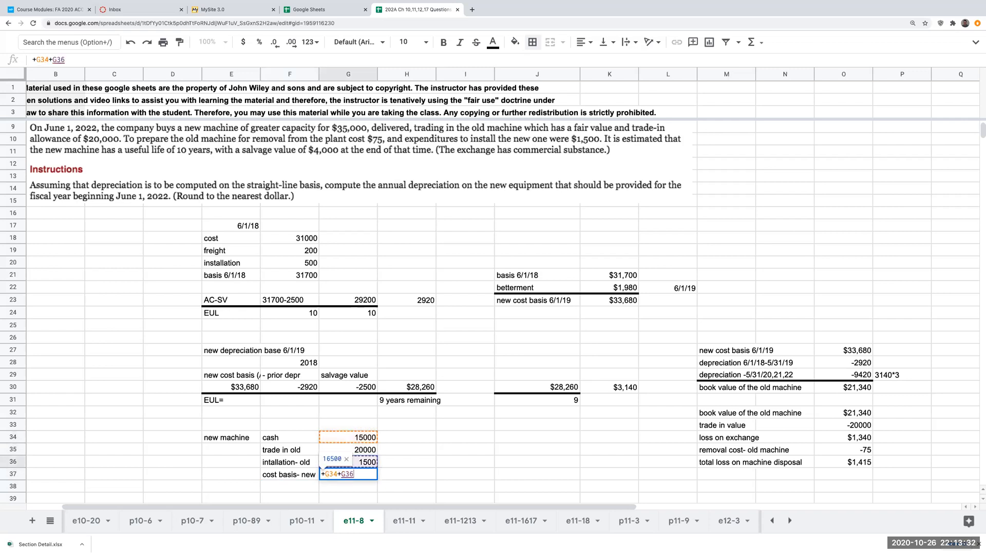
key(Enter)
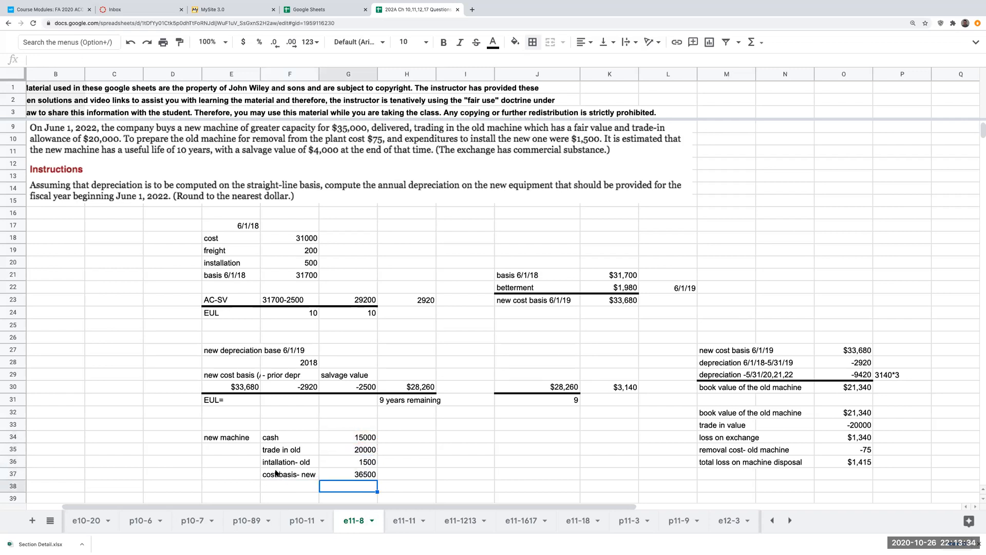
click(289, 475)
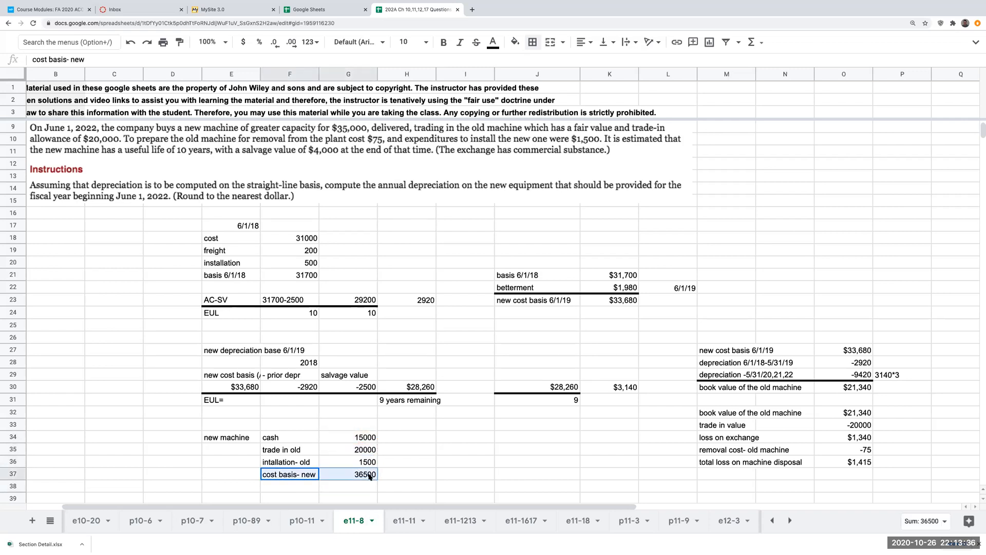
mouse_move(534, 42)
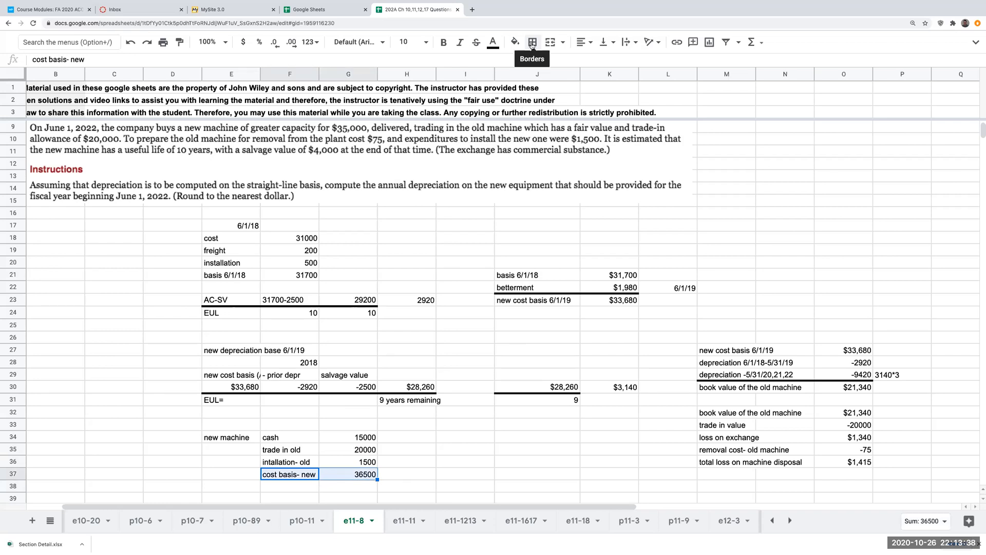
click(532, 41)
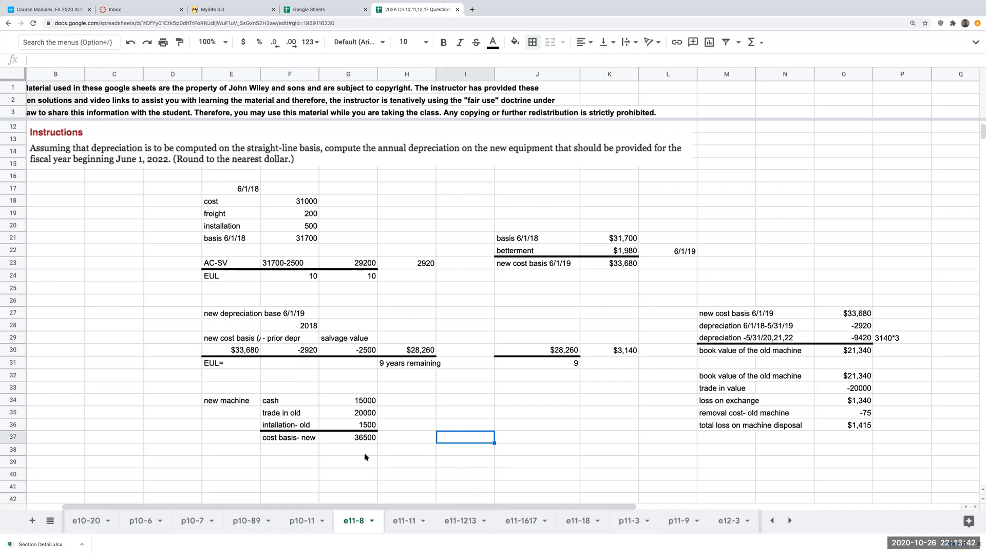
Label the rows AC-SV and EUL and enter the depreciable basis 36500-4000.
click(348, 452)
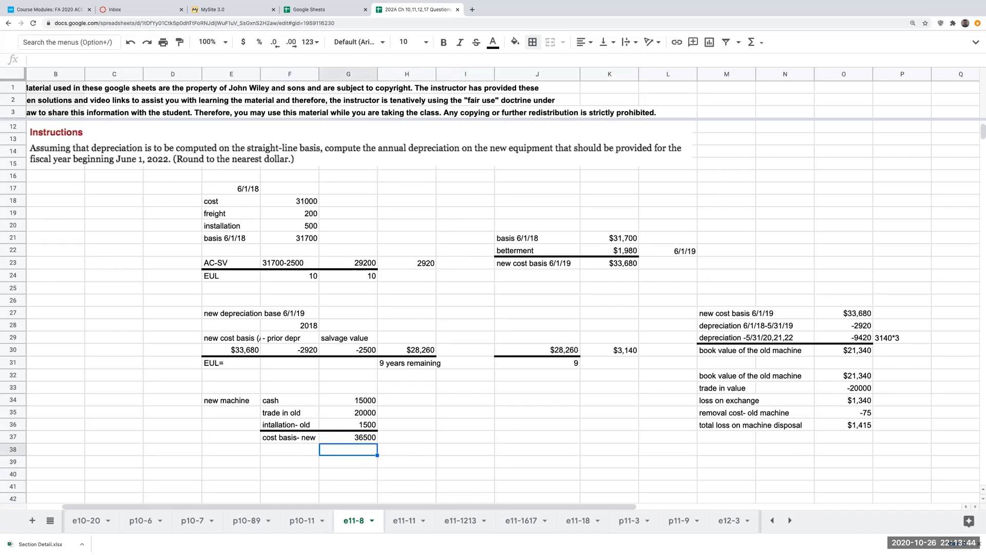
text(AC-)
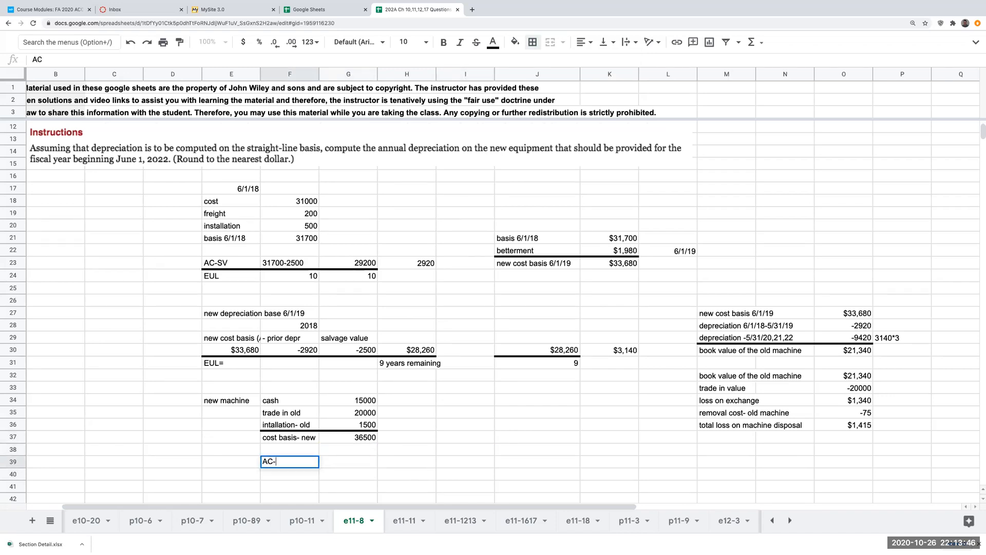
text(SV)
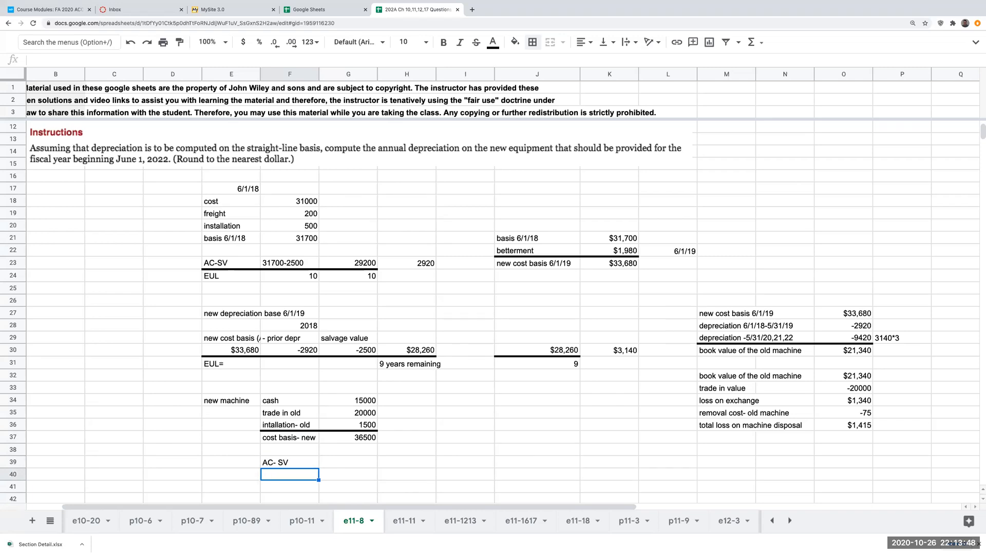
text(EUL)
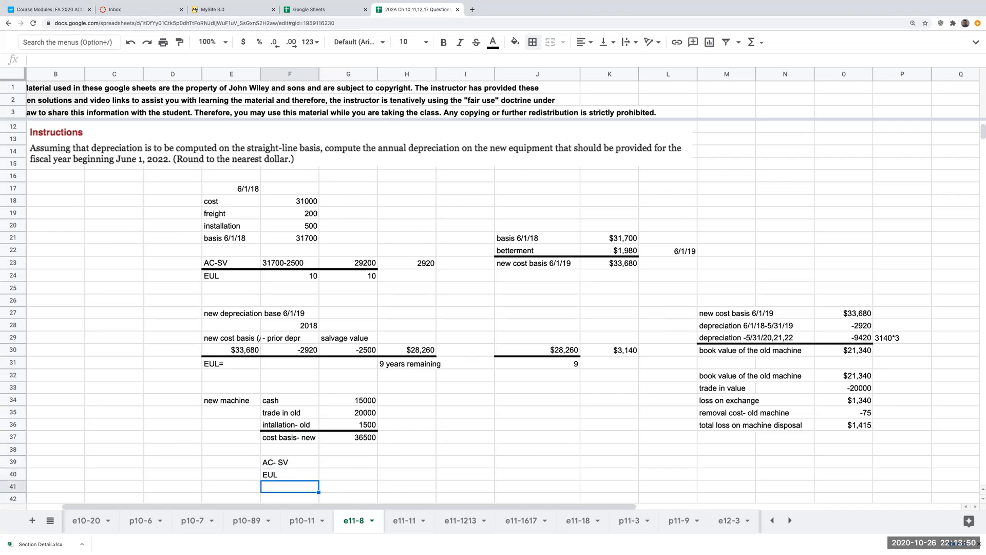
text(36500)
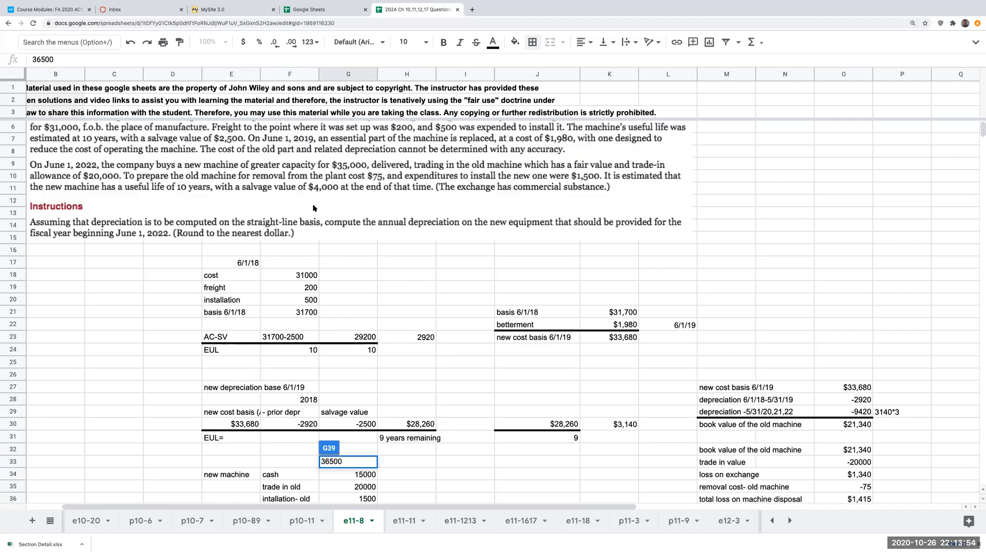
text(-4000)
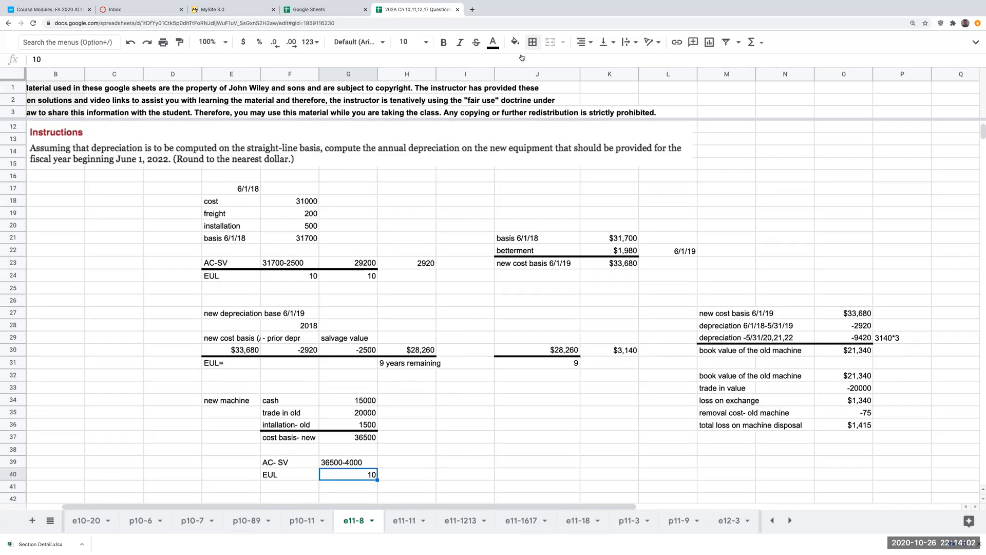
Underline the depreciation row with Borders and enter the 32500 result over 10 years.
click(534, 42)
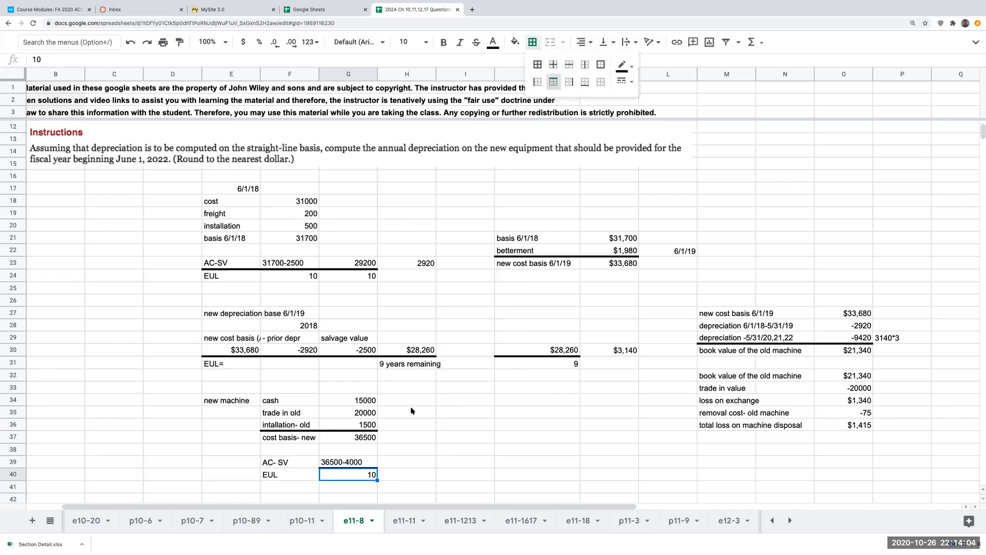
text(32500)
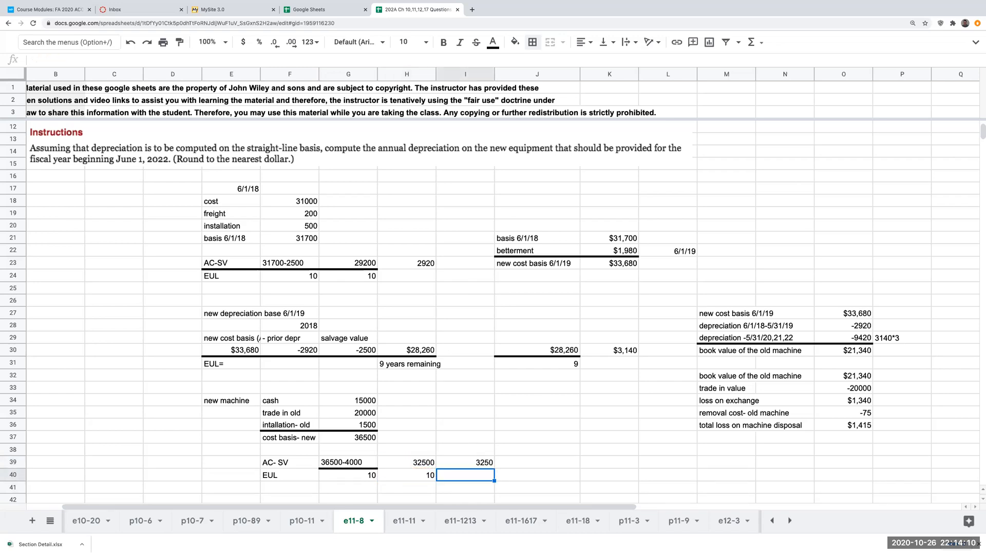
click(404, 474)
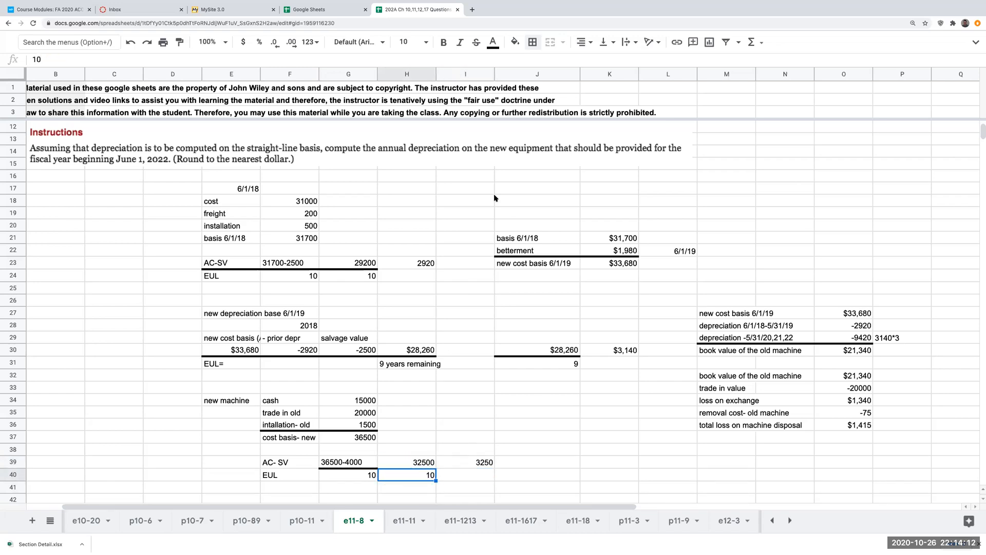
click(535, 41)
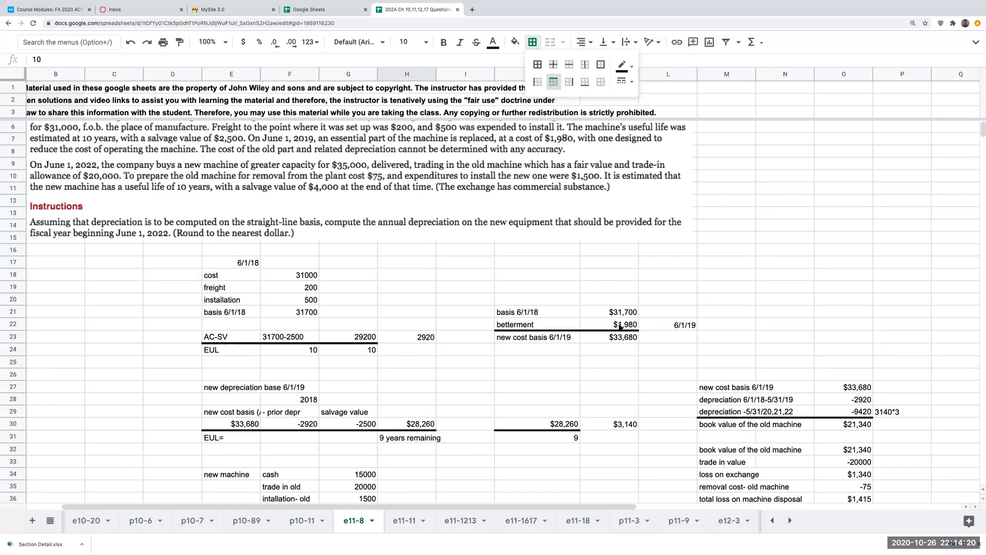
mouse_move(729, 131)
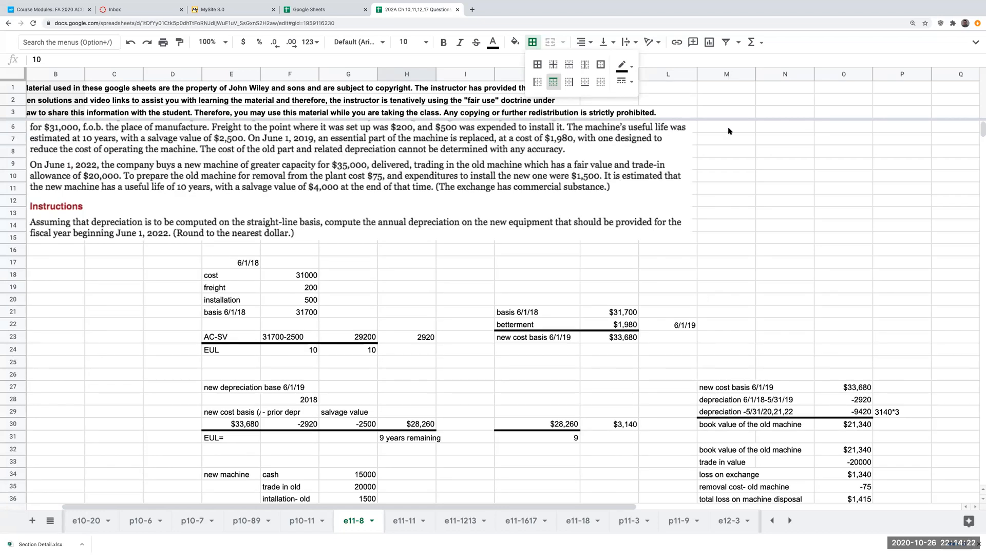
click(726, 182)
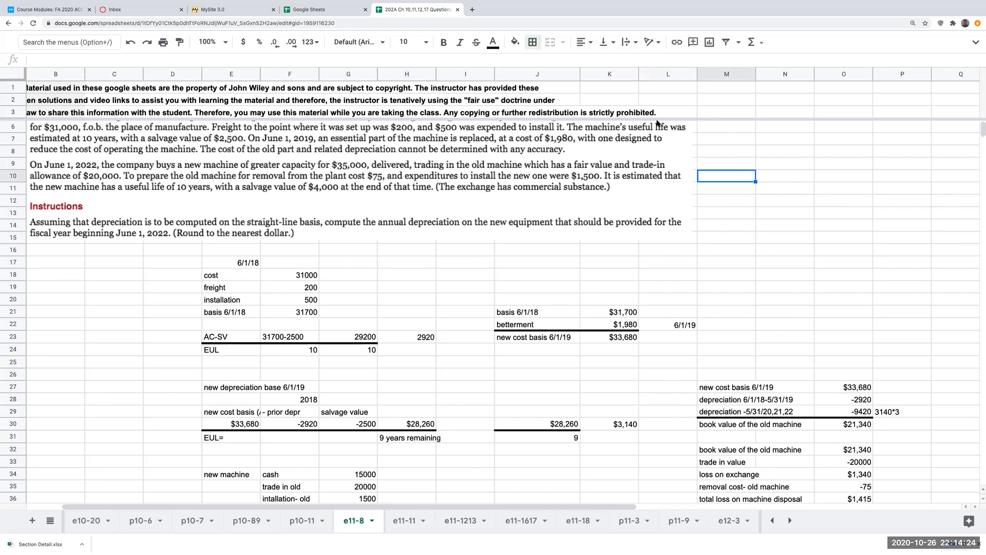